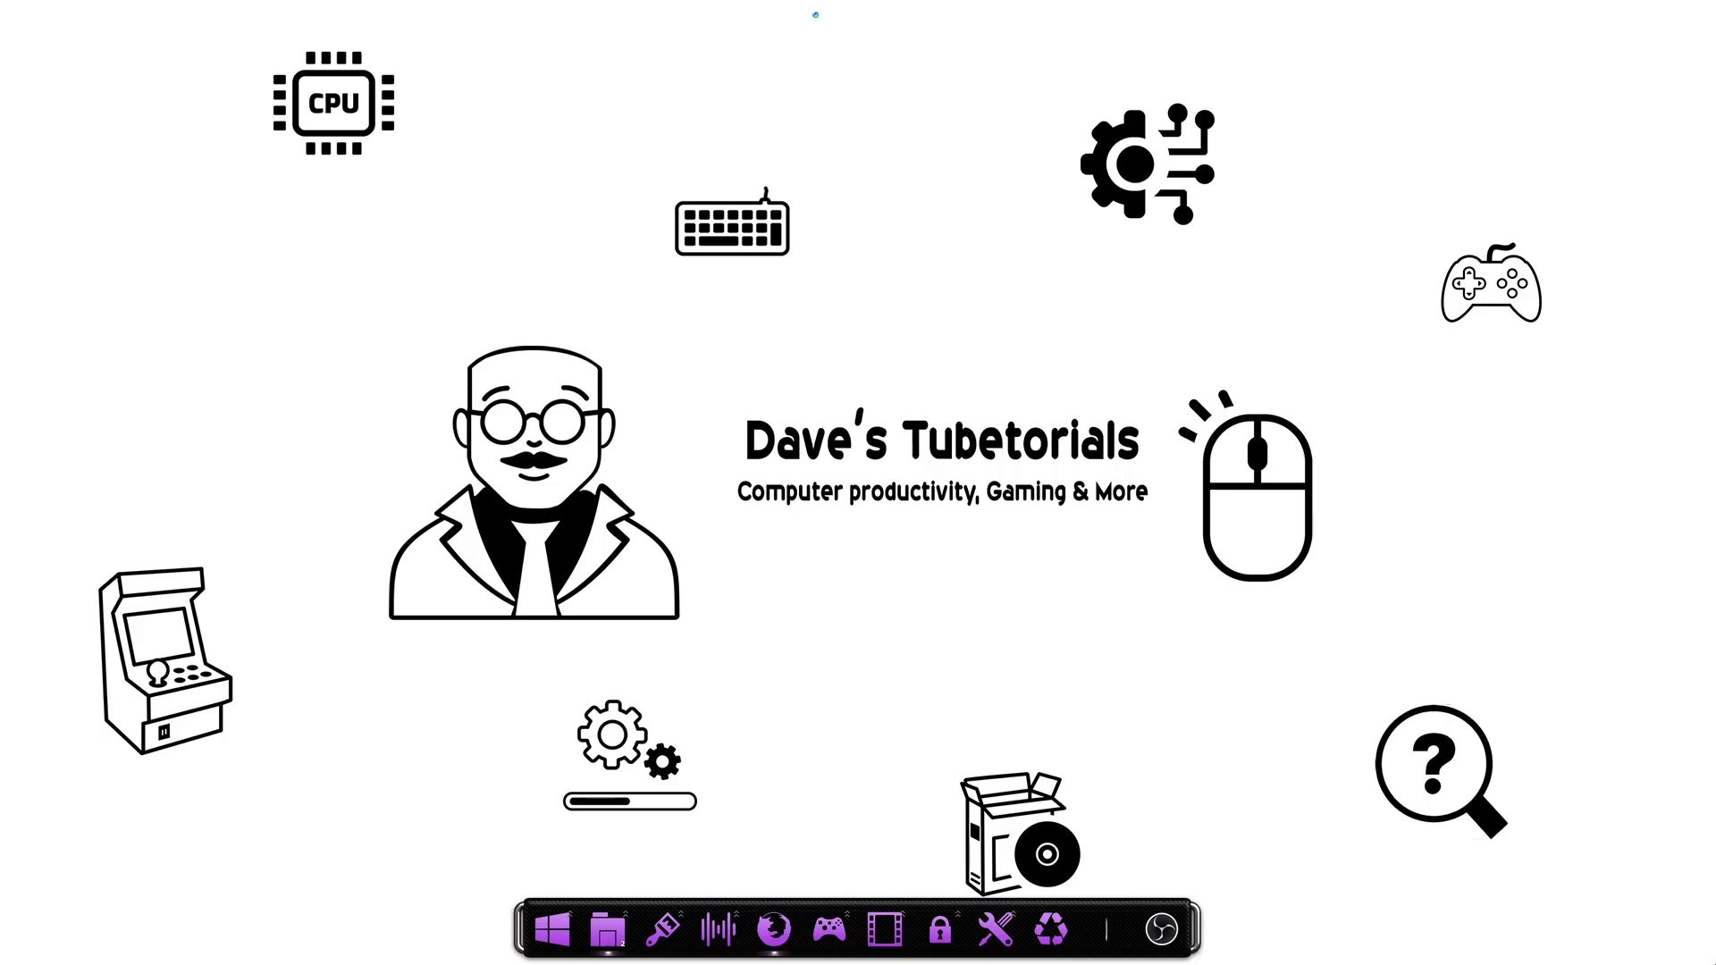
mouse_move(788, 860)
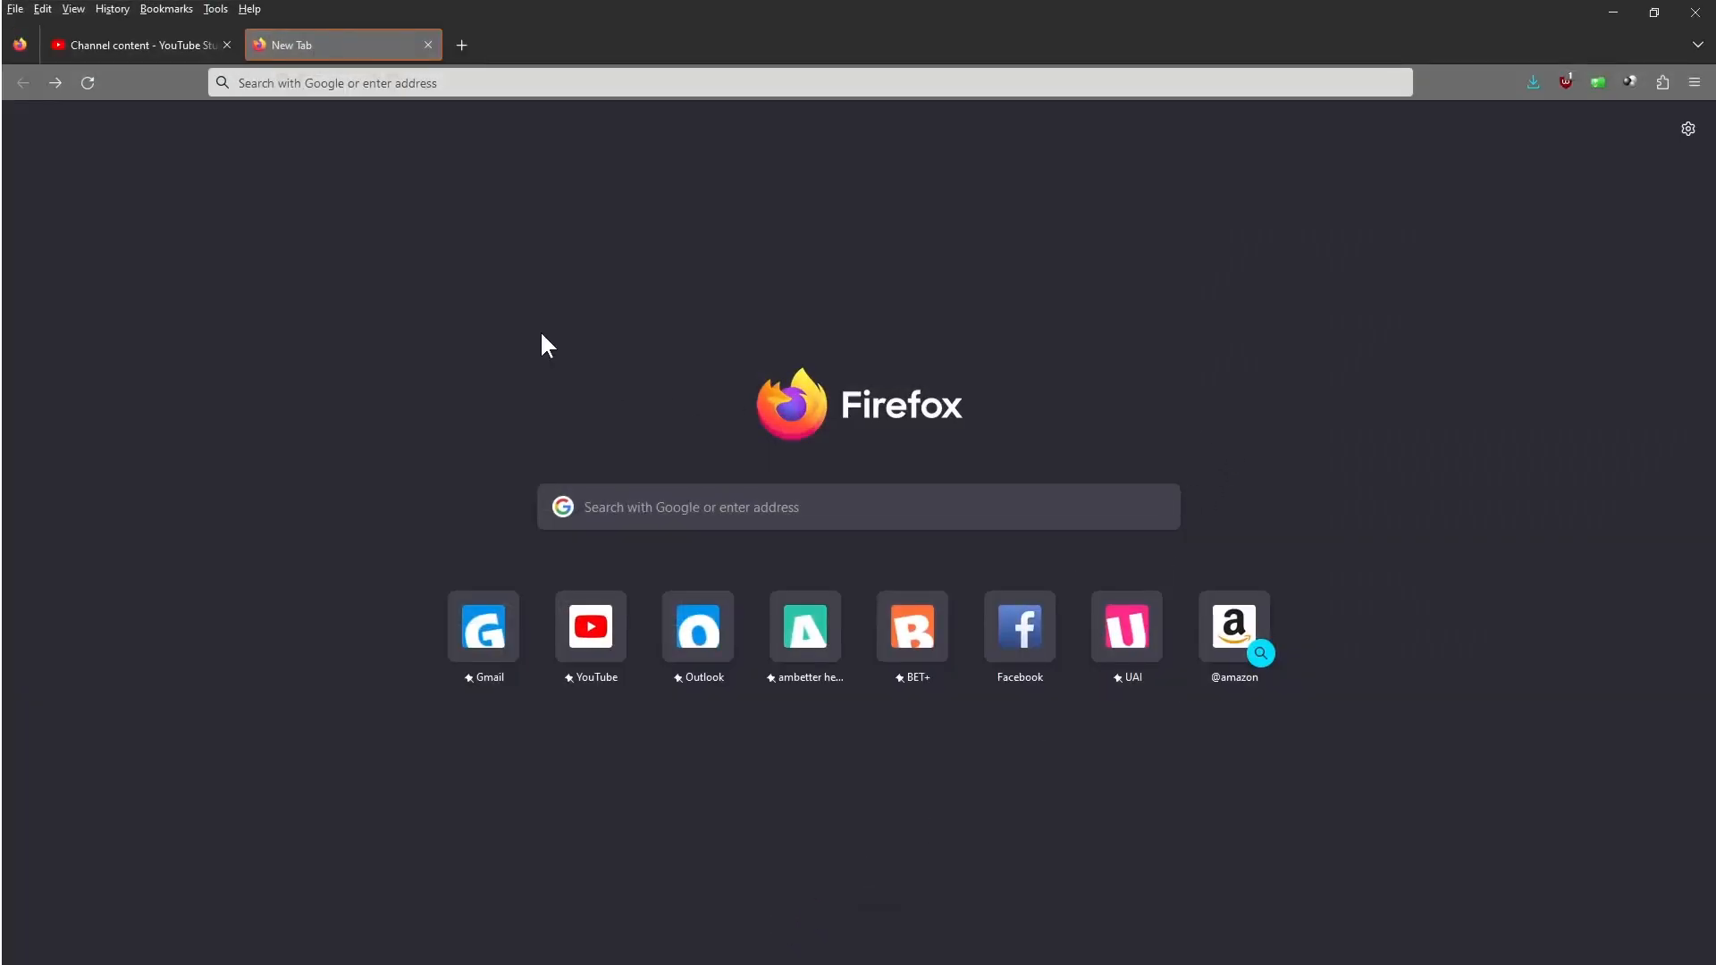
Search the web for dgvoodoo2 from Firefox's new-tab search box
click(856, 506)
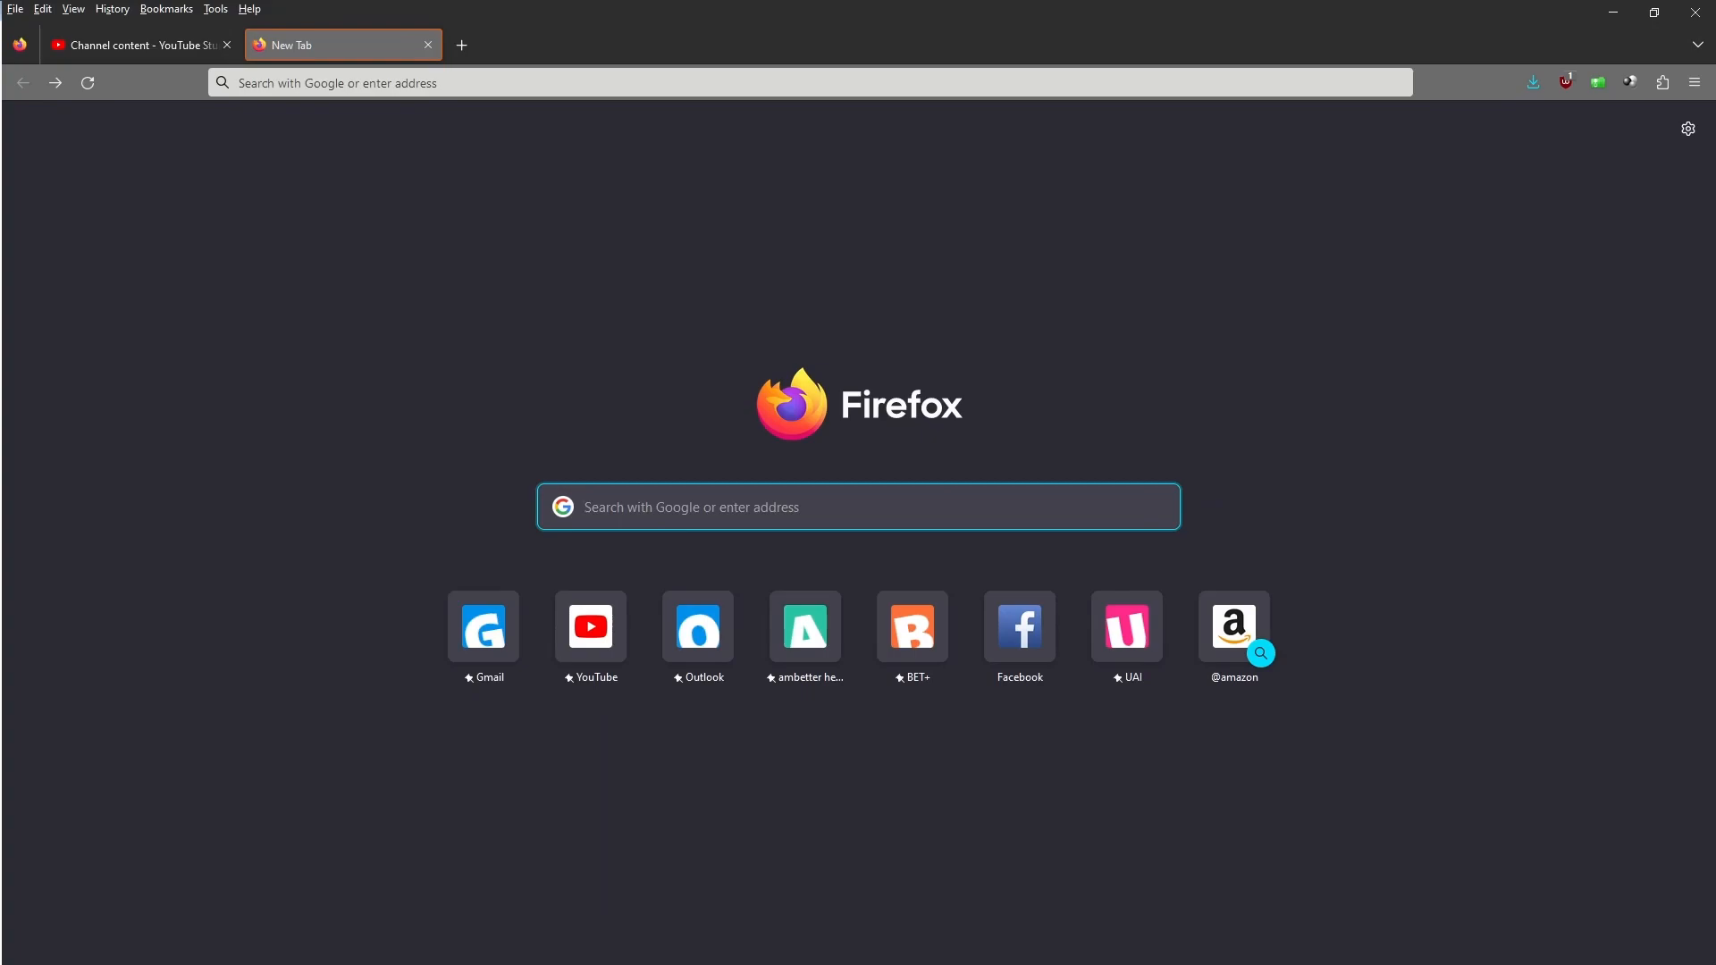
text(dgvoodoo2)
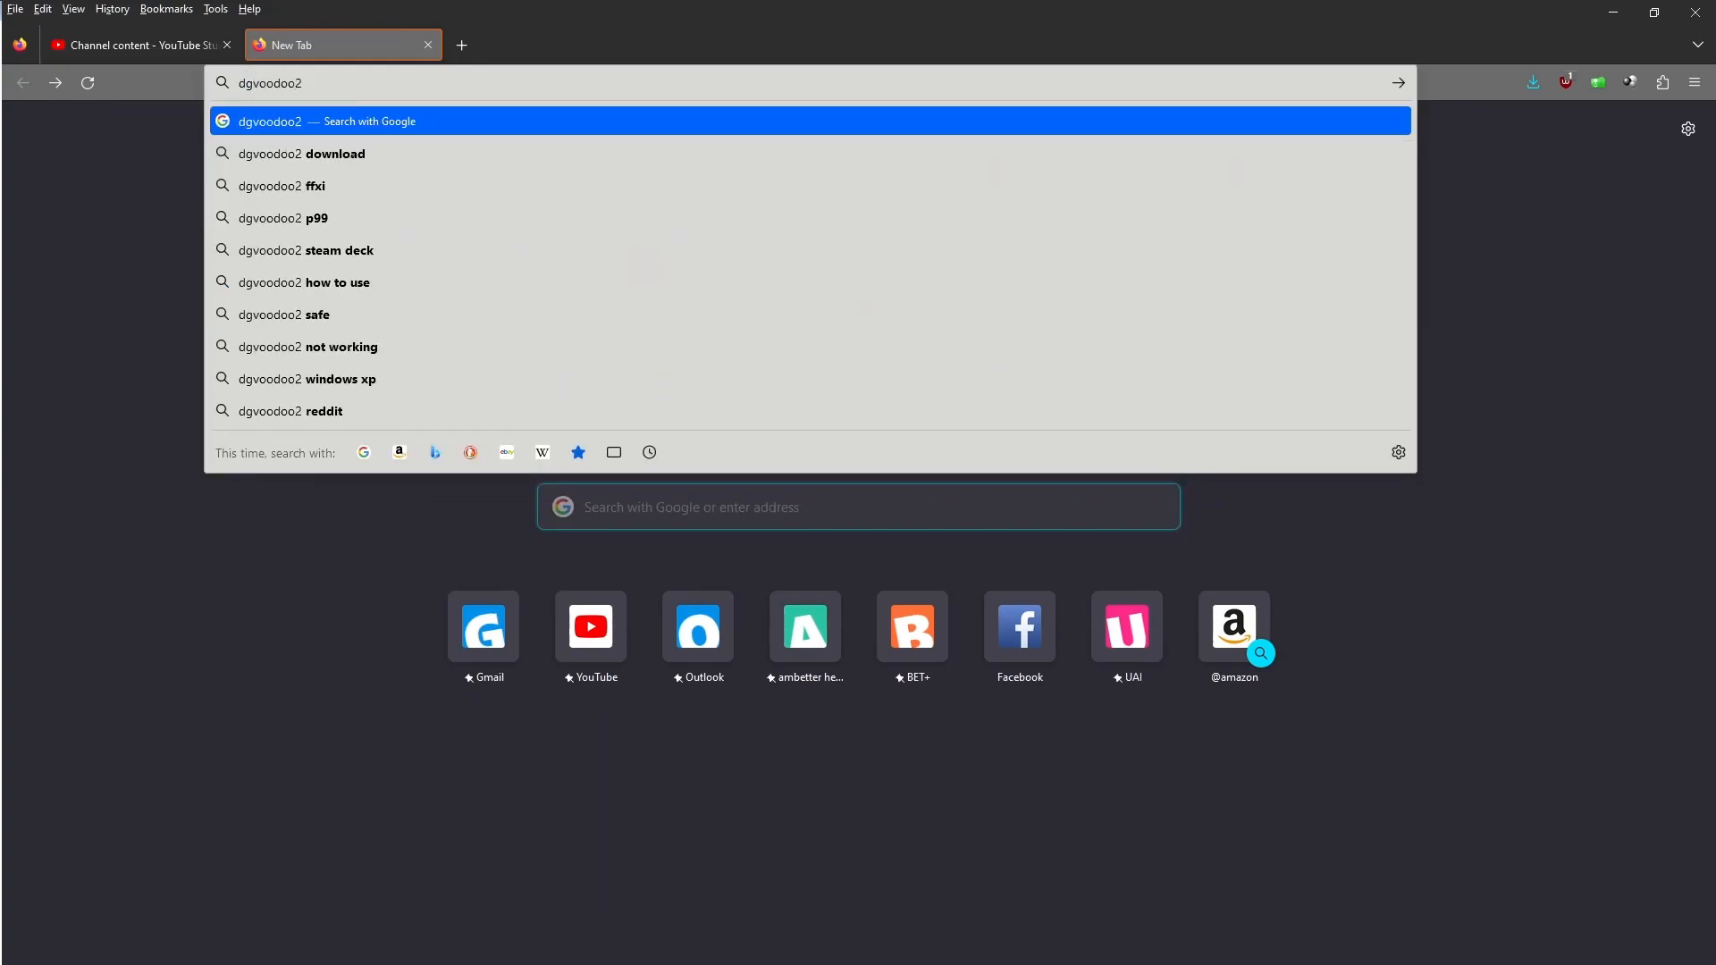
key(Return)
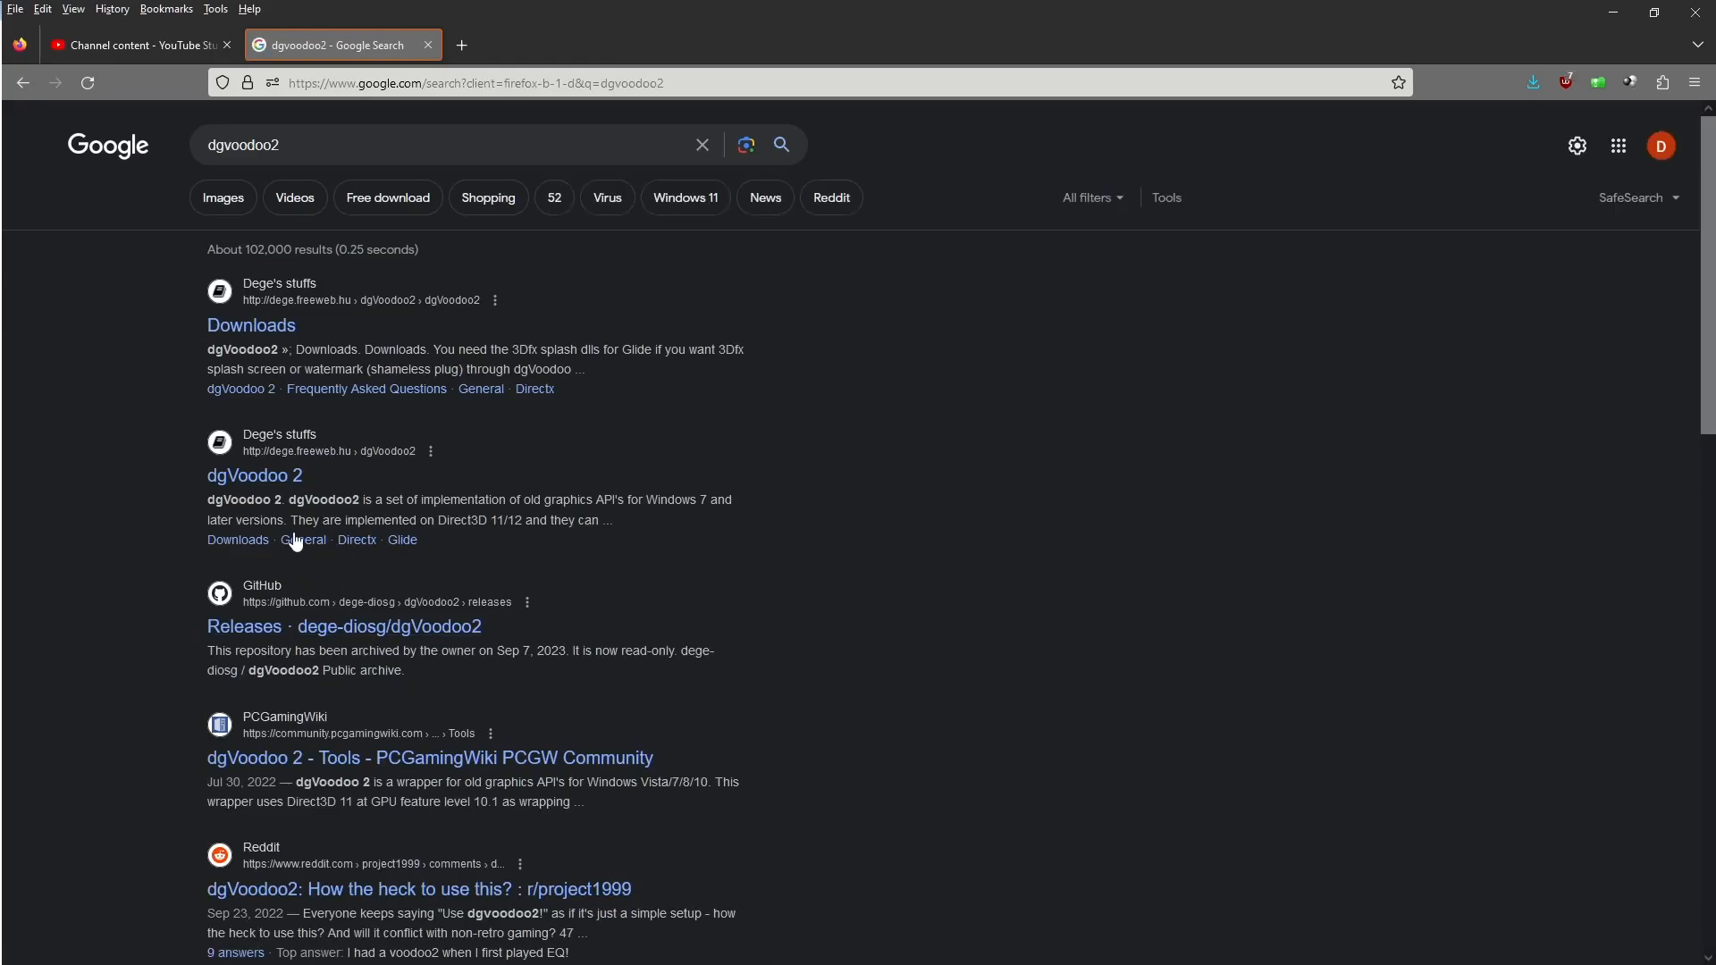
Open the dgVoodoo 2 page on Dege's stuffs from the search results
click(254, 475)
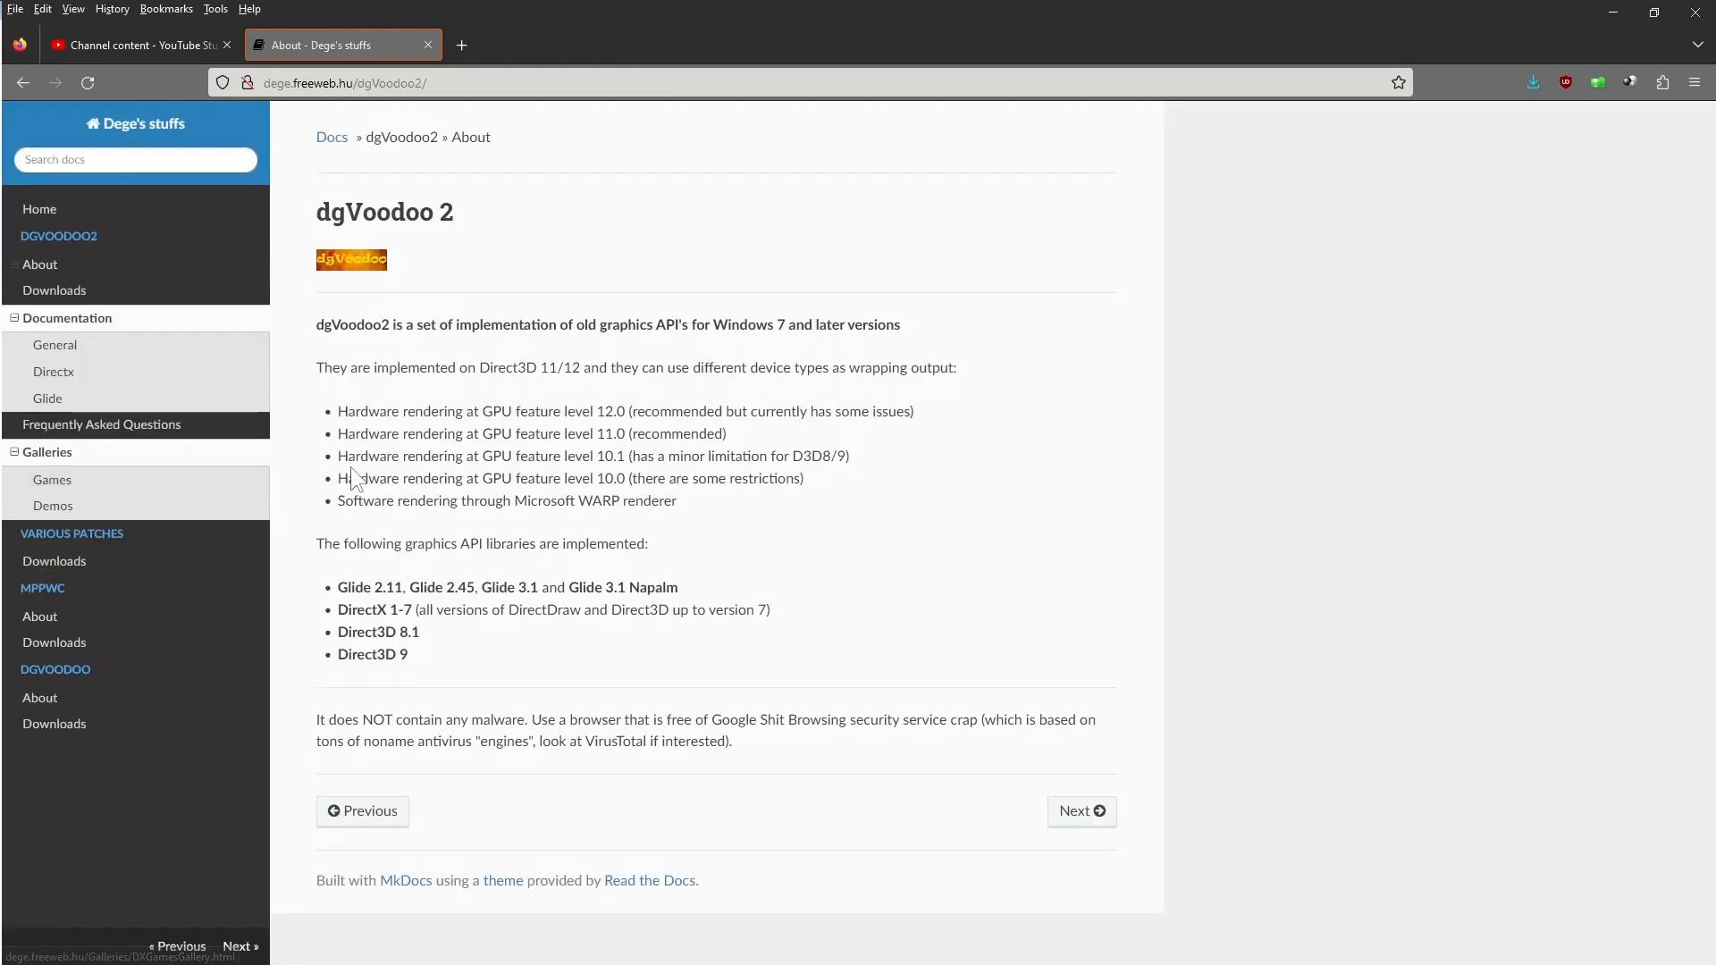
mouse_move(390, 538)
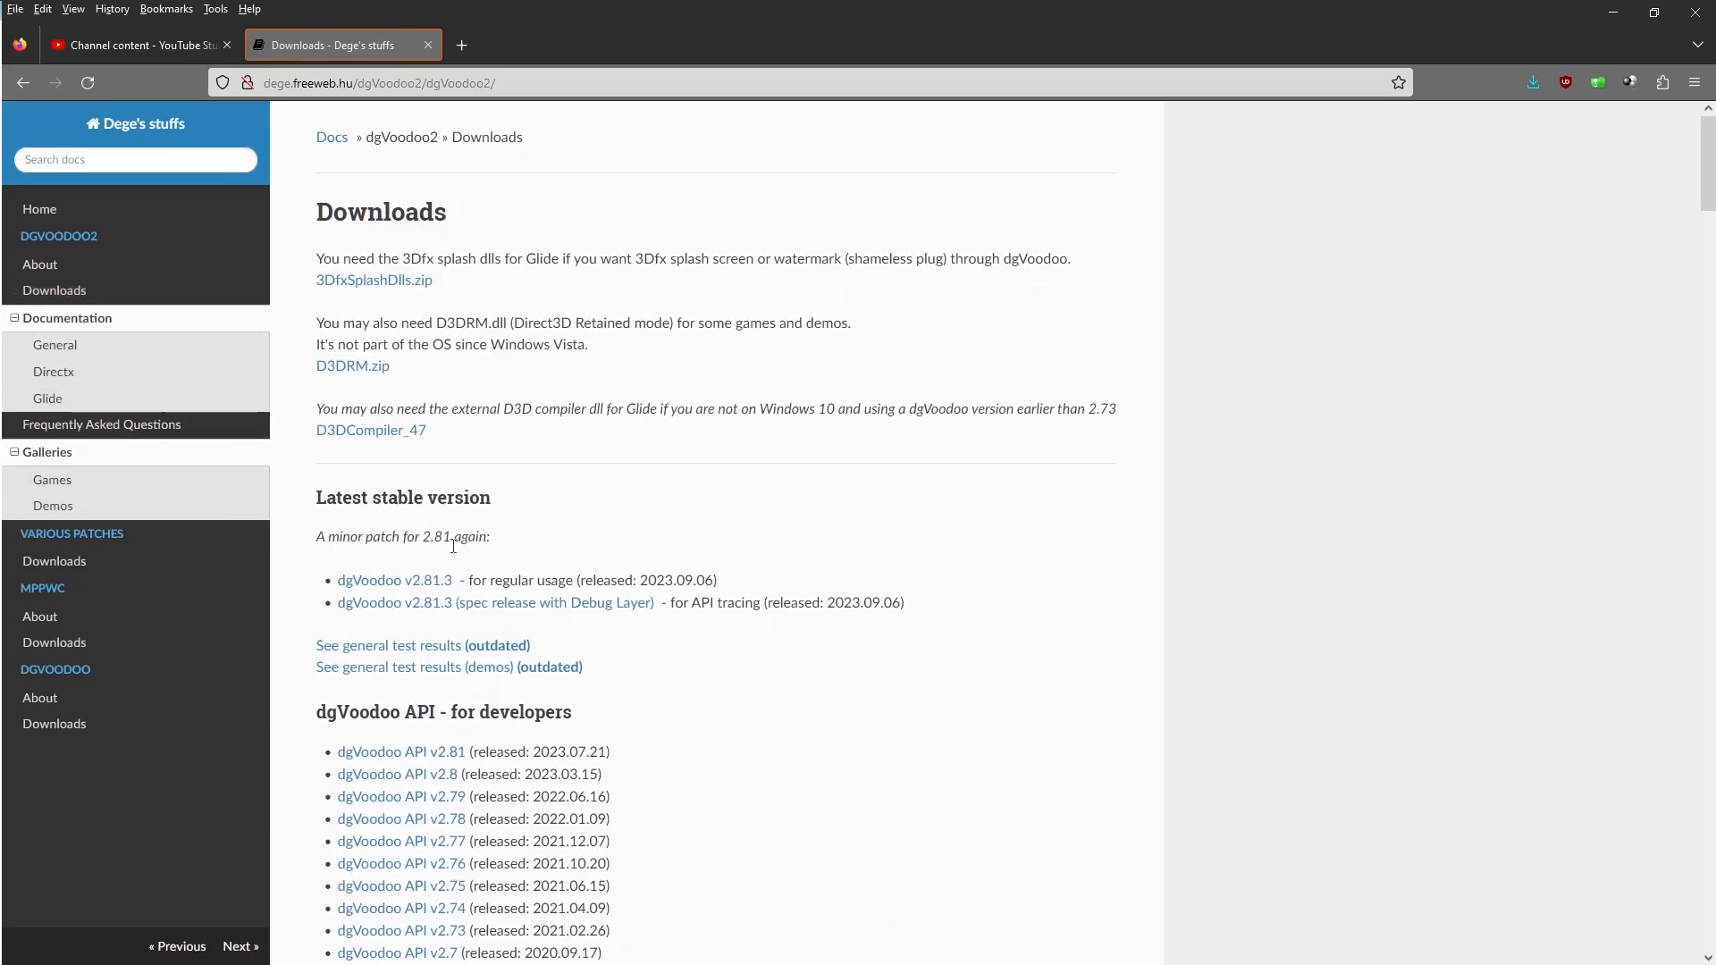
mouse_move(393, 579)
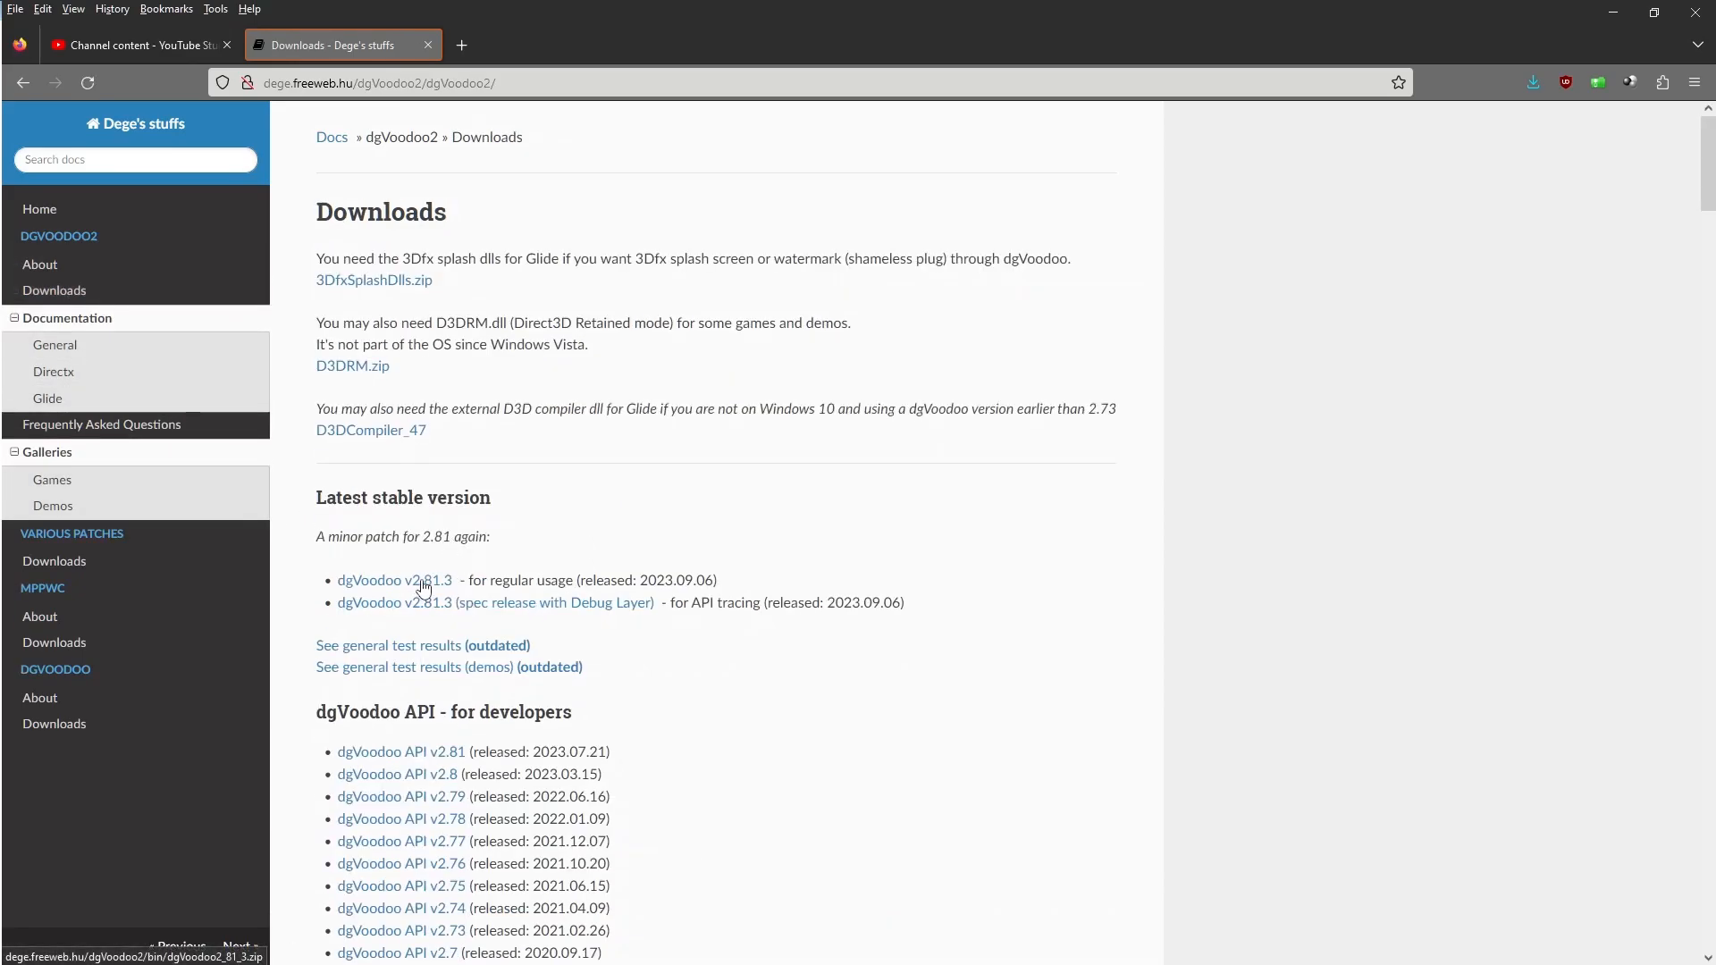
mouse_move(1290, 405)
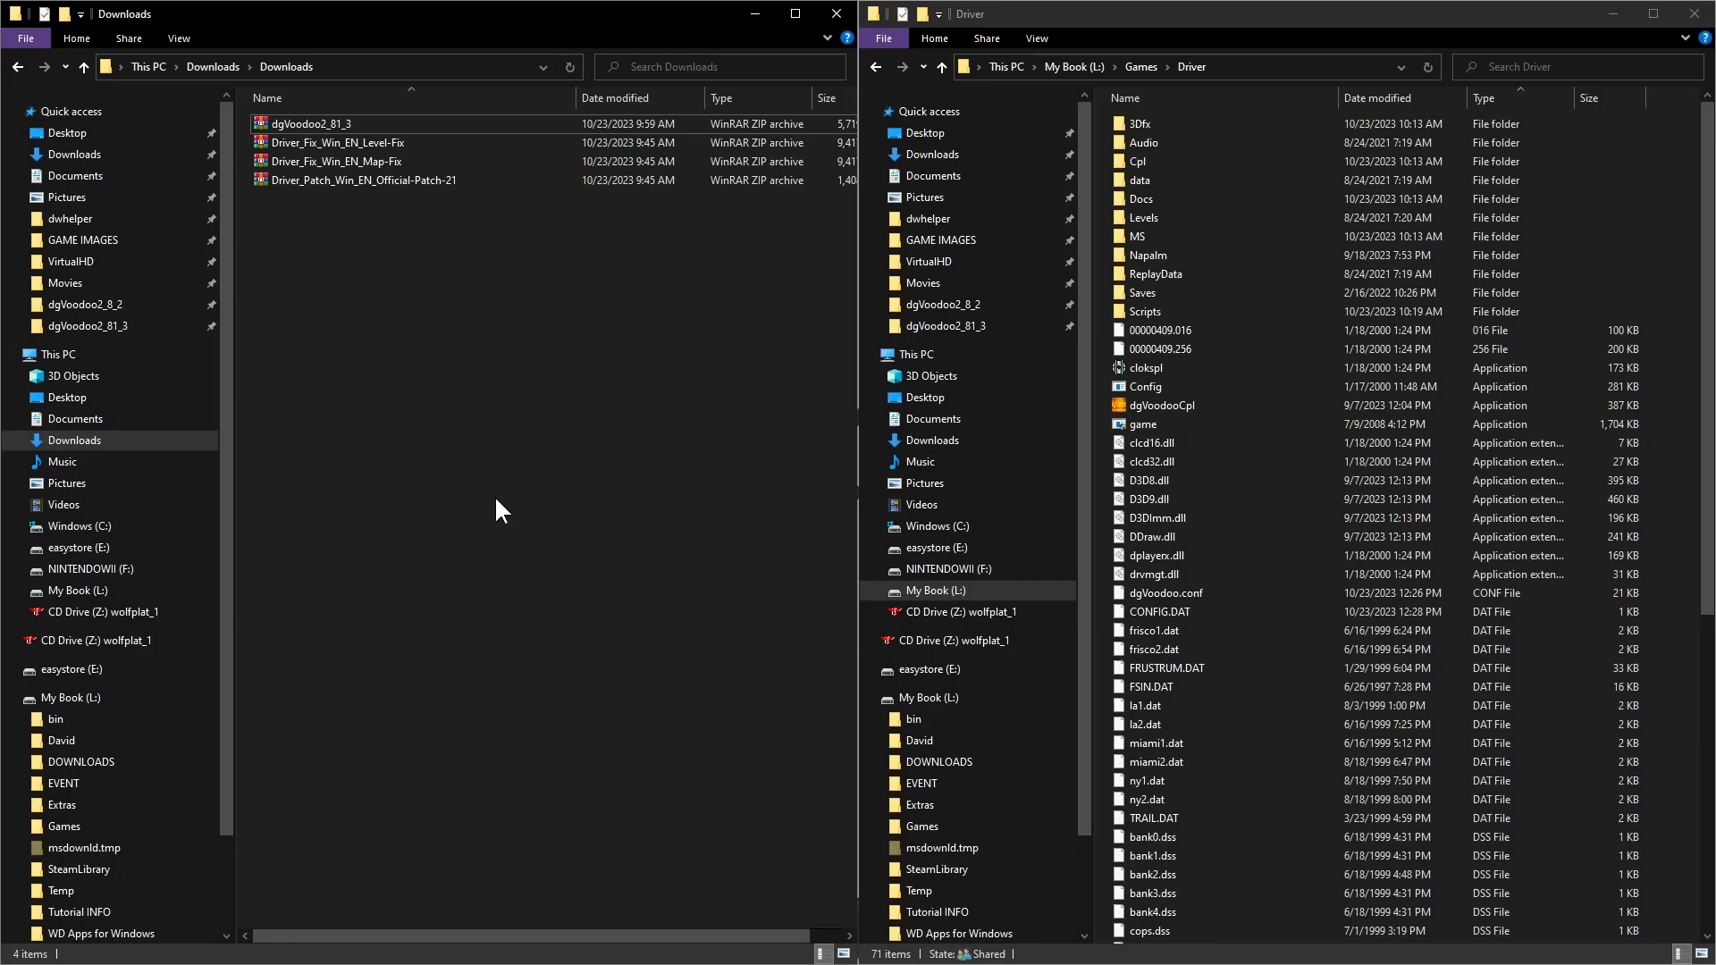
mouse_move(383, 479)
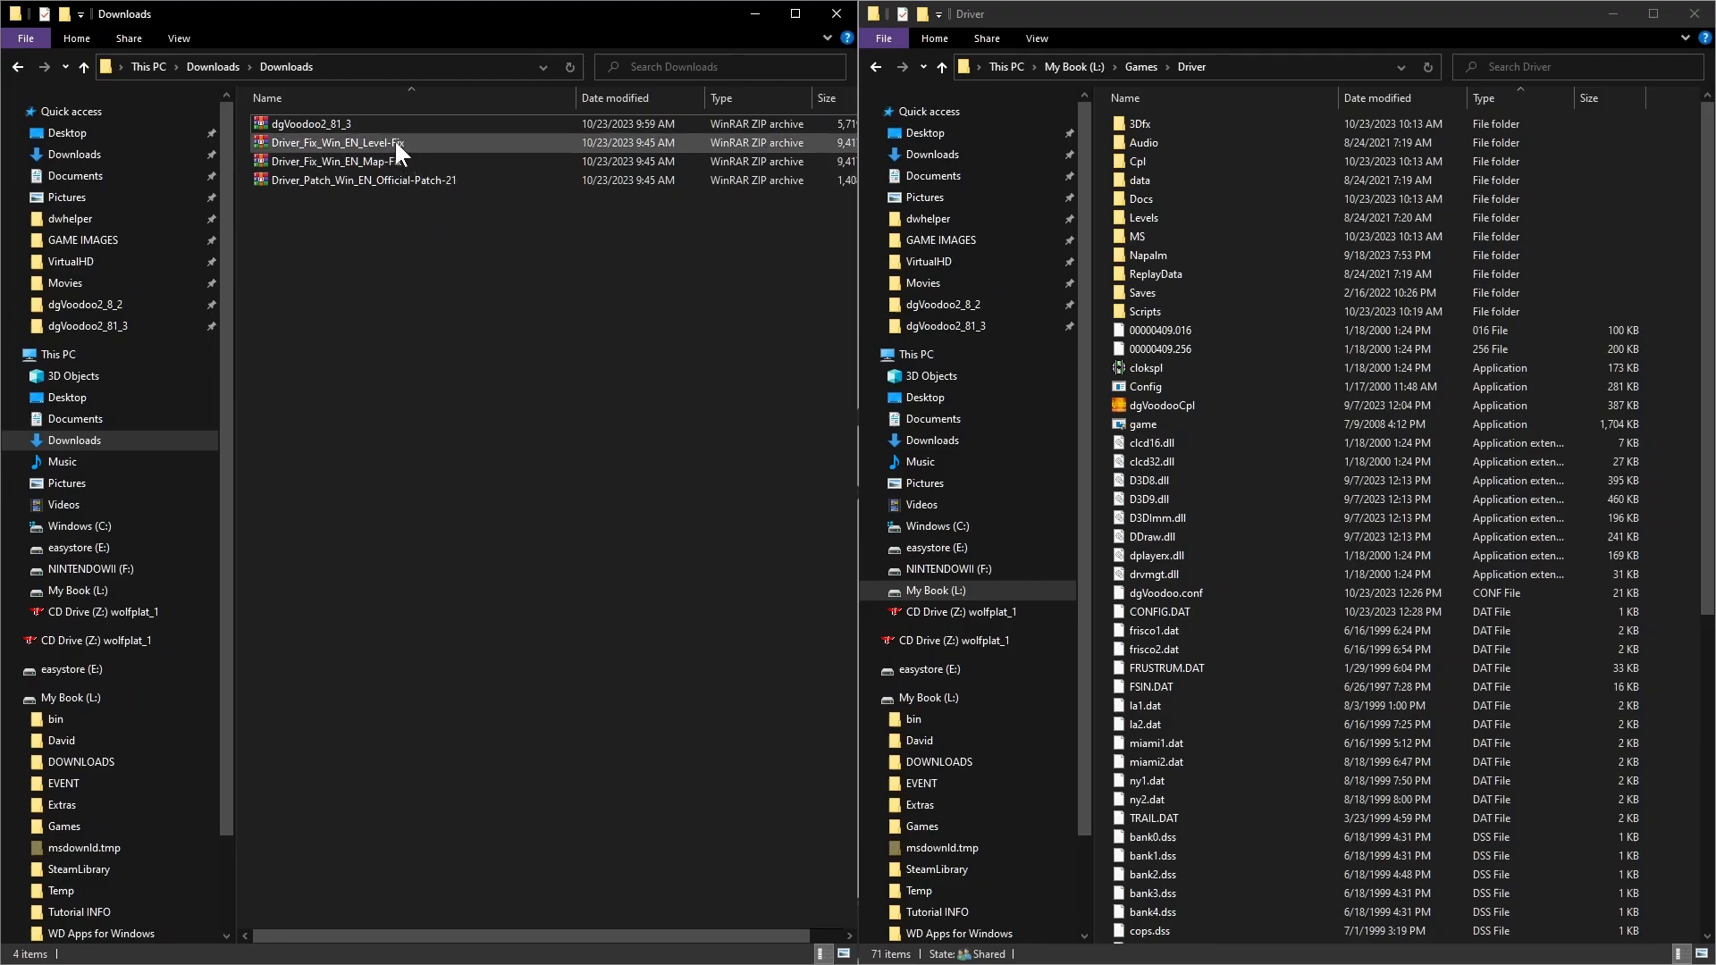
Select all four downloaded archives (dgVoodoo2 and the Driver fixes/patch) in Downloads
click(391, 207)
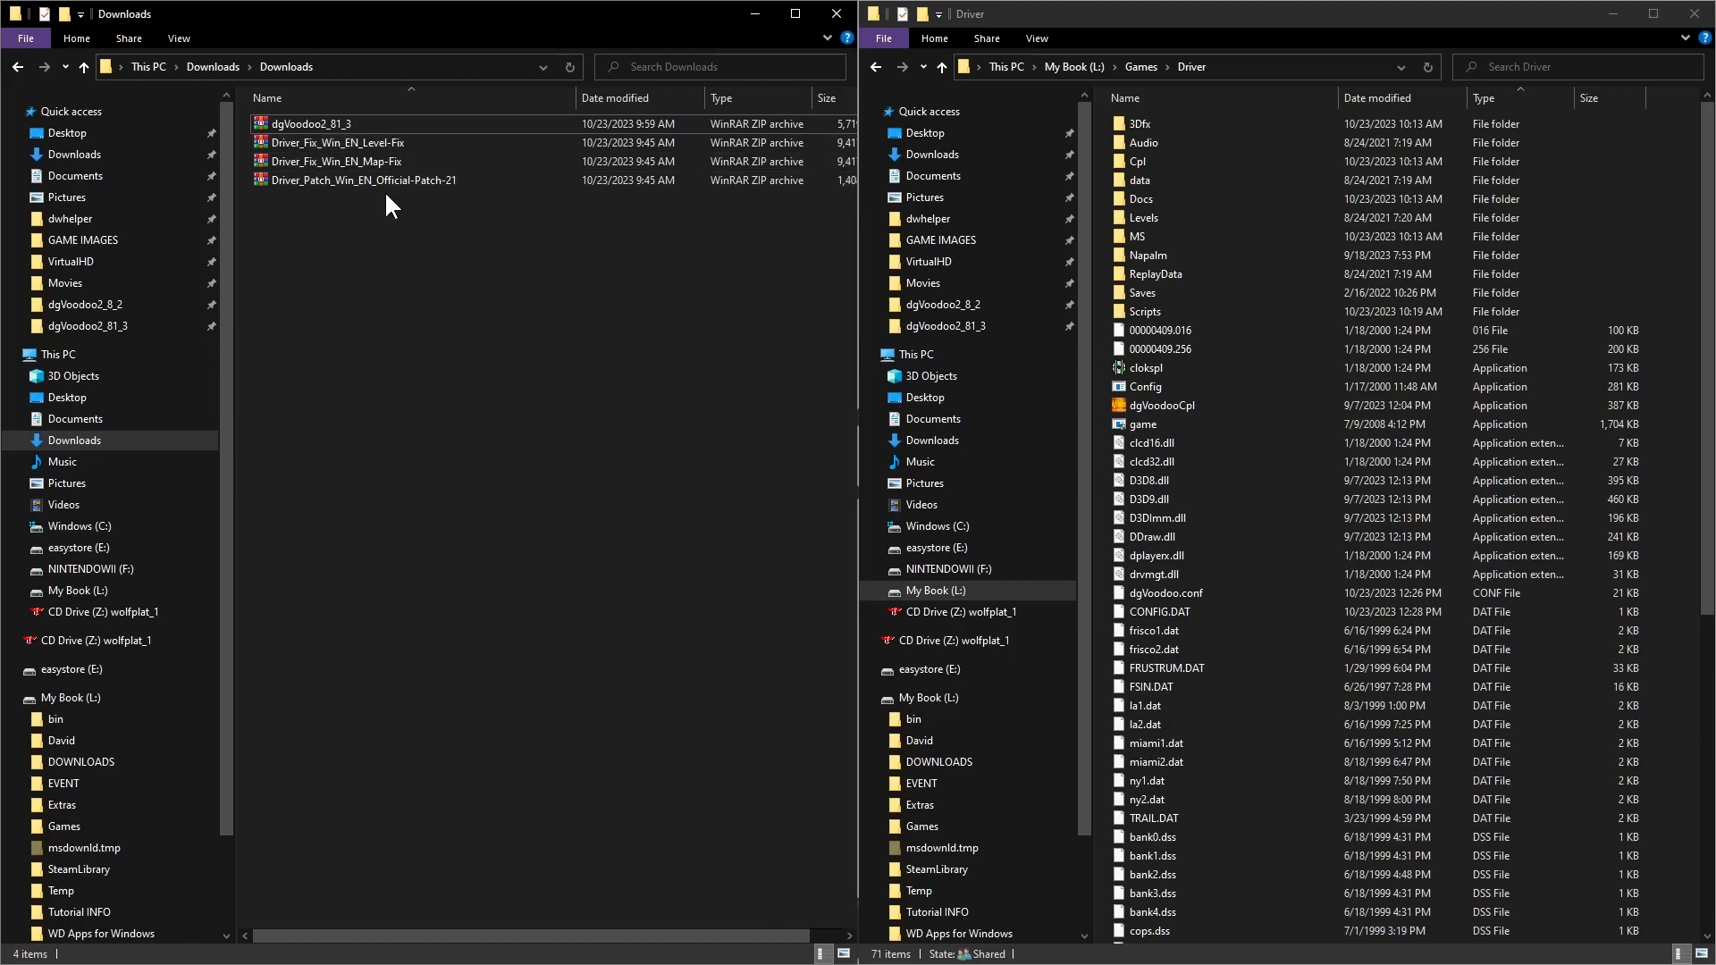
mouse_move(382, 250)
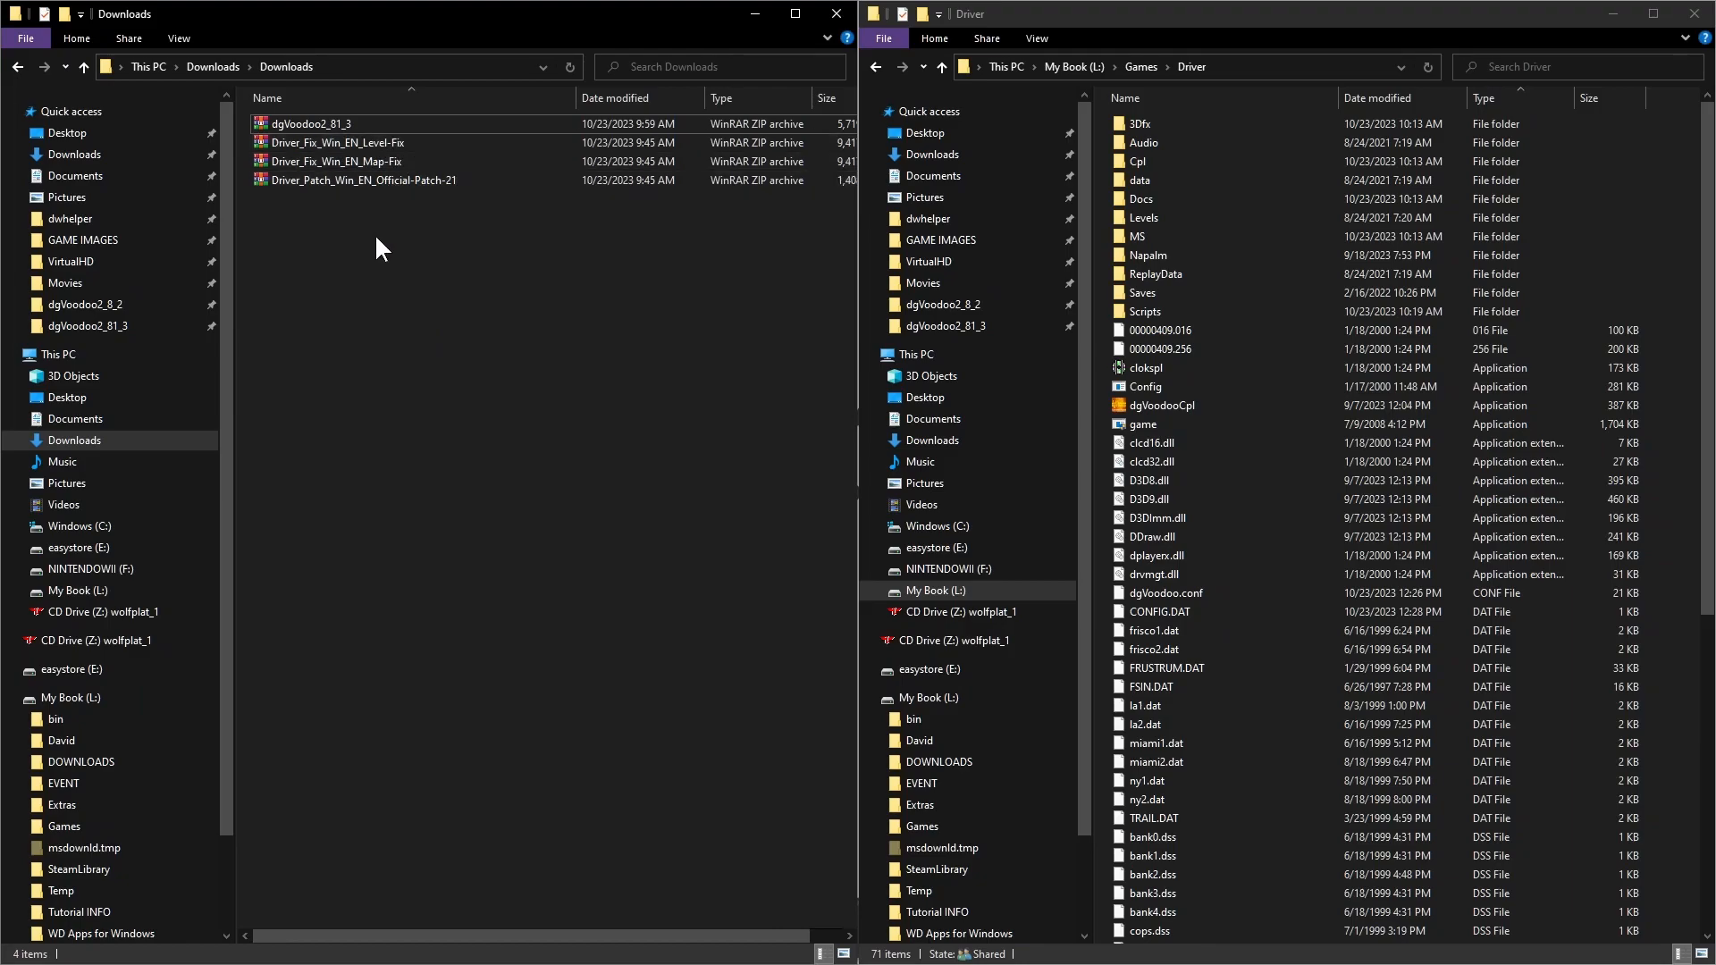
mouse_move(339, 143)
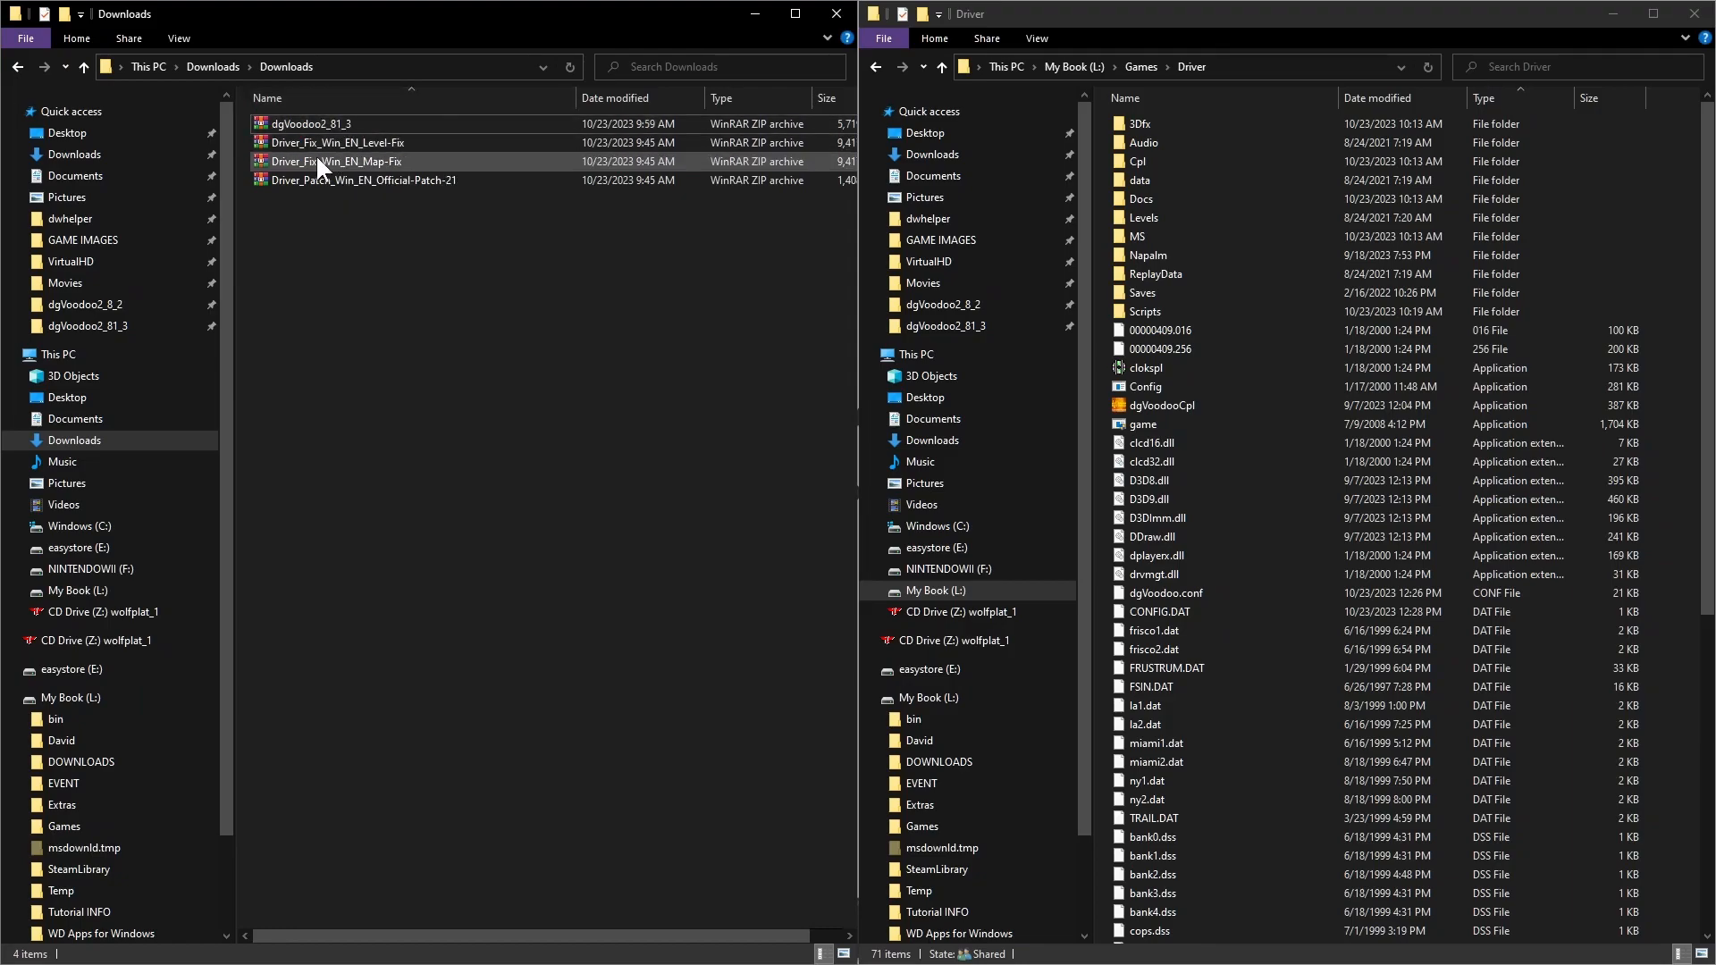
click(482, 241)
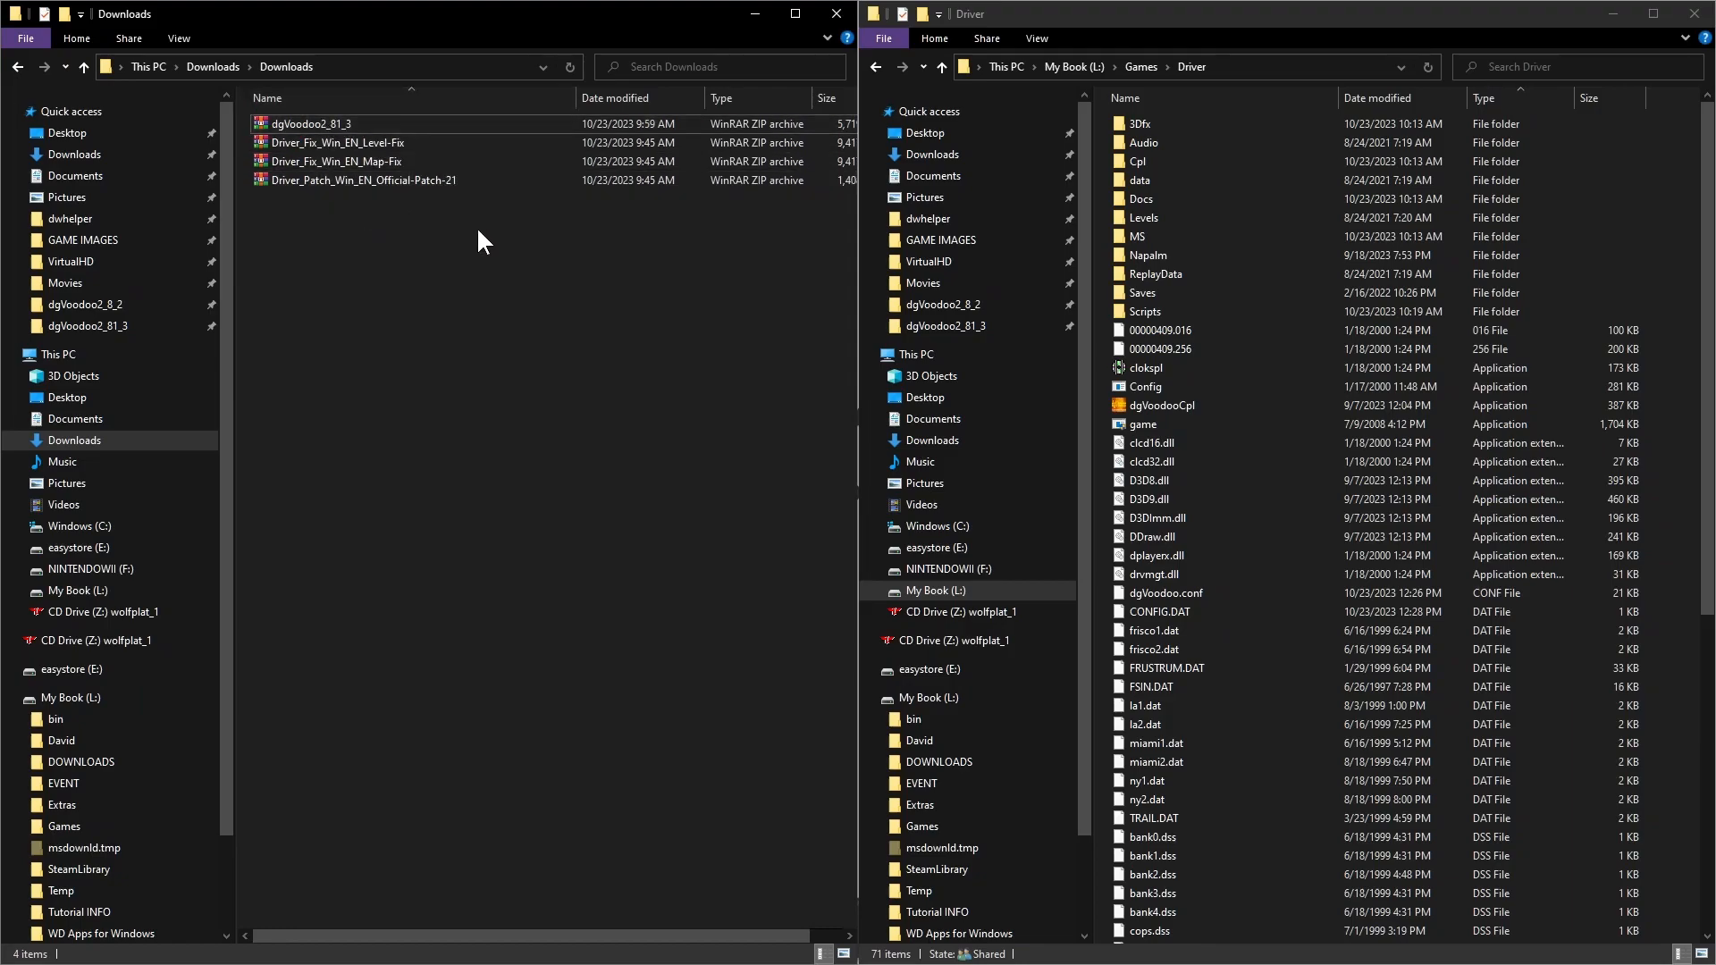
key(ctrl+a)
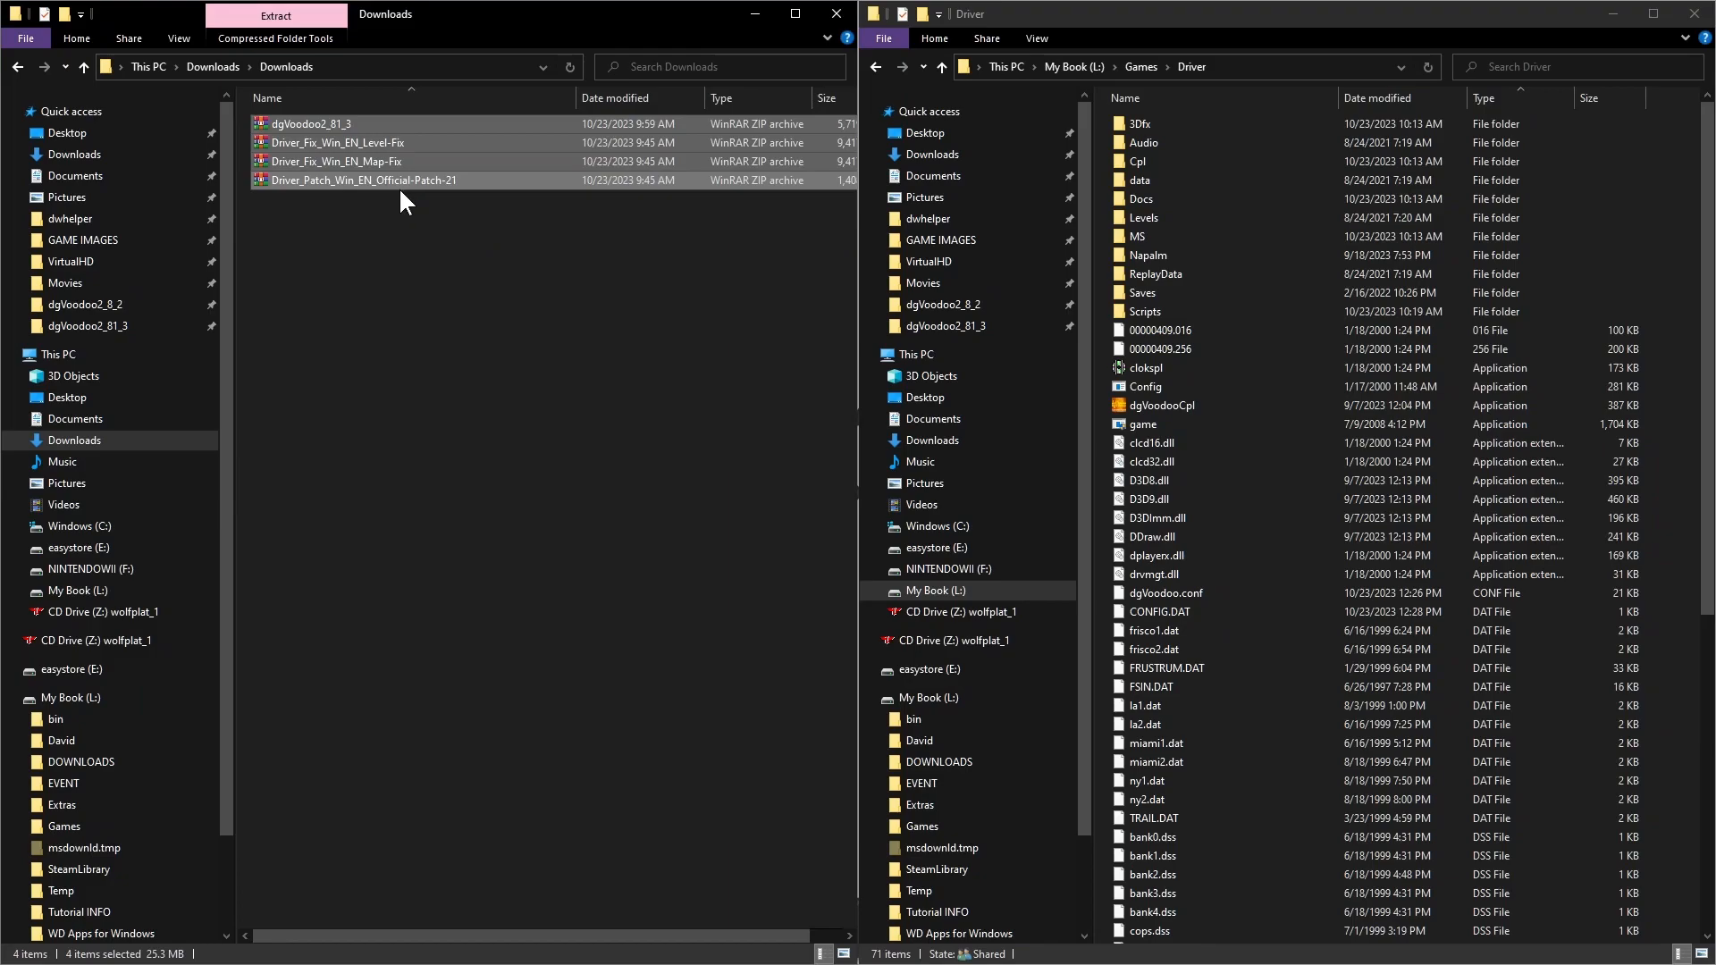
Extract each of the four archives into its own folder with WinRAR, then clear the selection
right_click(318, 124)
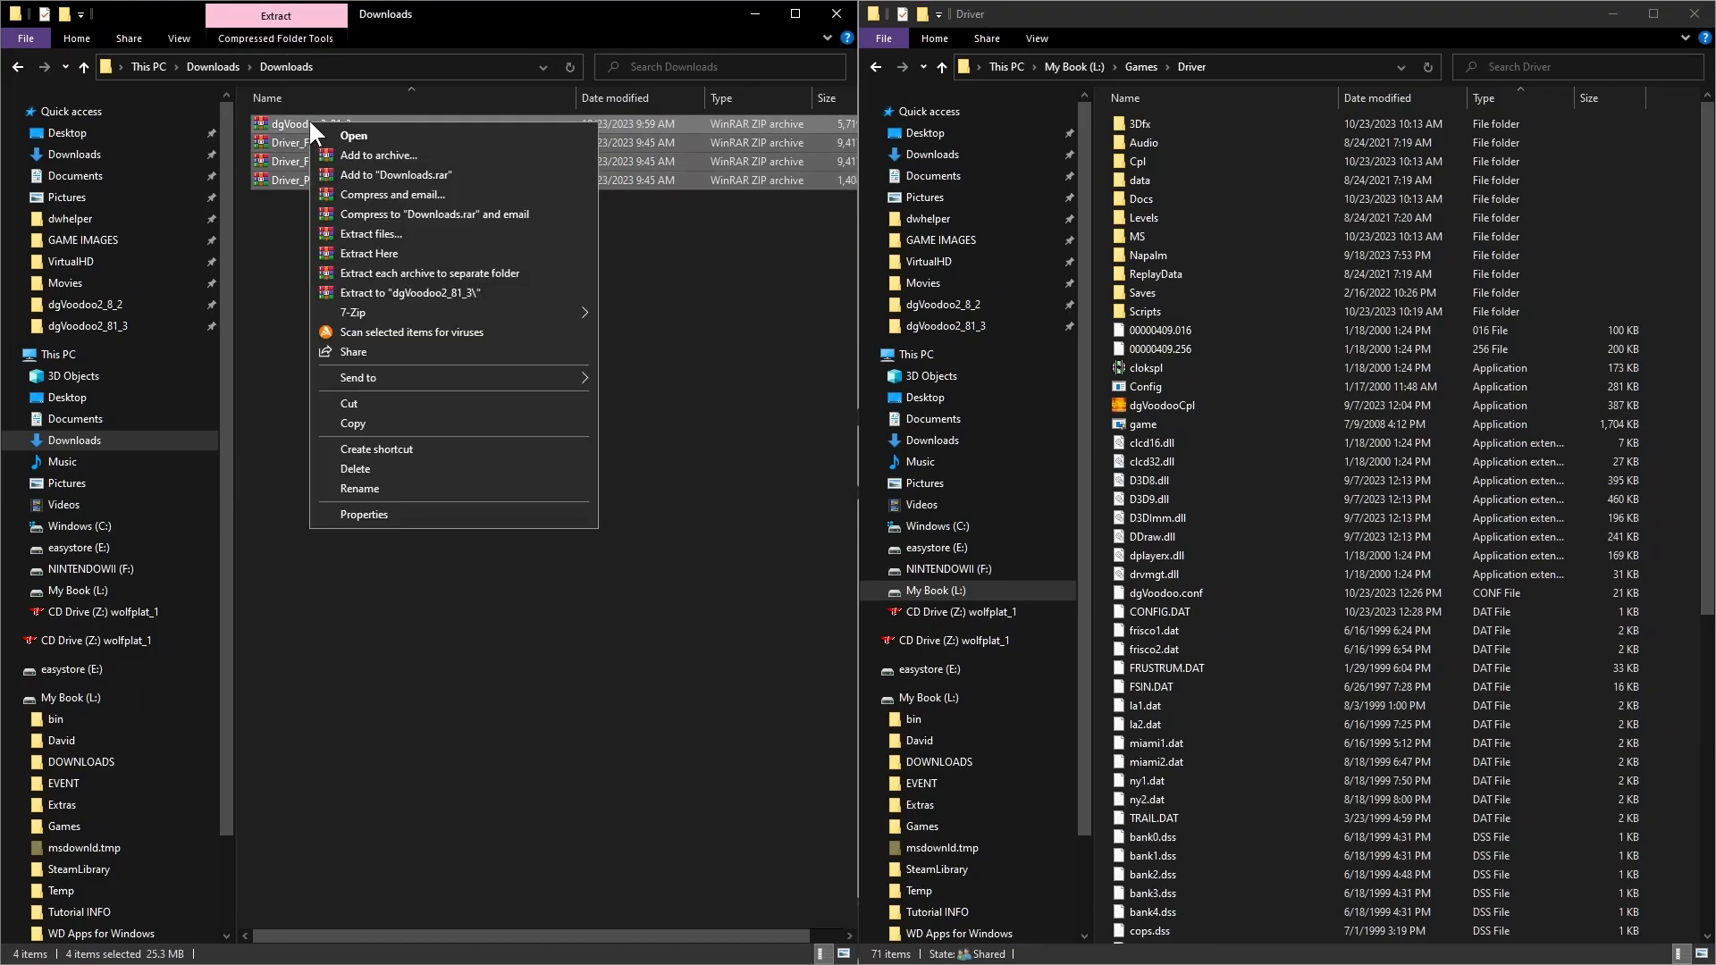
mouse_move(481, 271)
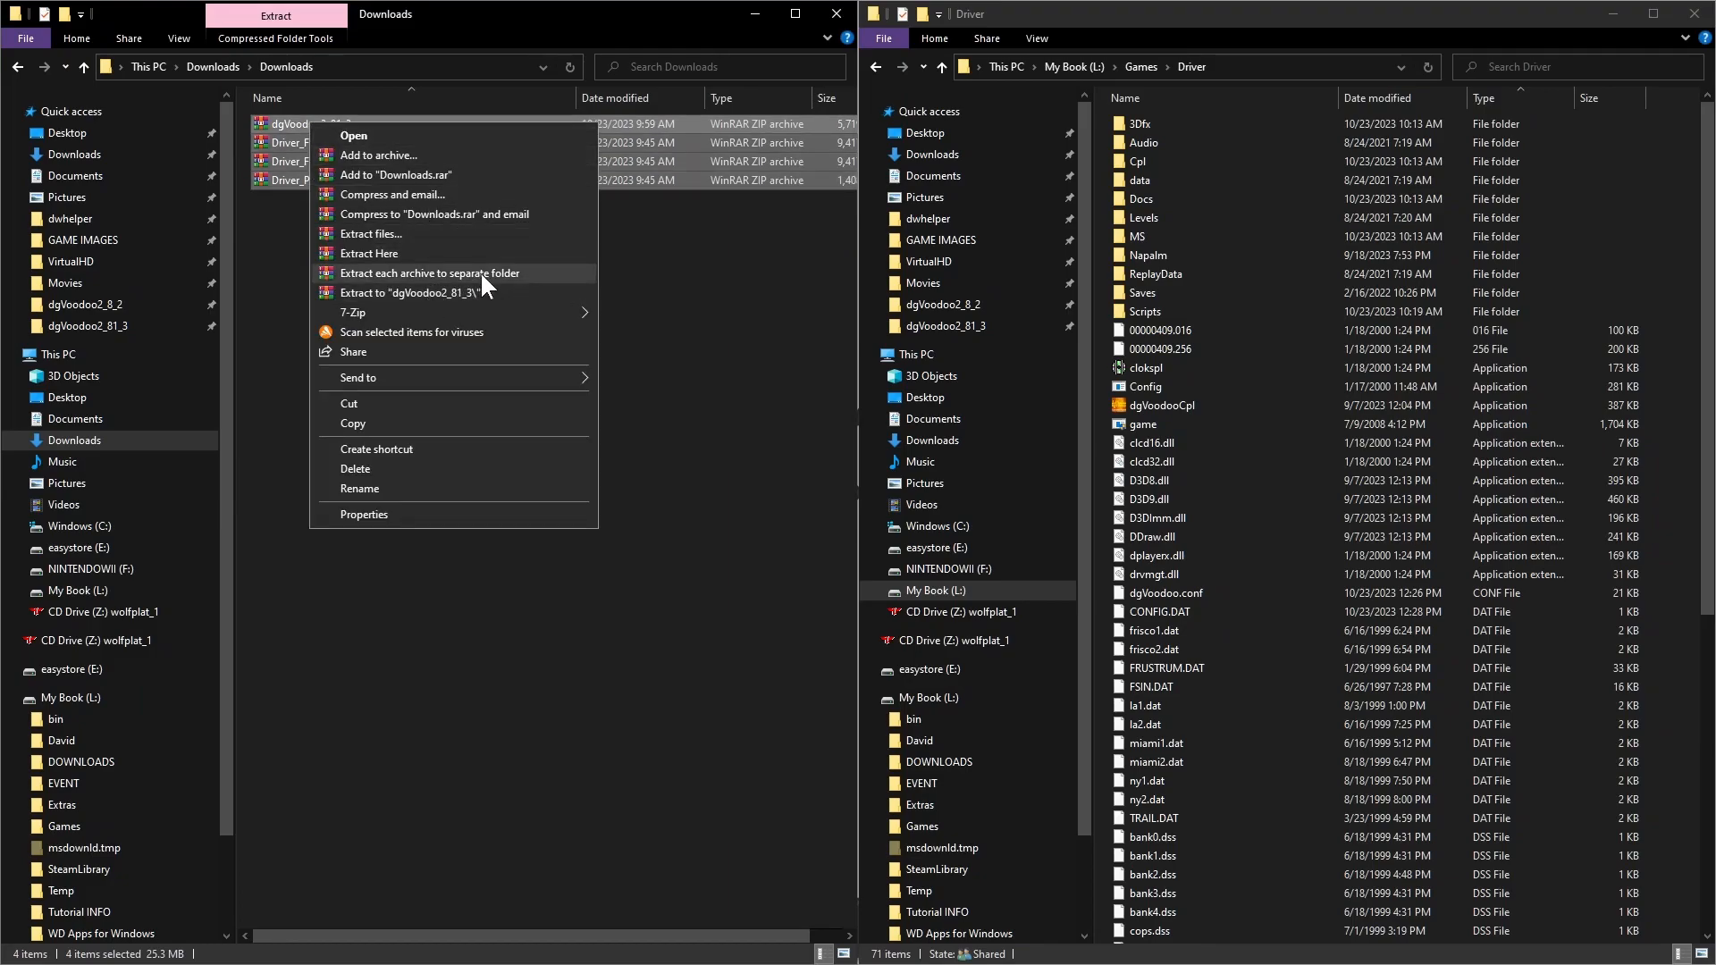
click(427, 272)
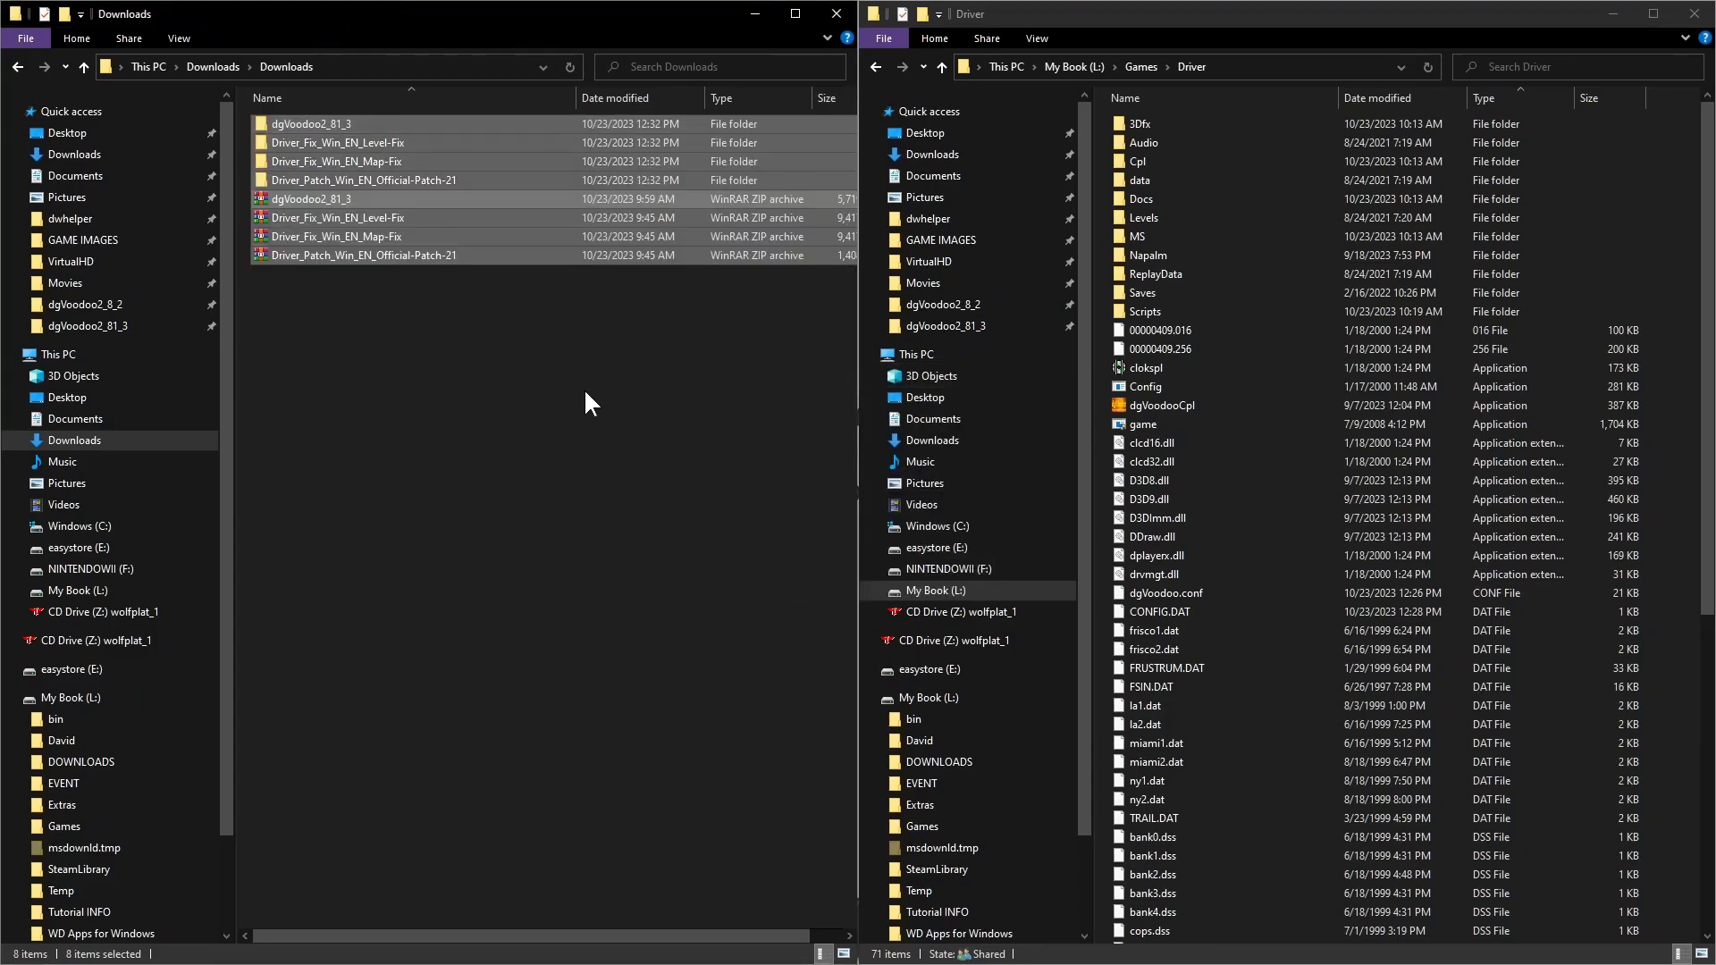
click(361, 256)
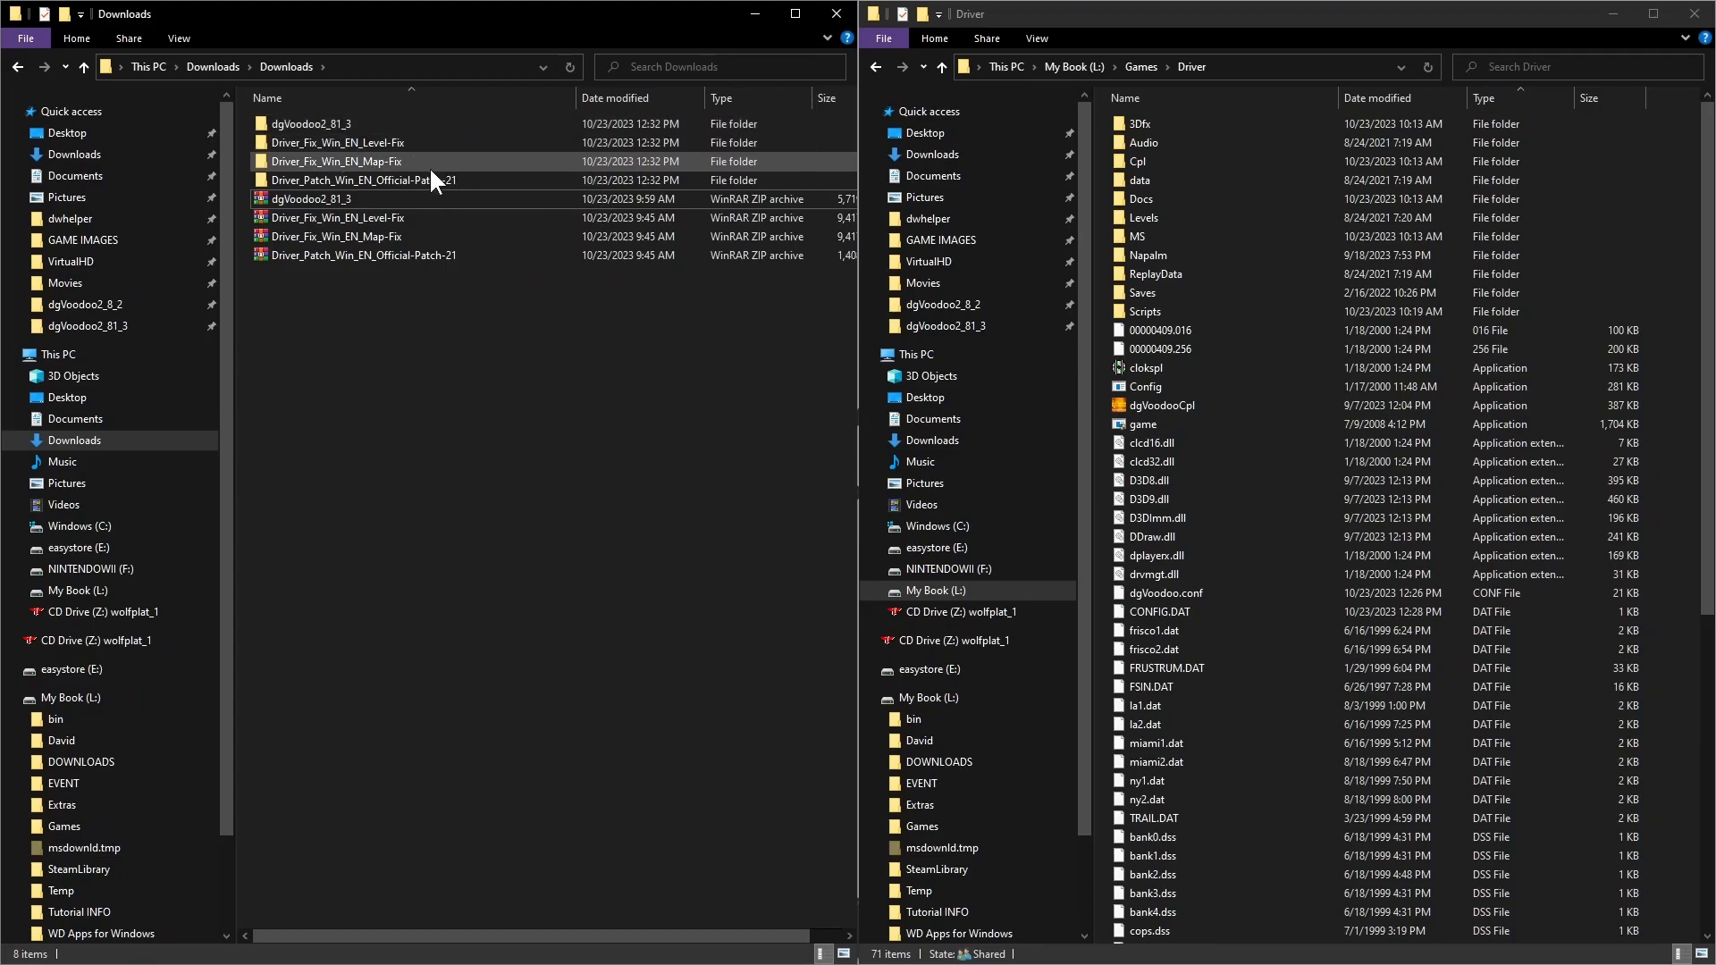
Inspect the extracted Map-Fix and Level-Fix folders, revealing Driver_levelfix and its levelspatch tool
double_click(315, 124)
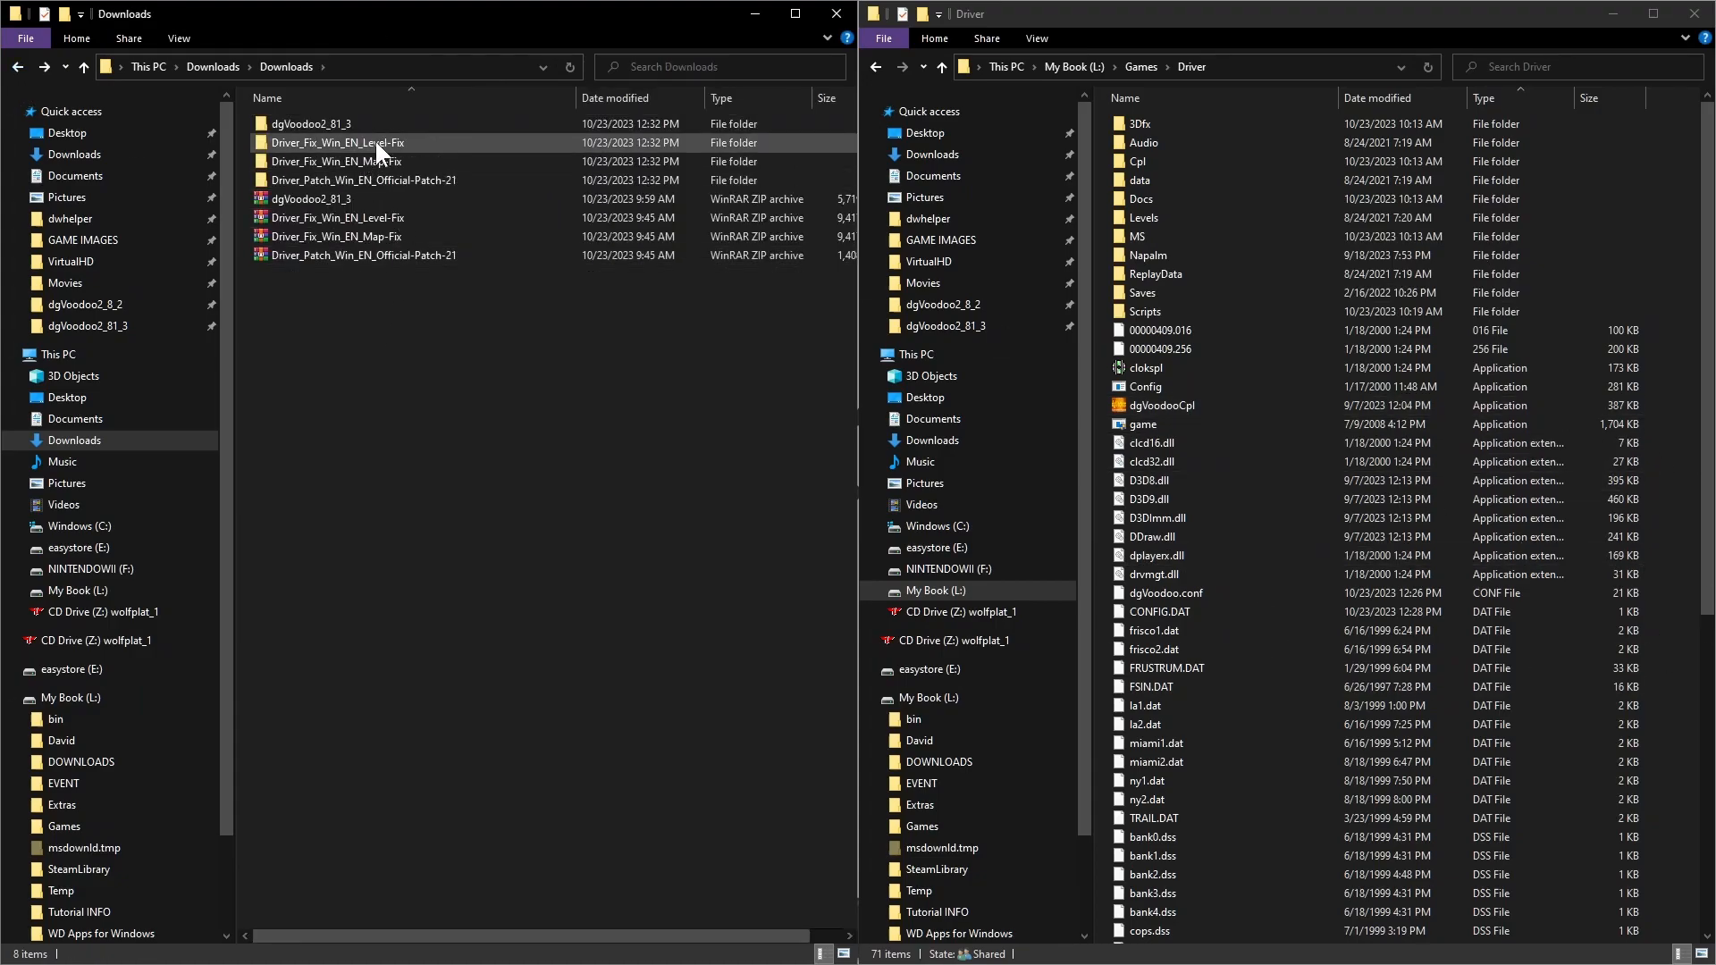
double_click(337, 143)
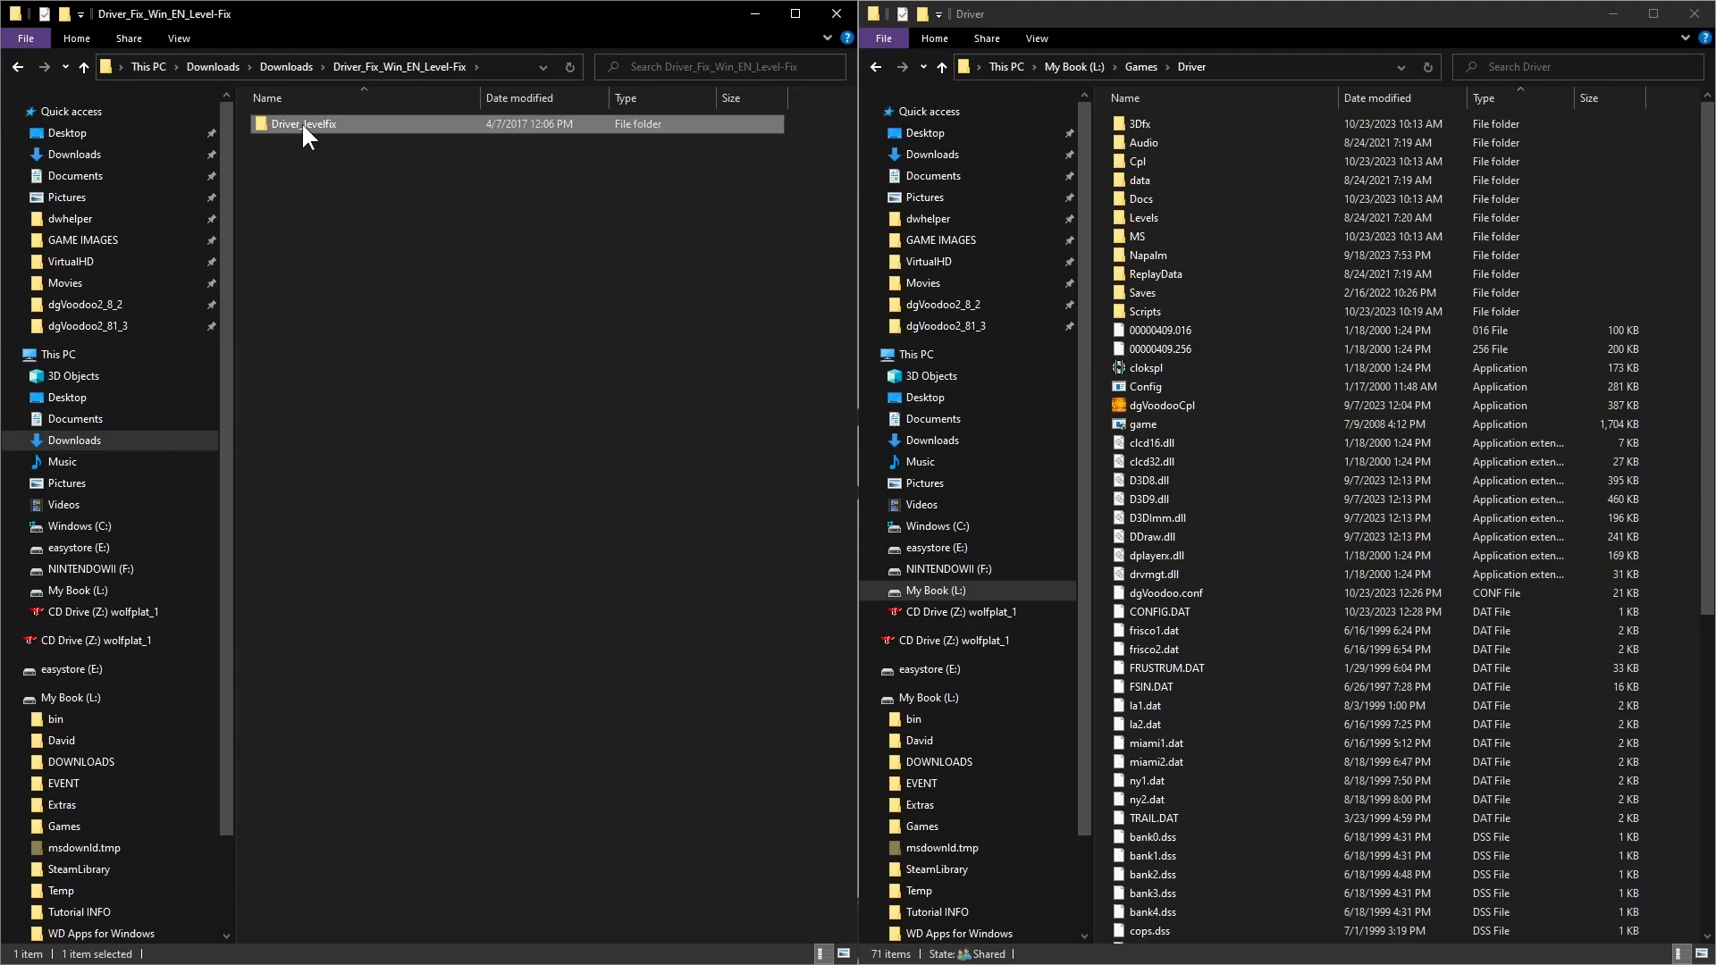
double_click(302, 124)
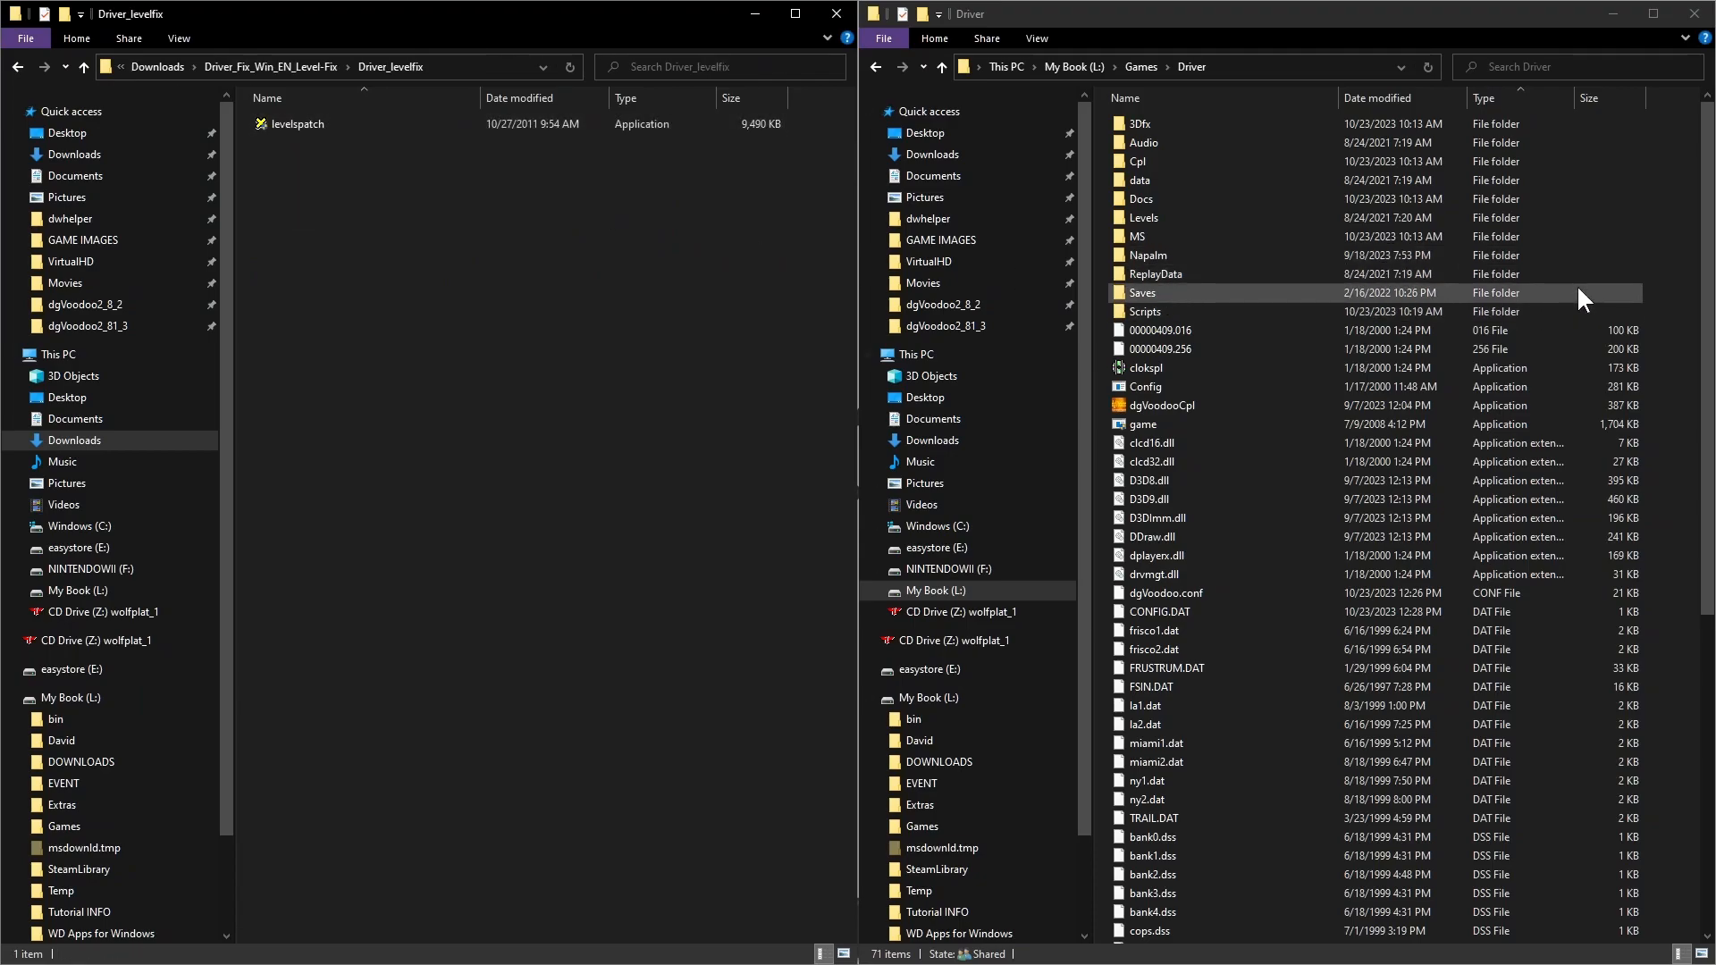
click(18, 66)
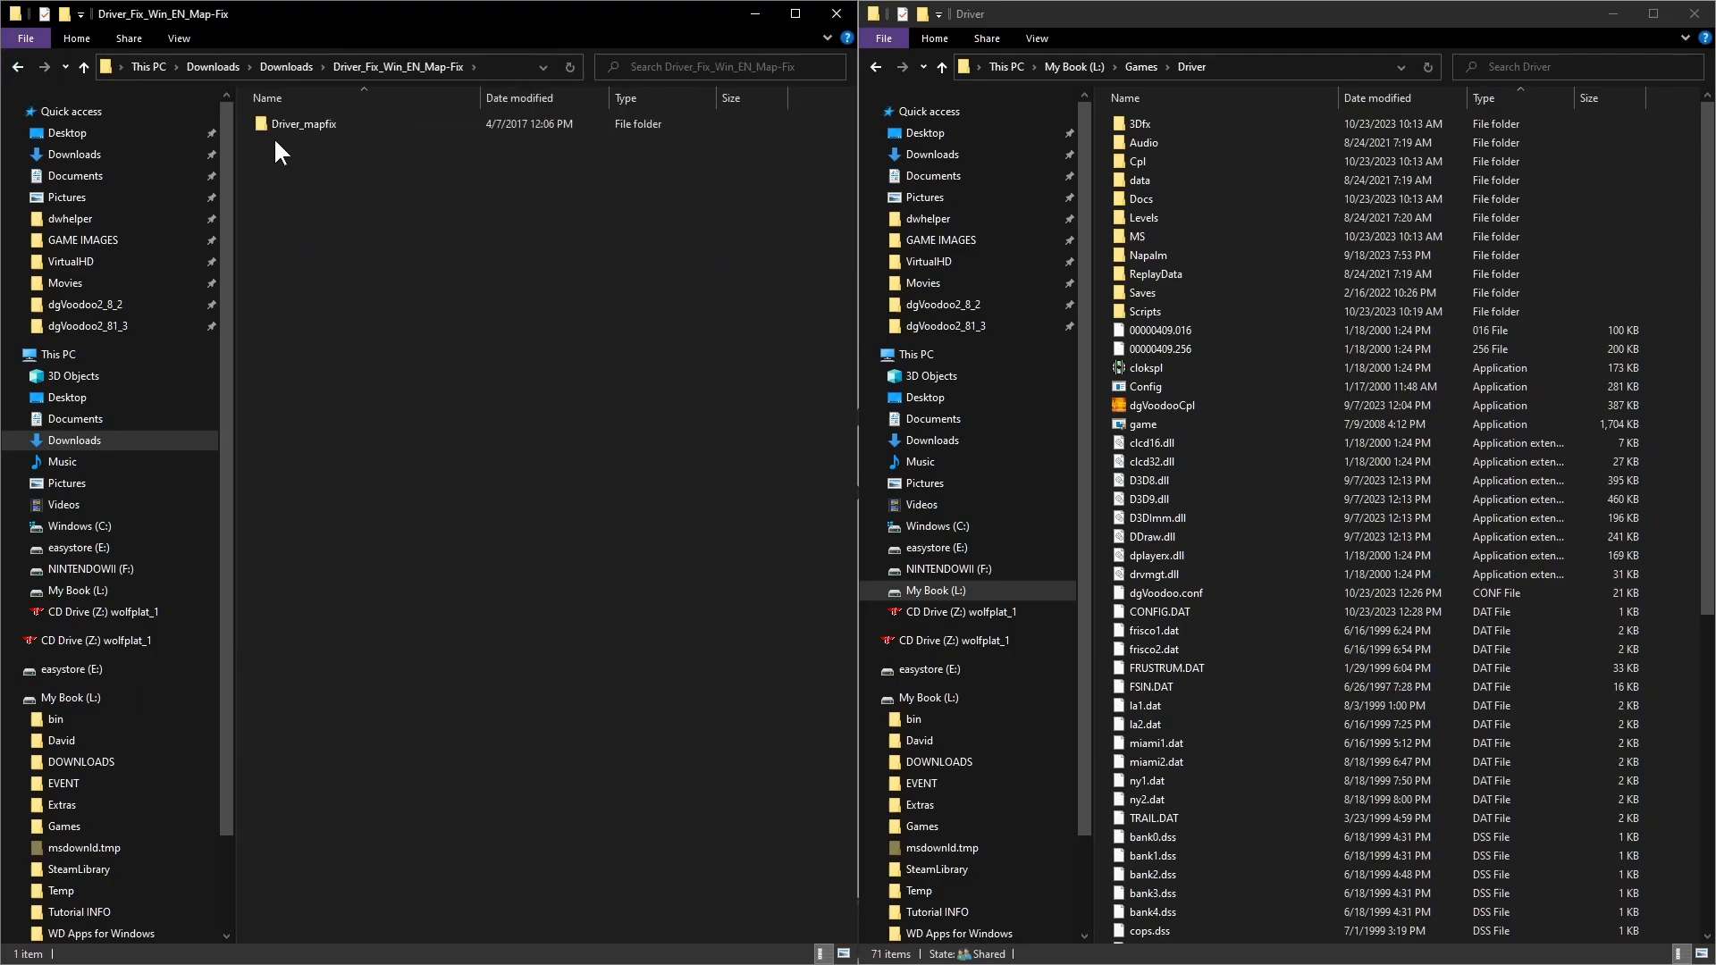
Return to Downloads and select the official patch folder
click(304, 123)
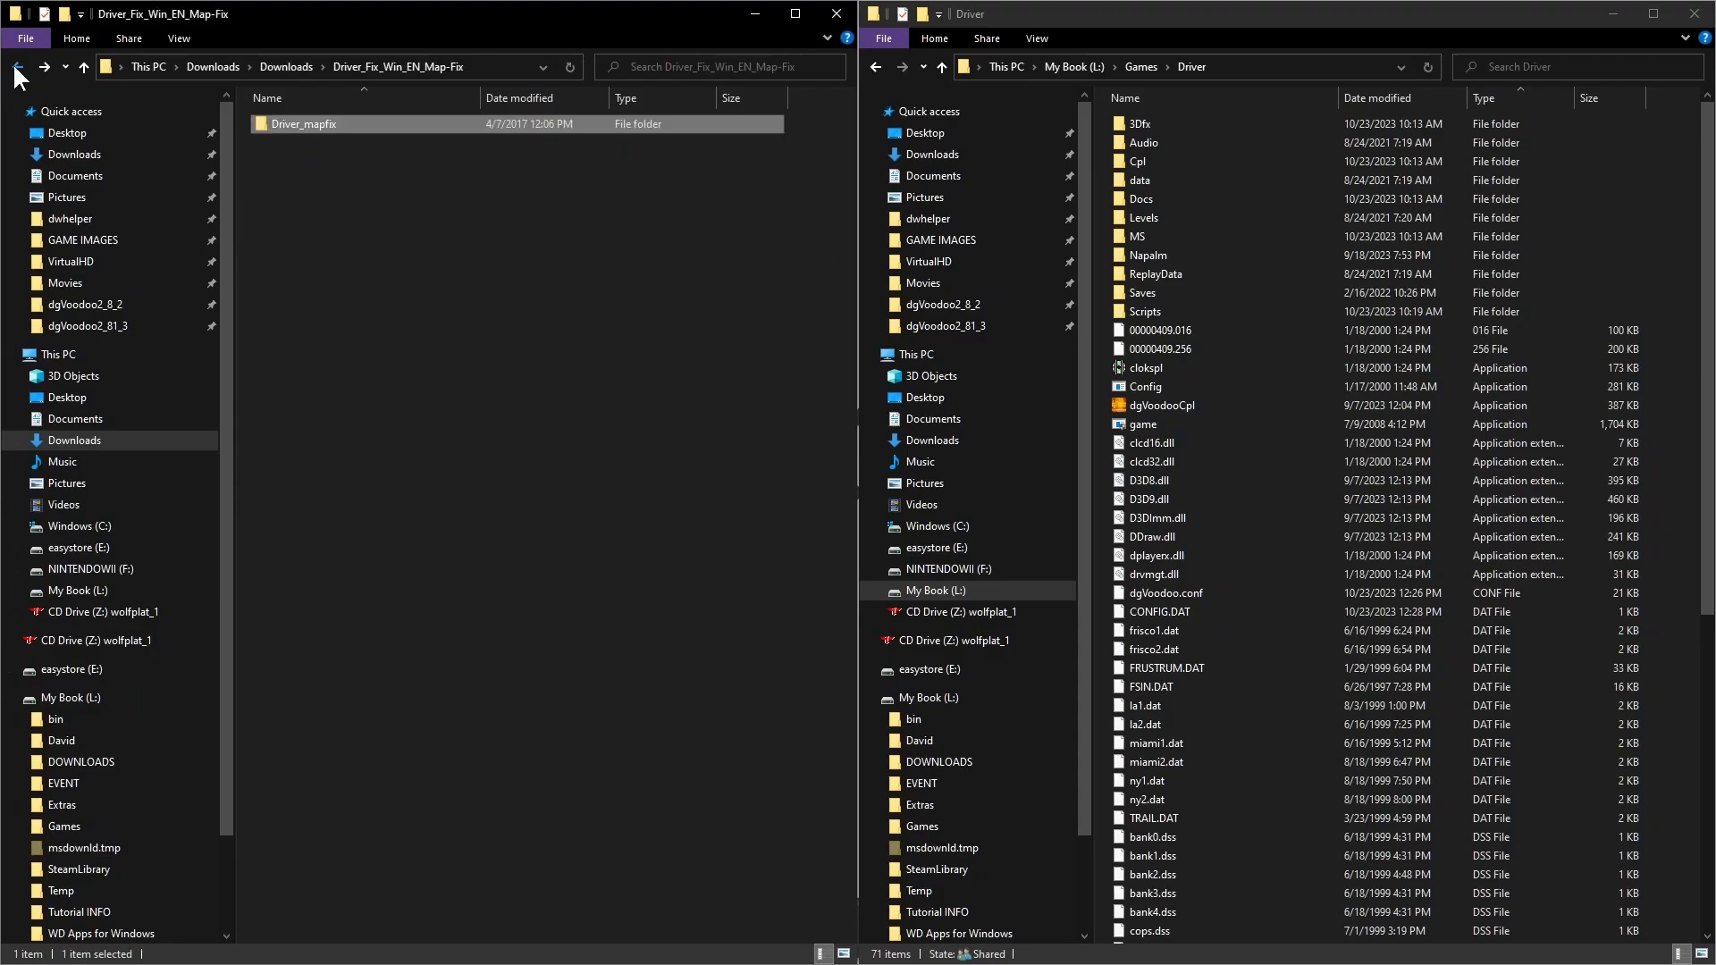
click(18, 66)
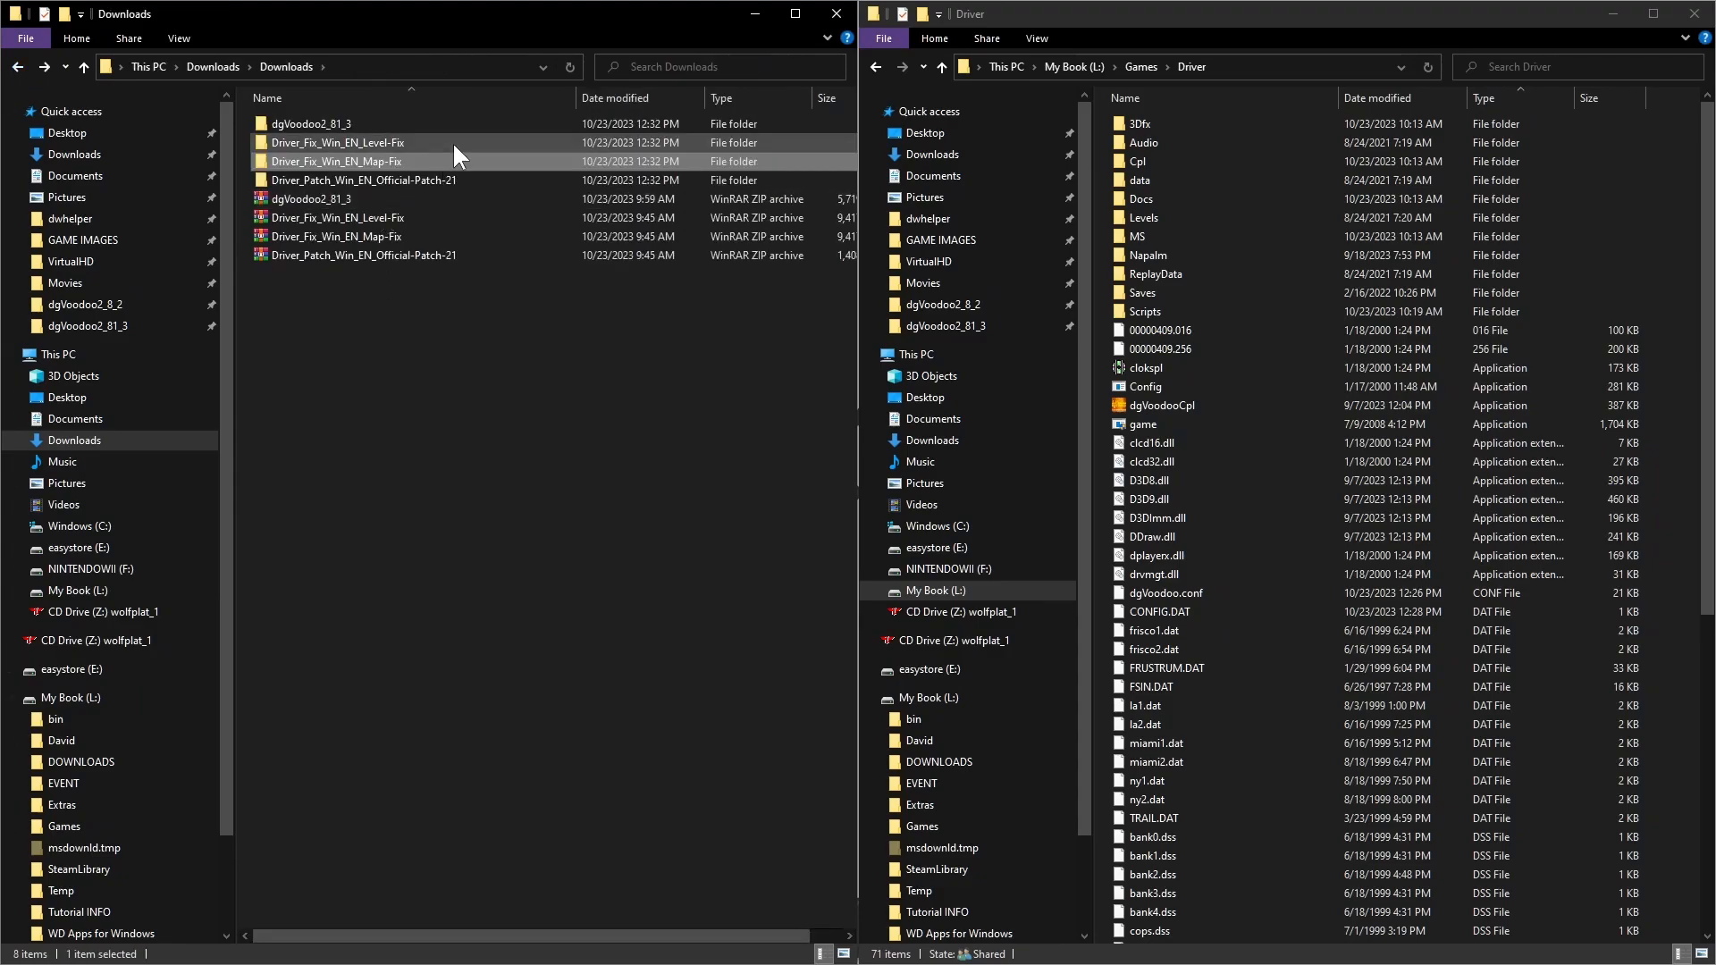
click(364, 179)
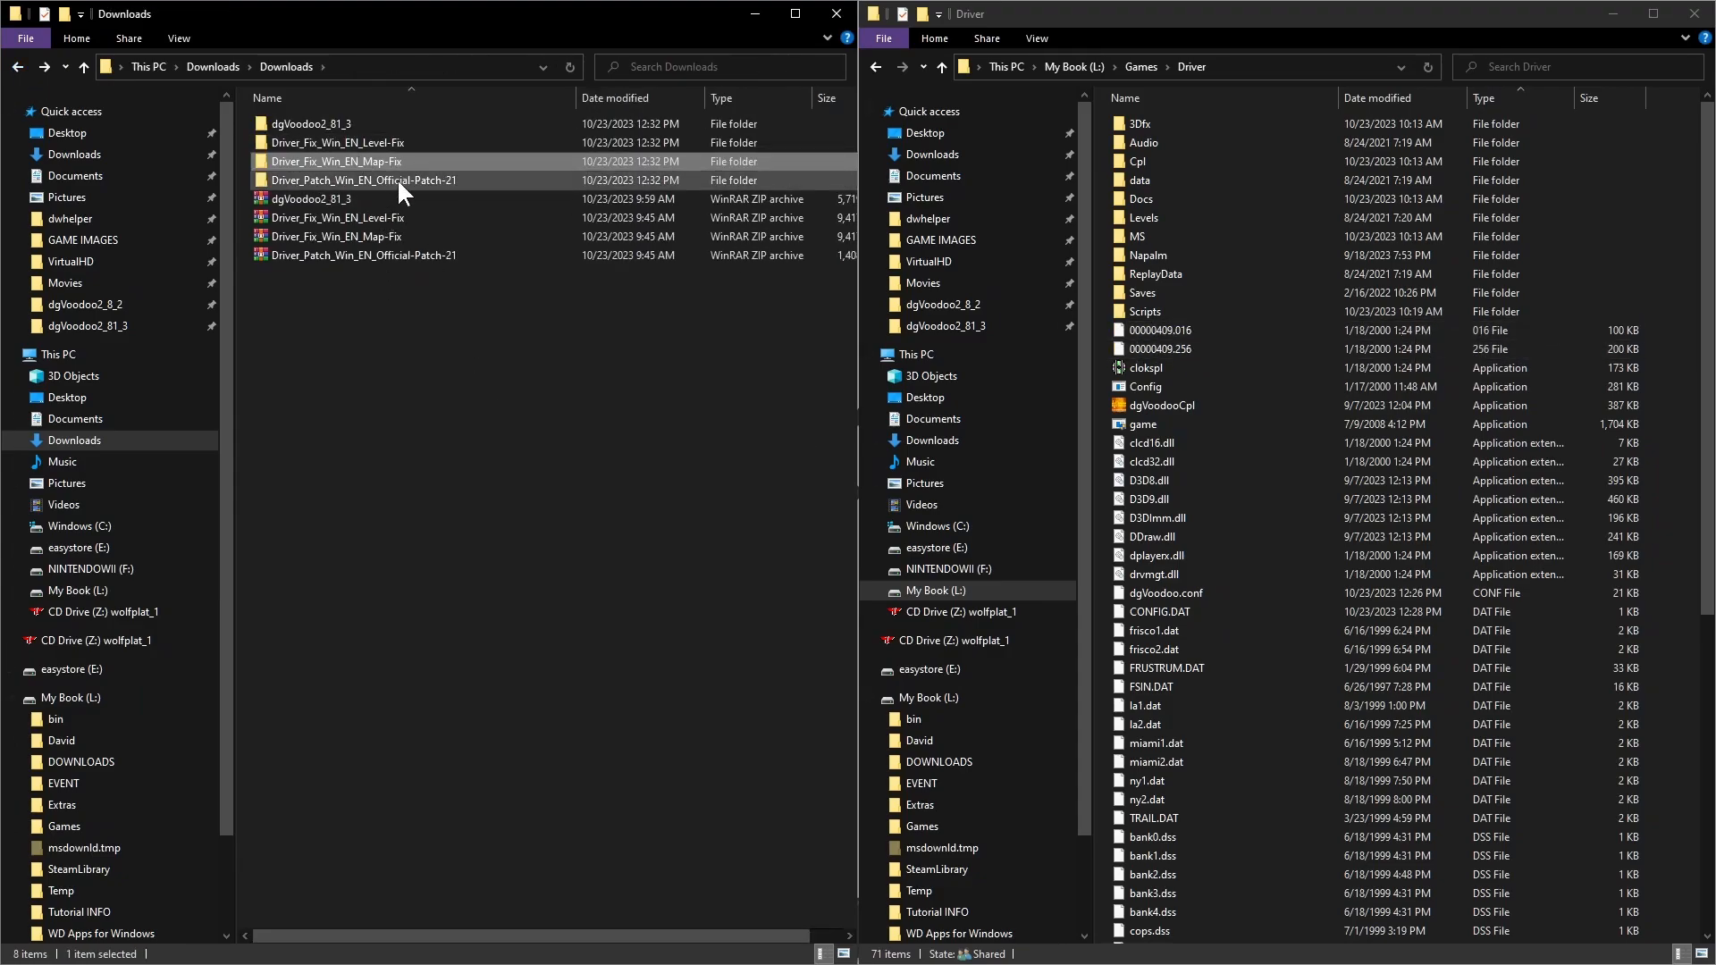
Extract the Driver 2.1 patch exe into its own driverpcpatchusav2_1 folder and inspect it
double_click(362, 178)
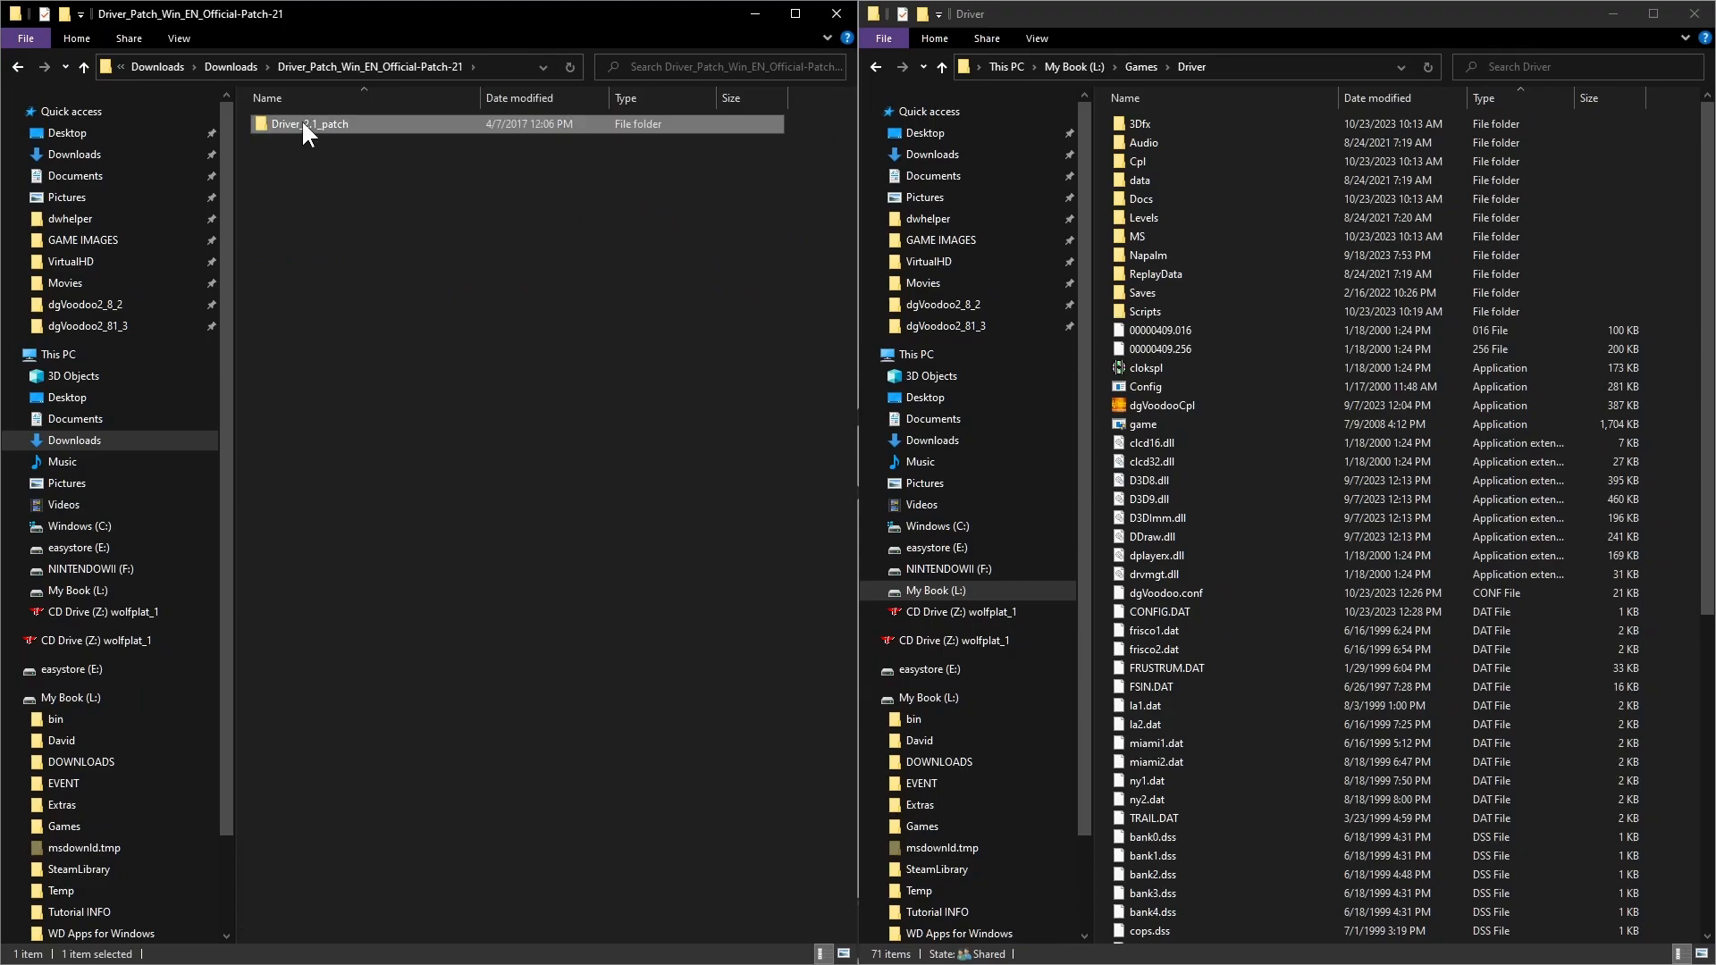
double_click(311, 124)
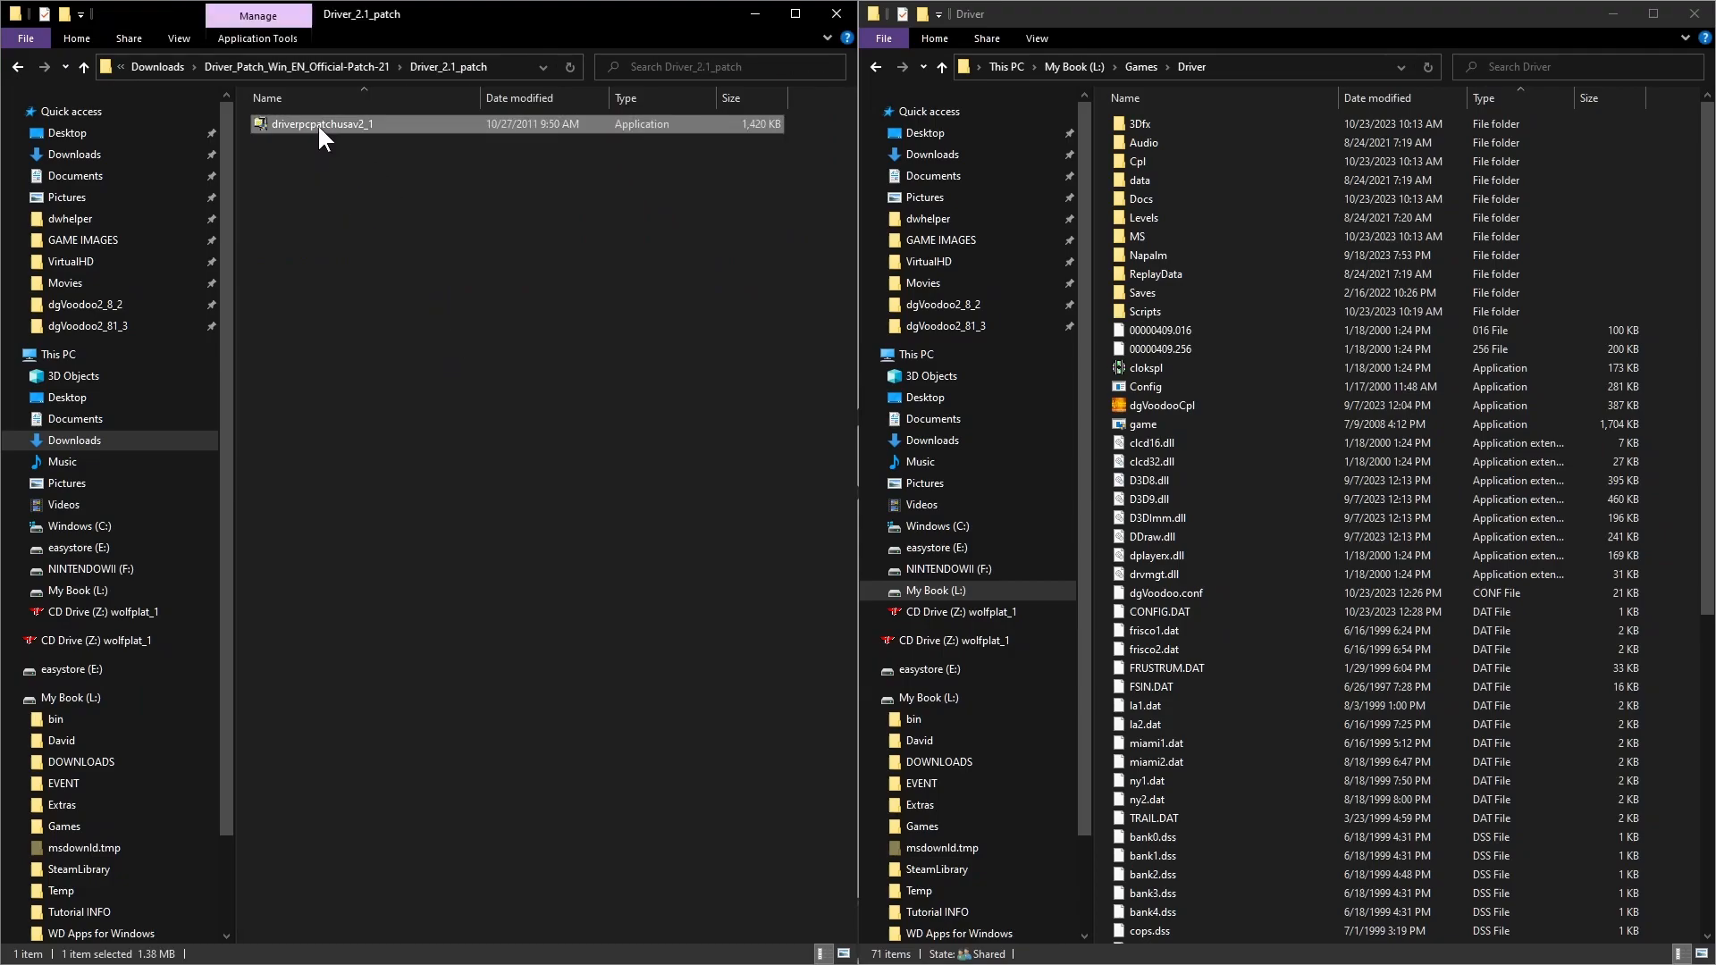
right_click(322, 123)
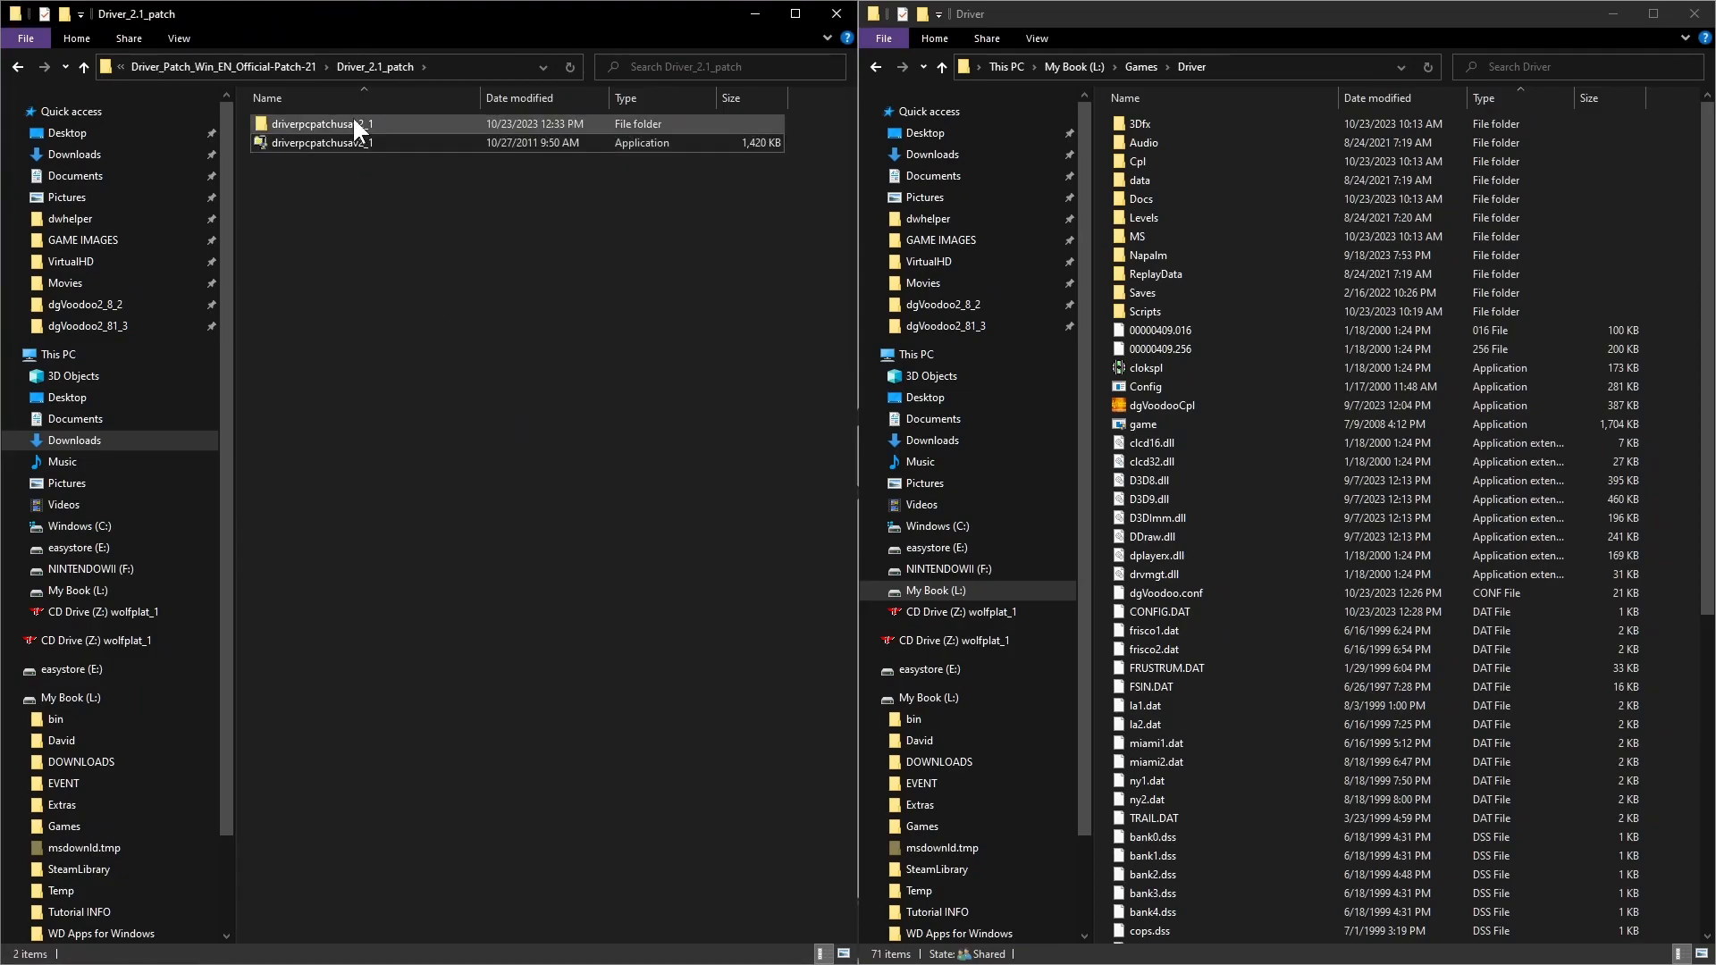
double_click(322, 123)
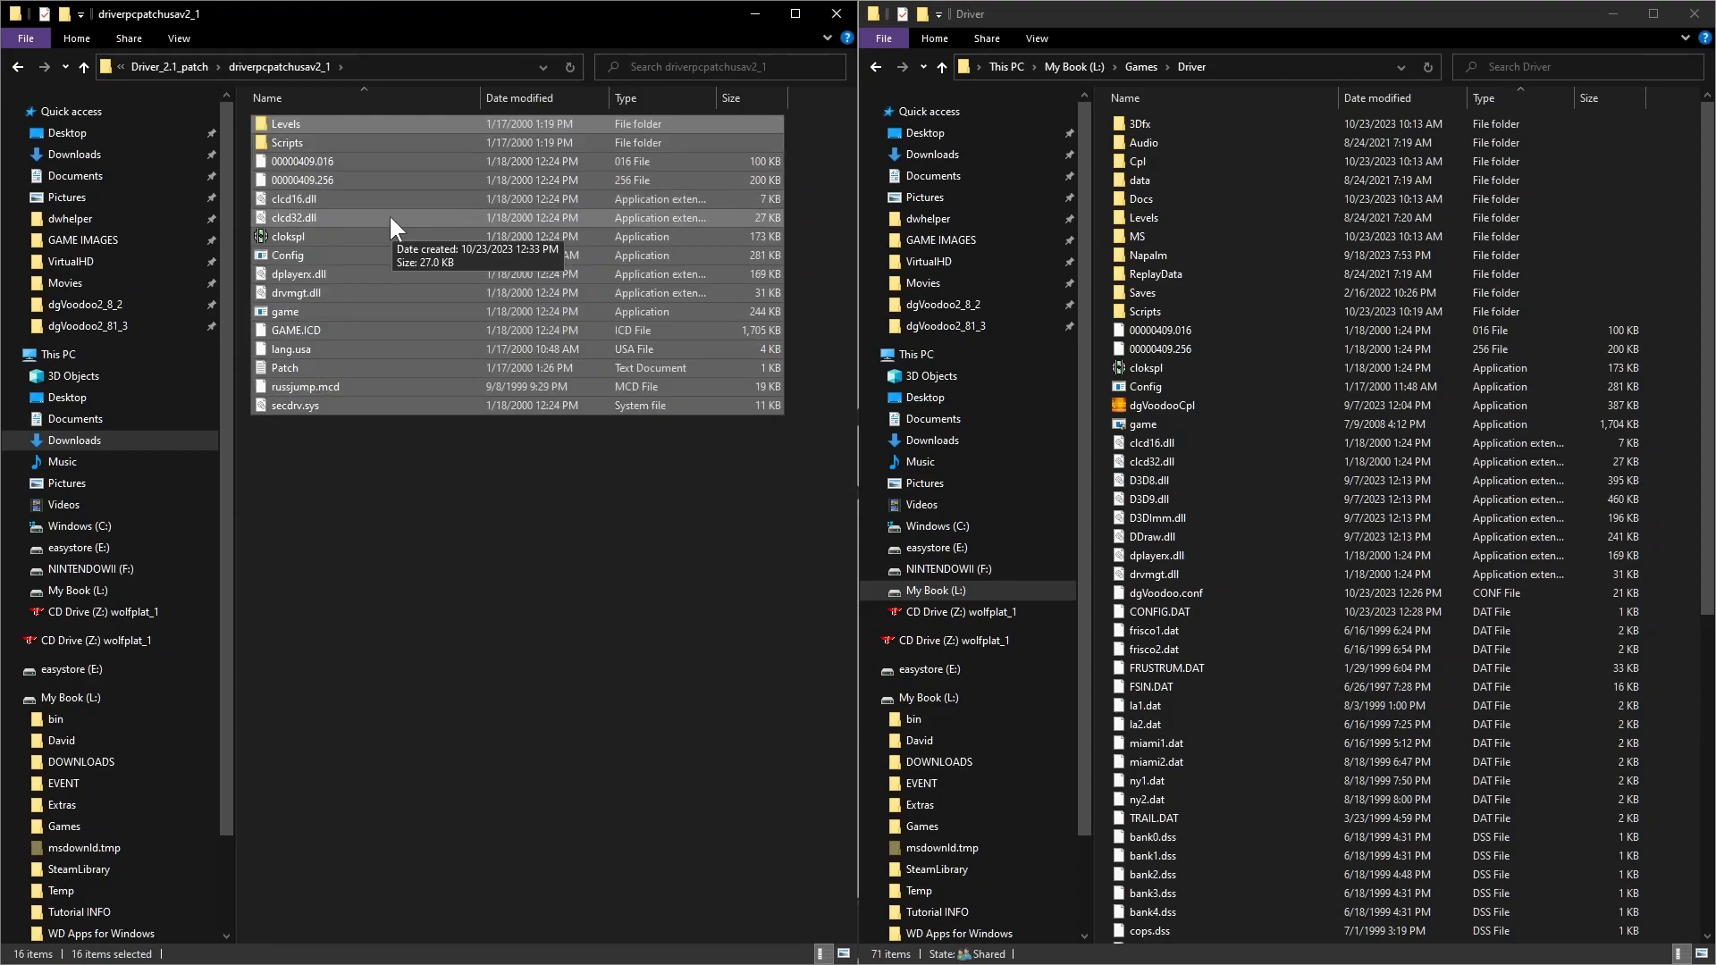
mouse_move(1558, 499)
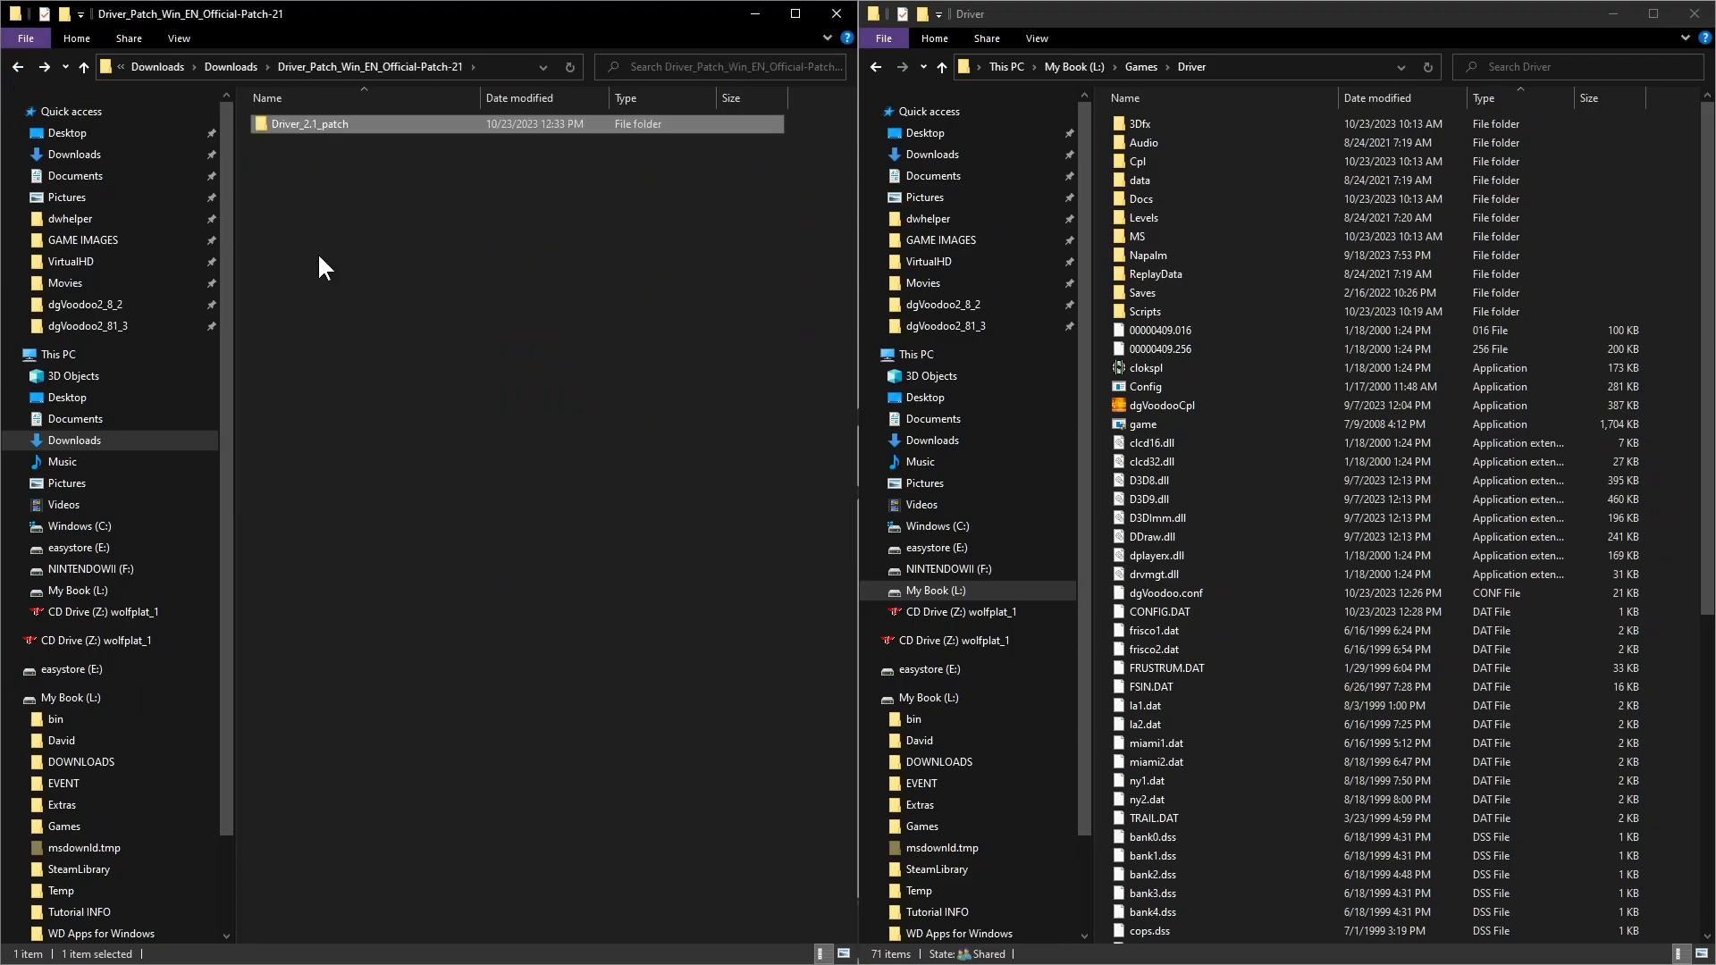
Close the patch window, maximize the Driver game folder and open its MS subfolder
click(83, 66)
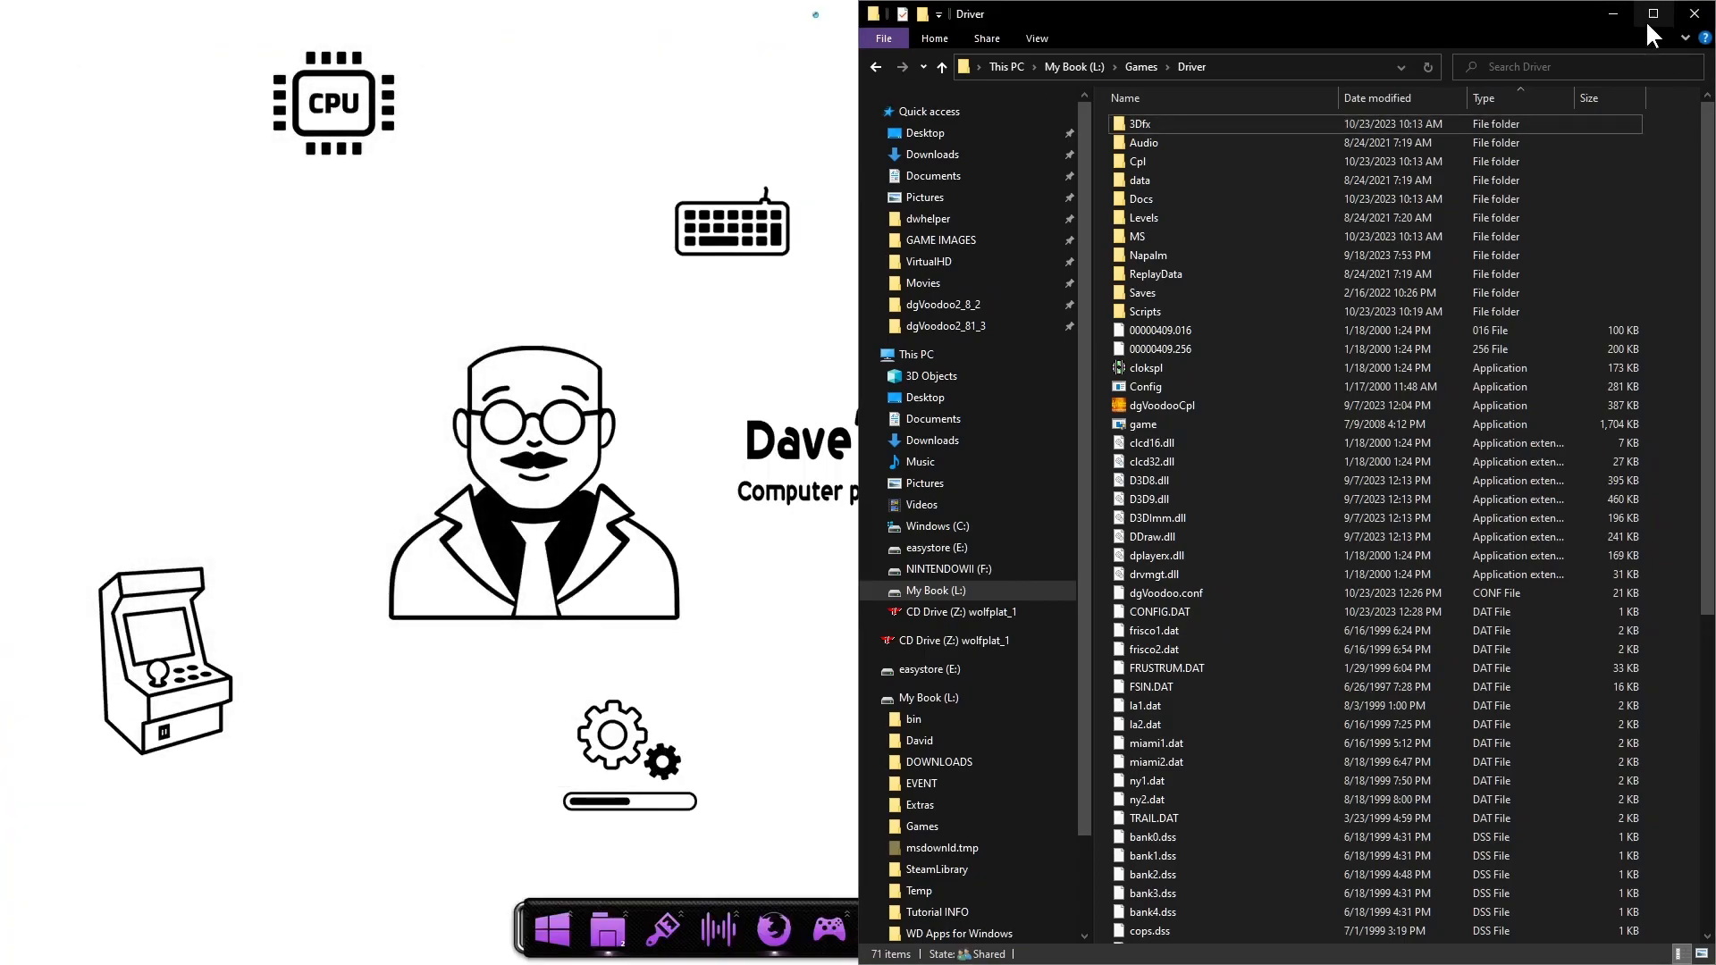
click(1651, 12)
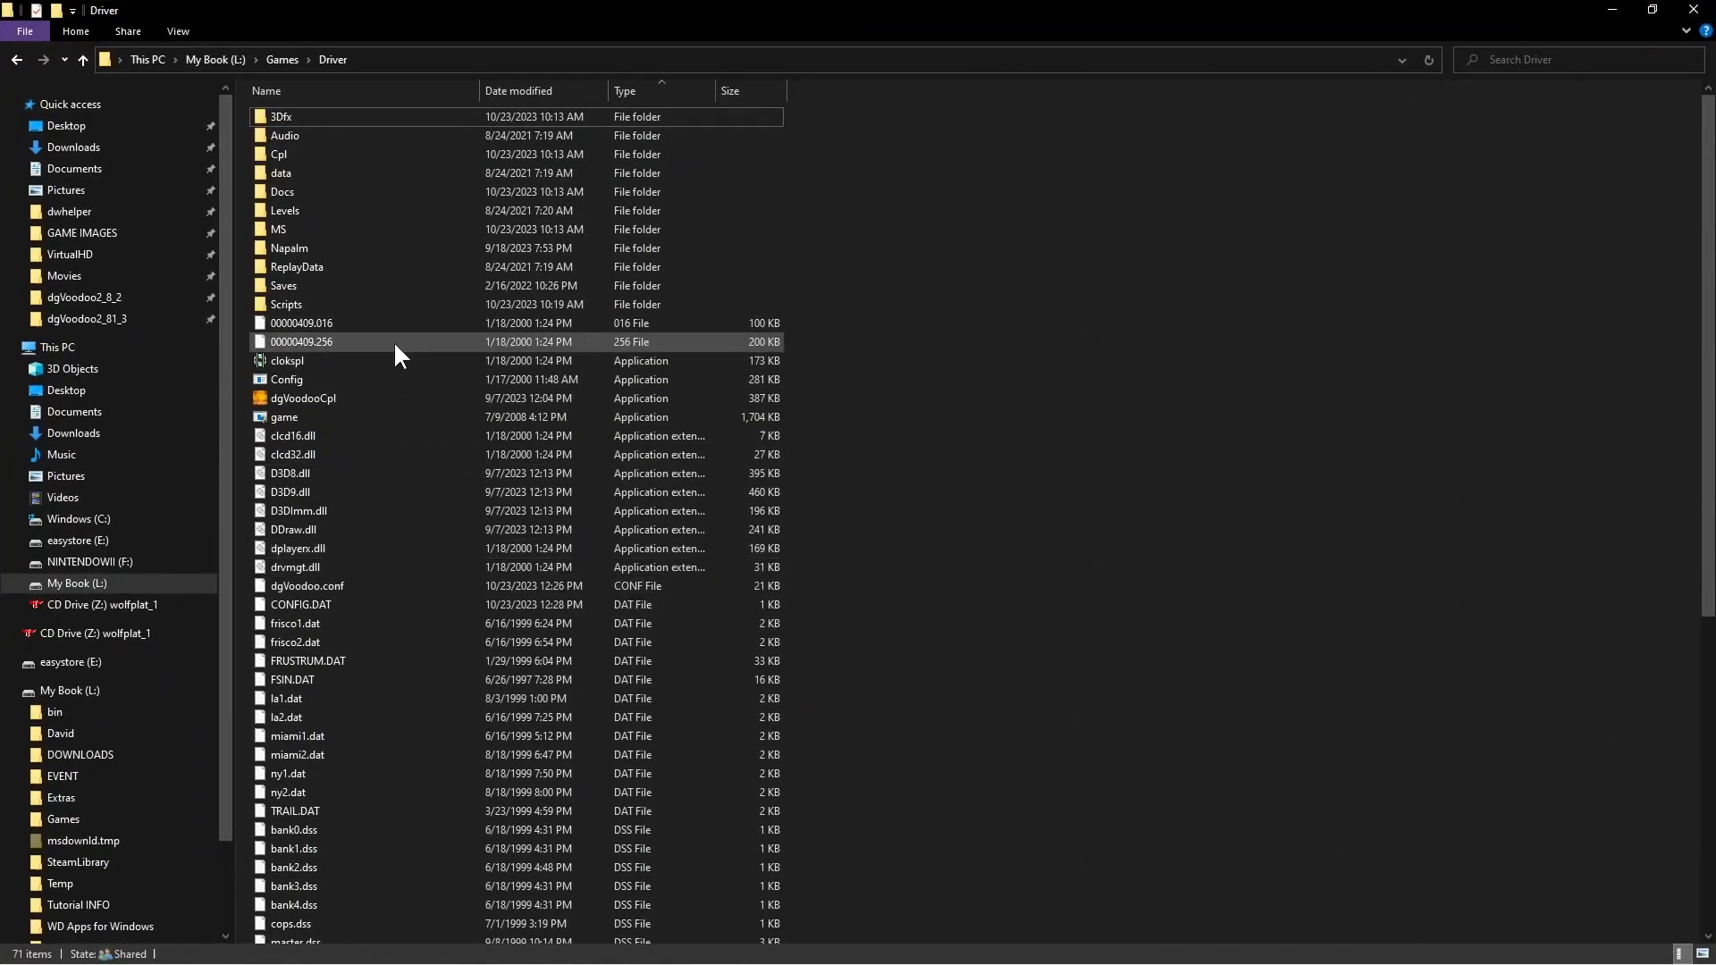
double_click(279, 229)
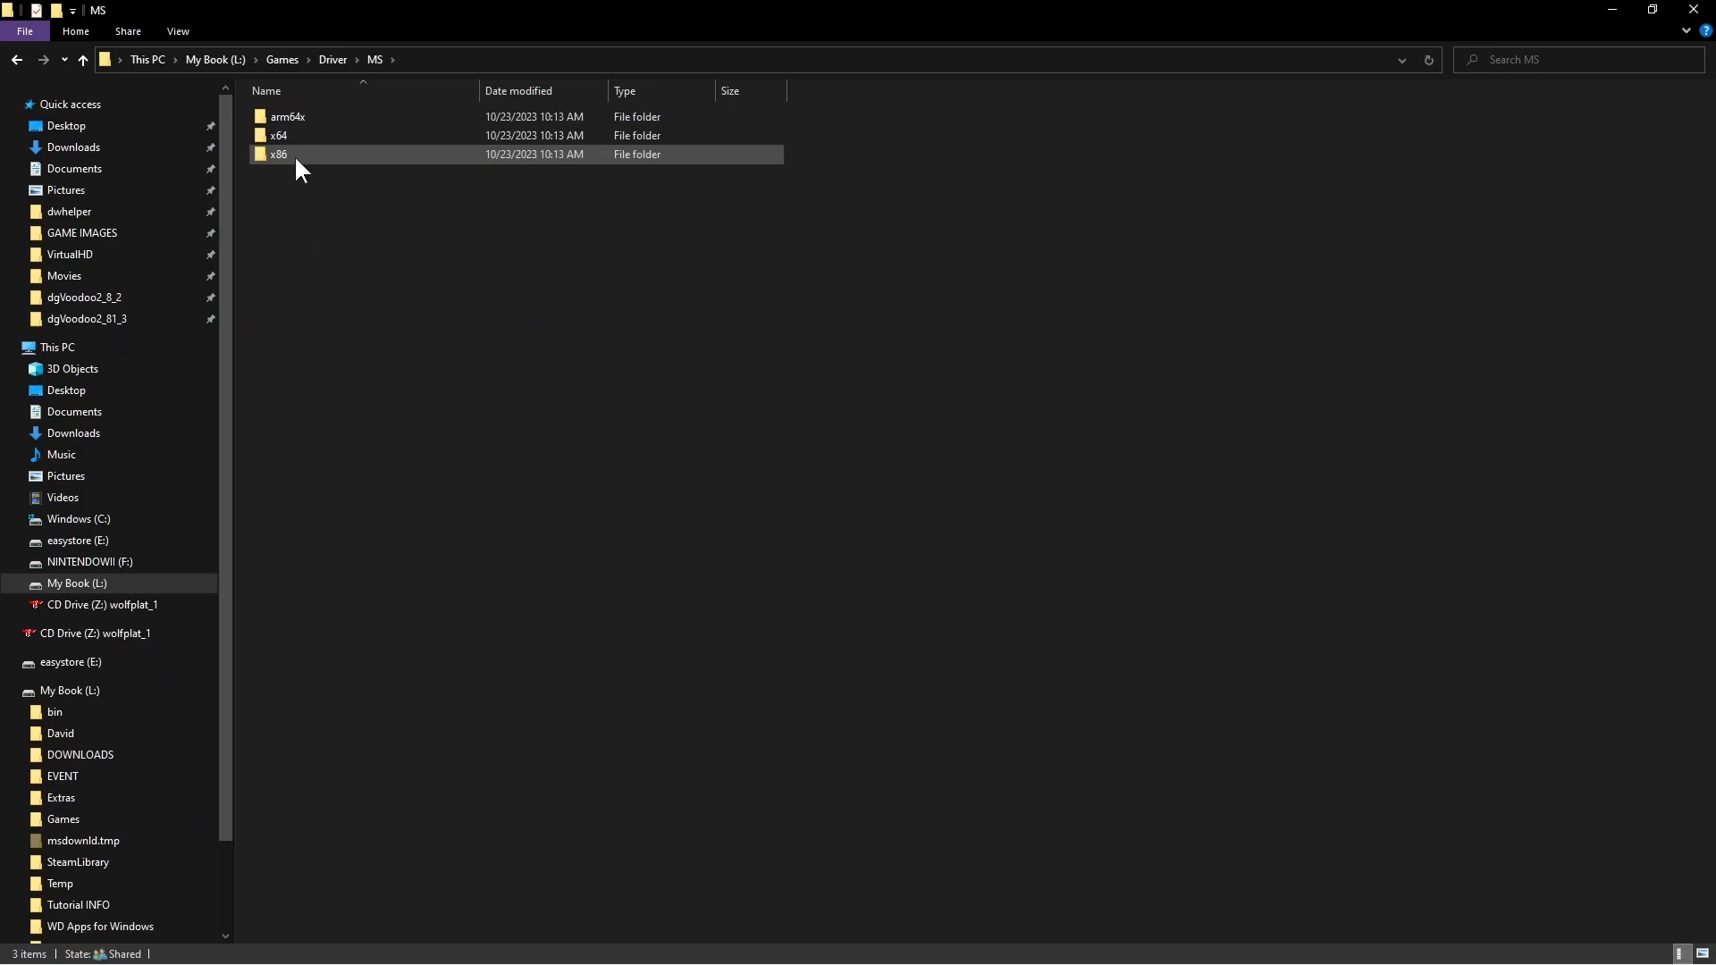
View the MS\x86 DLLs (D3D8, D3D9, D3DImm, DDraw) and return to the Driver game folder
double_click(279, 153)
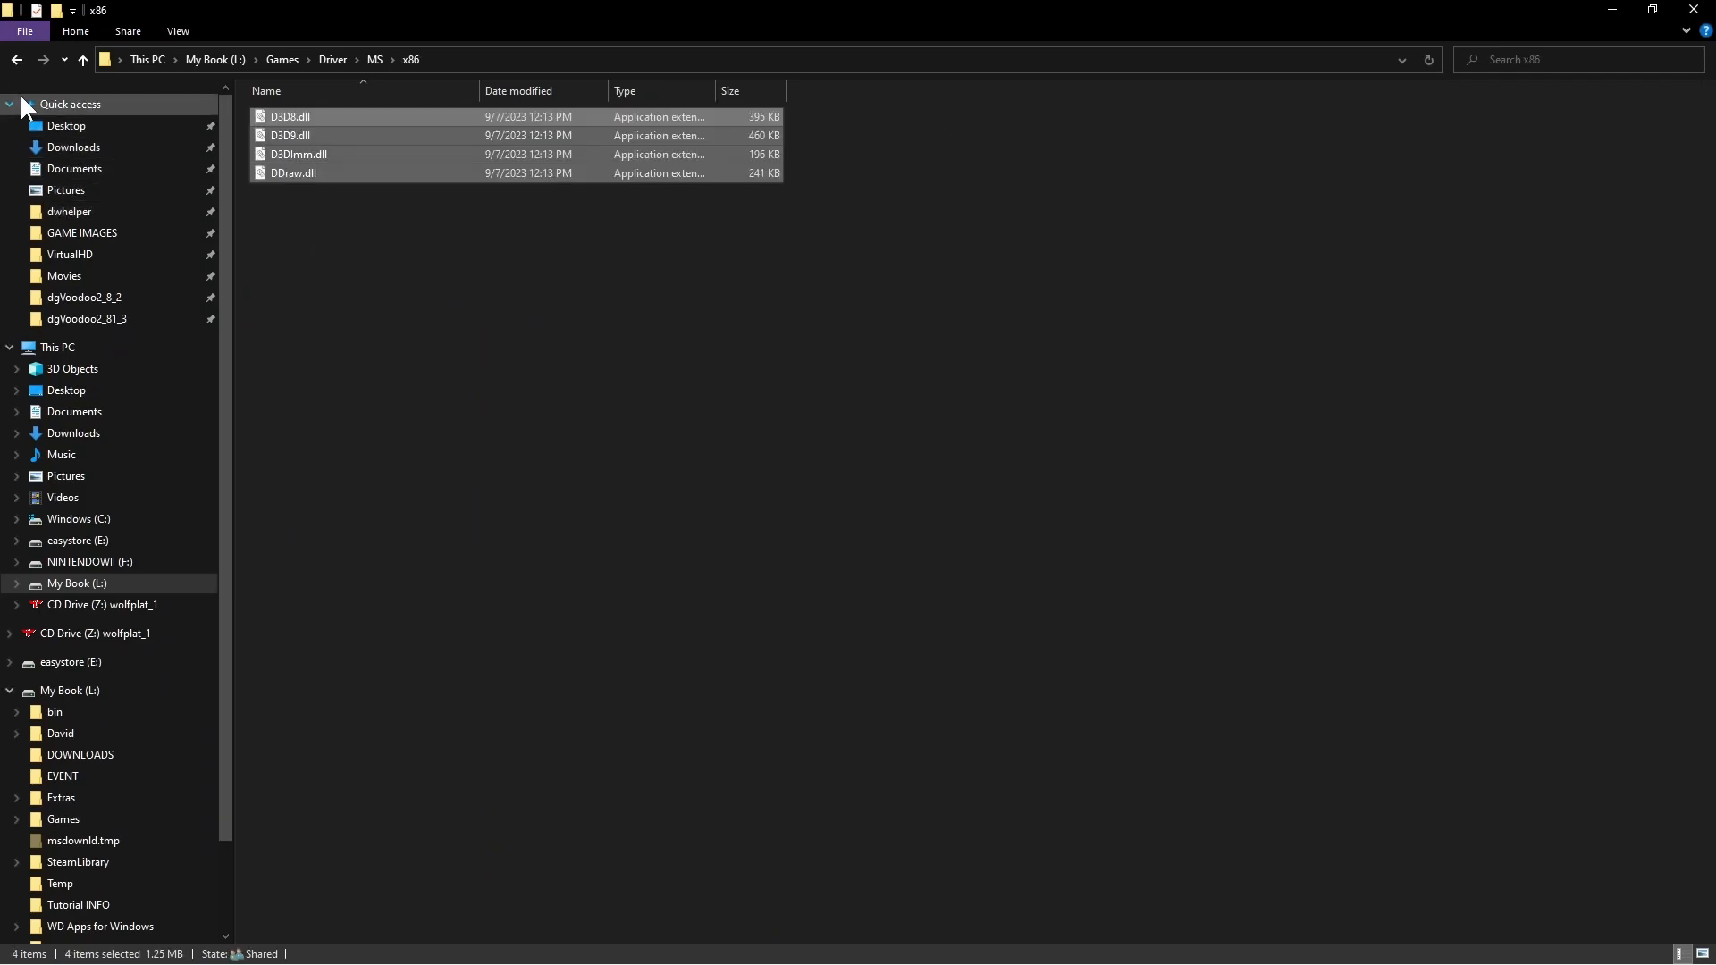
click(82, 59)
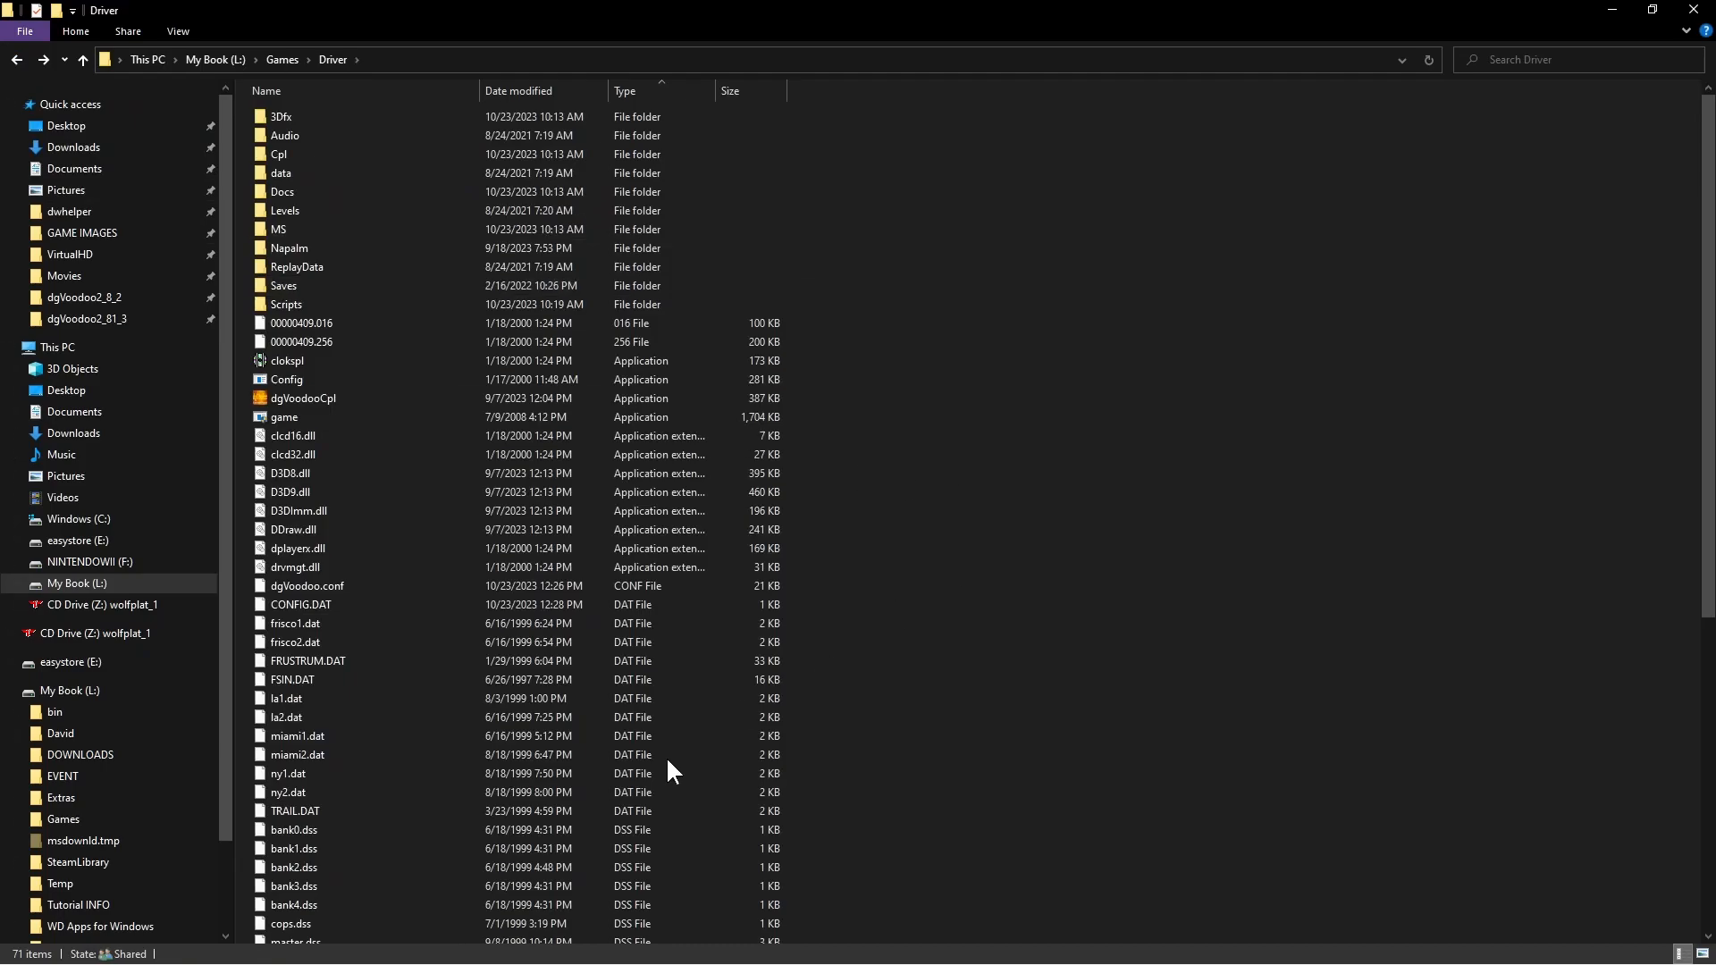
mouse_move(1624, 48)
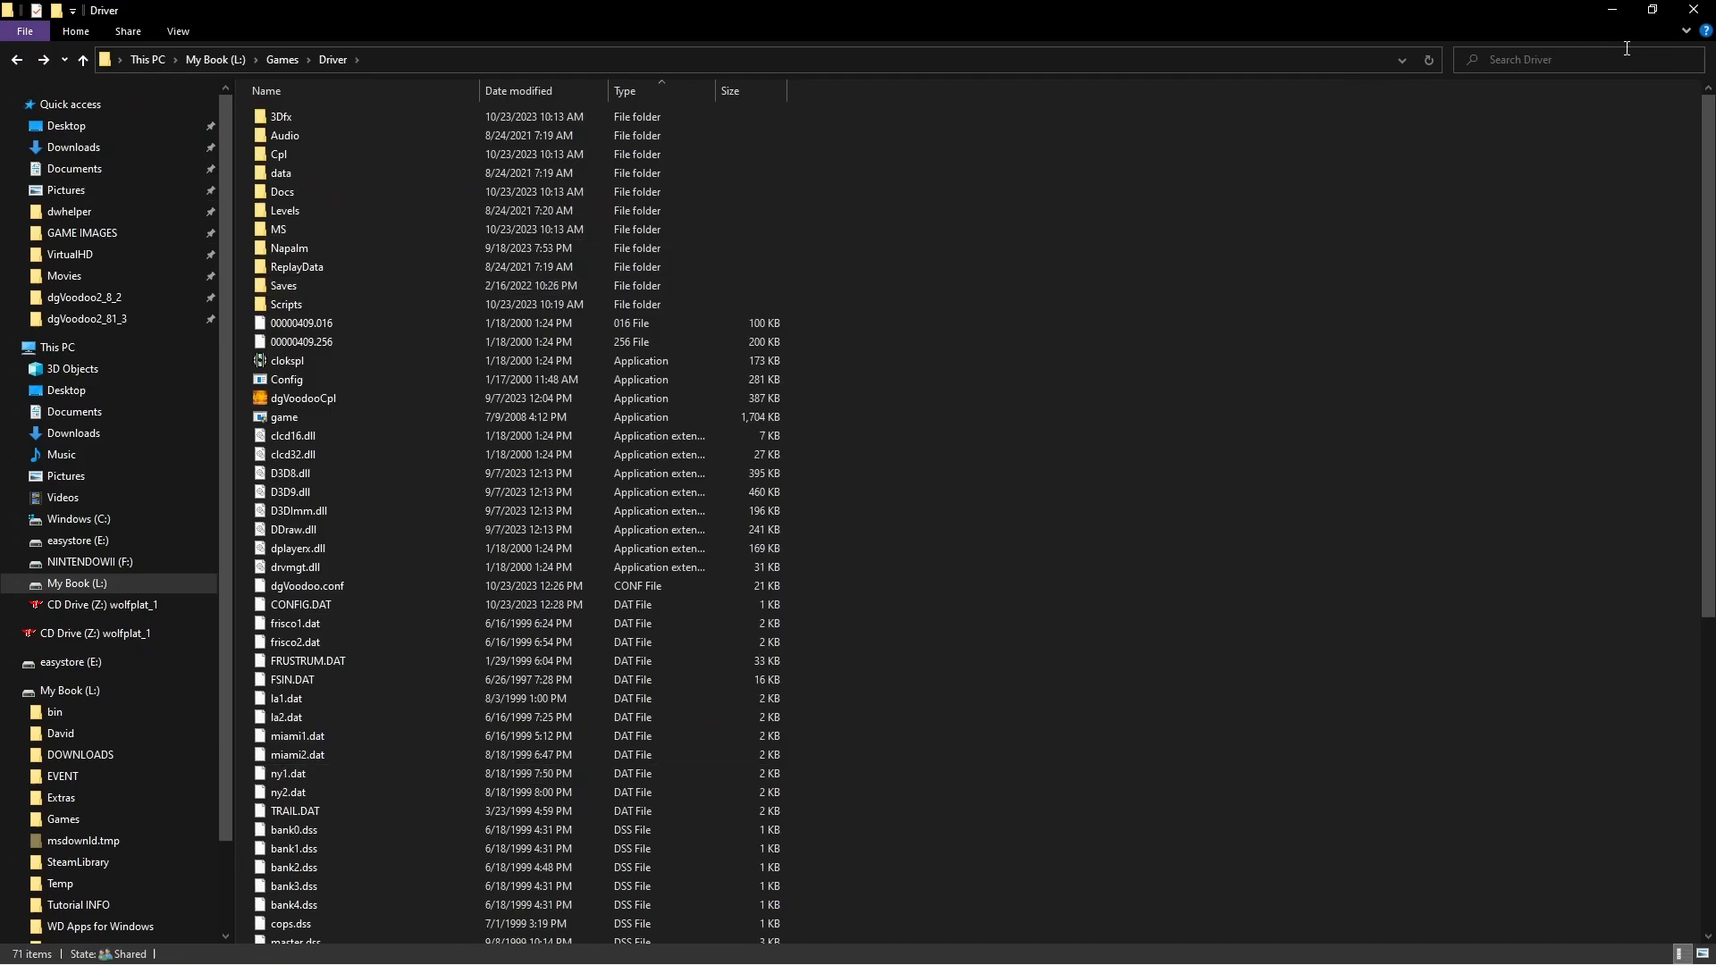
mouse_move(1089, 627)
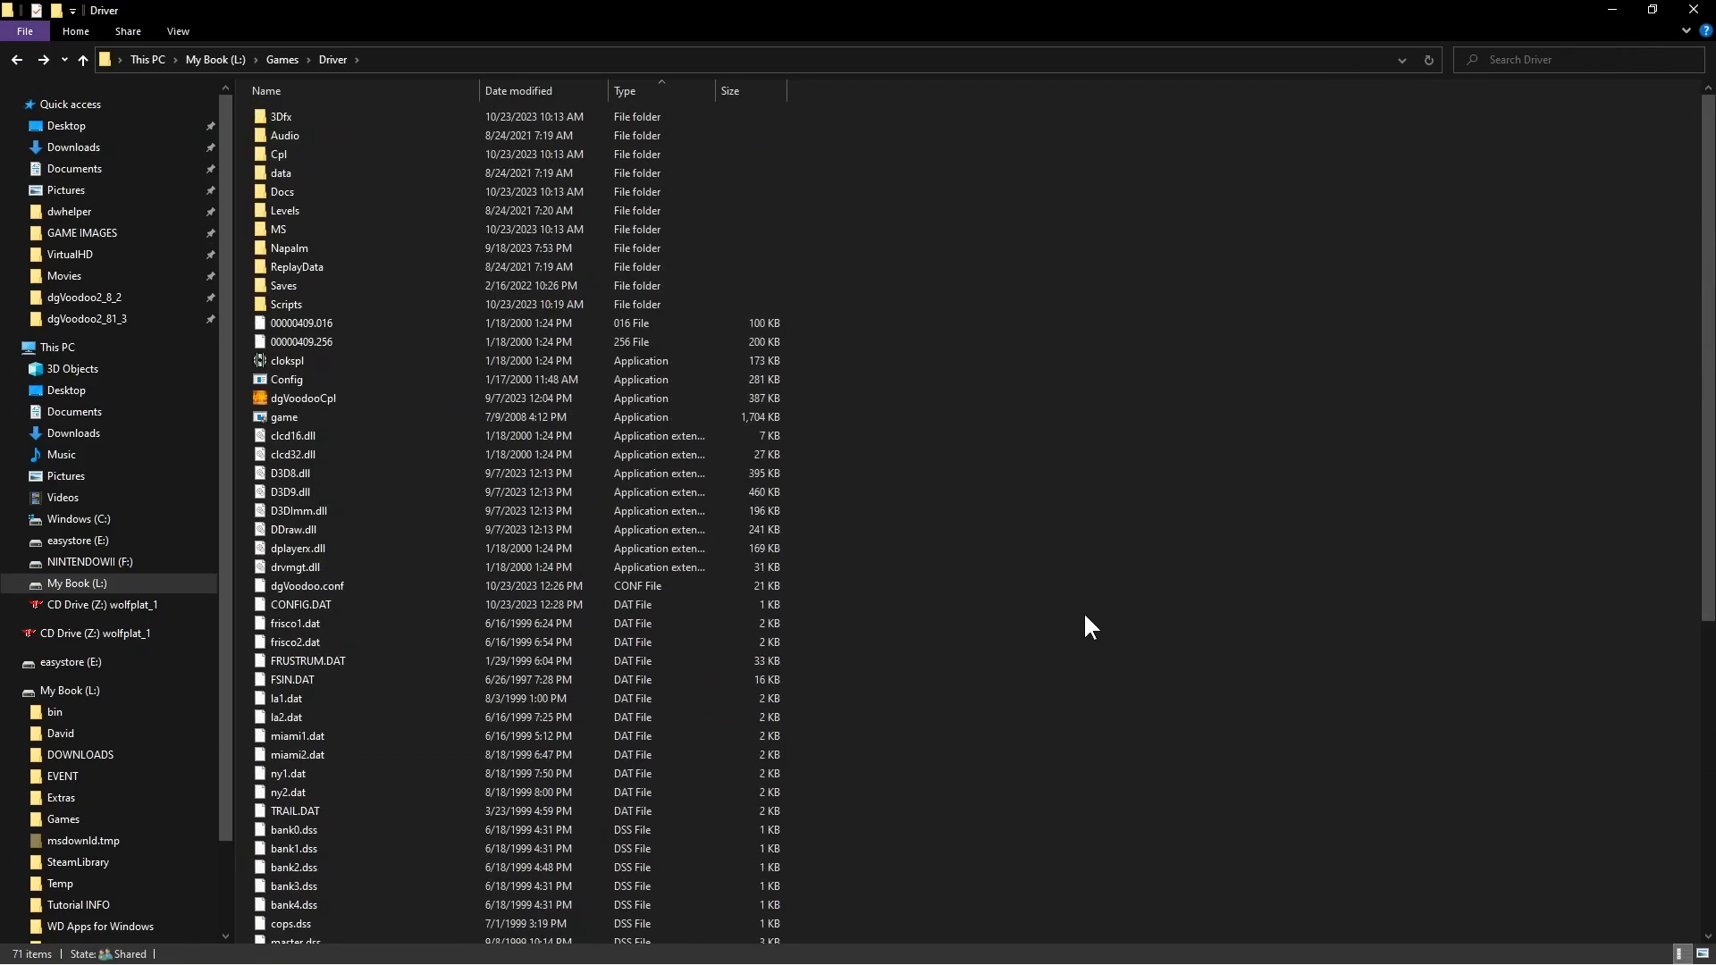
Launch dgVoodooCpl from the Driver folder to show settings for L:\Games\Driver
click(302, 396)
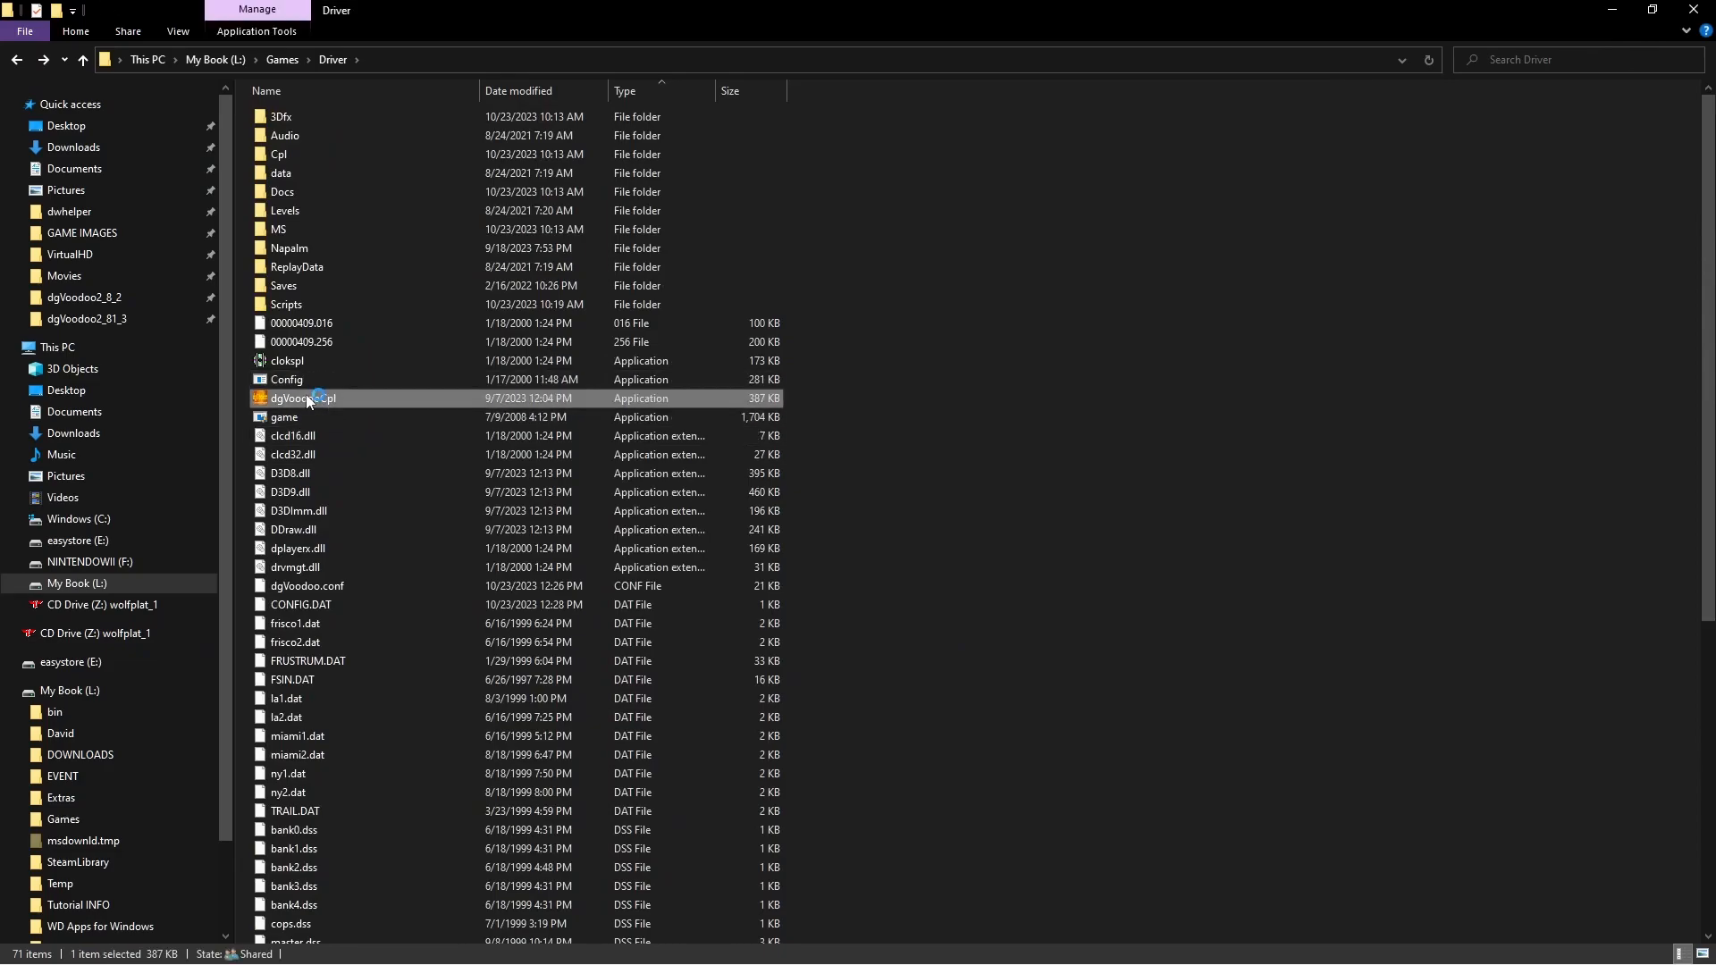
double_click(300, 397)
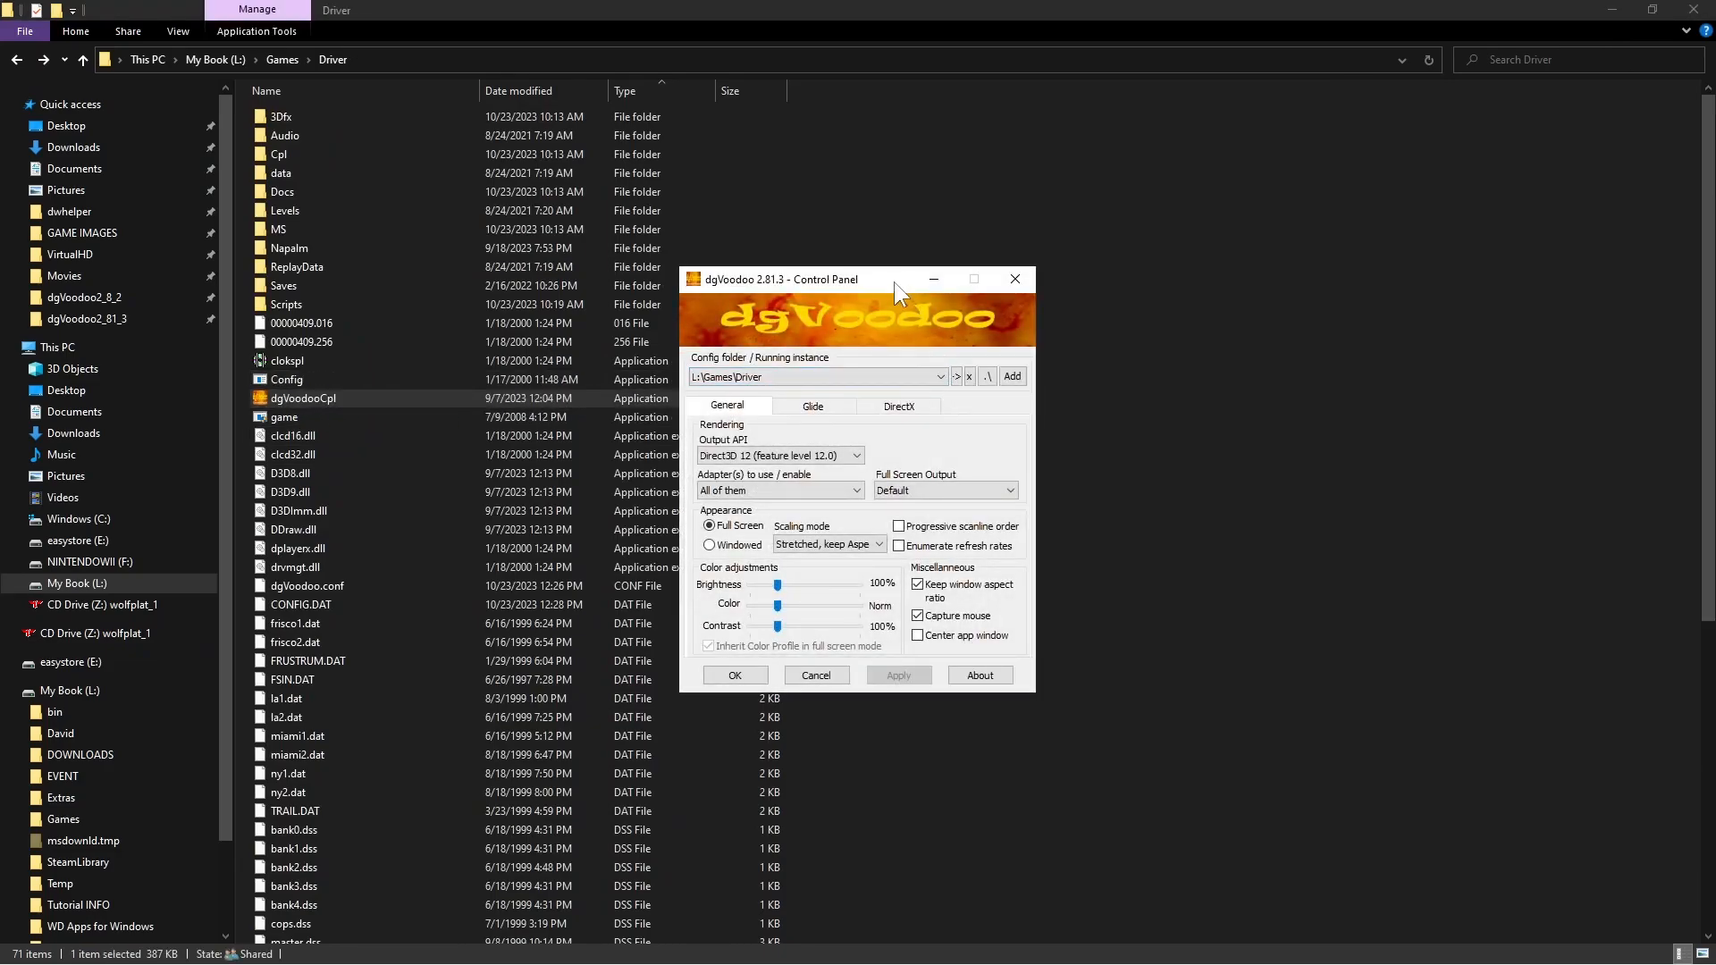
mouse_move(1035, 350)
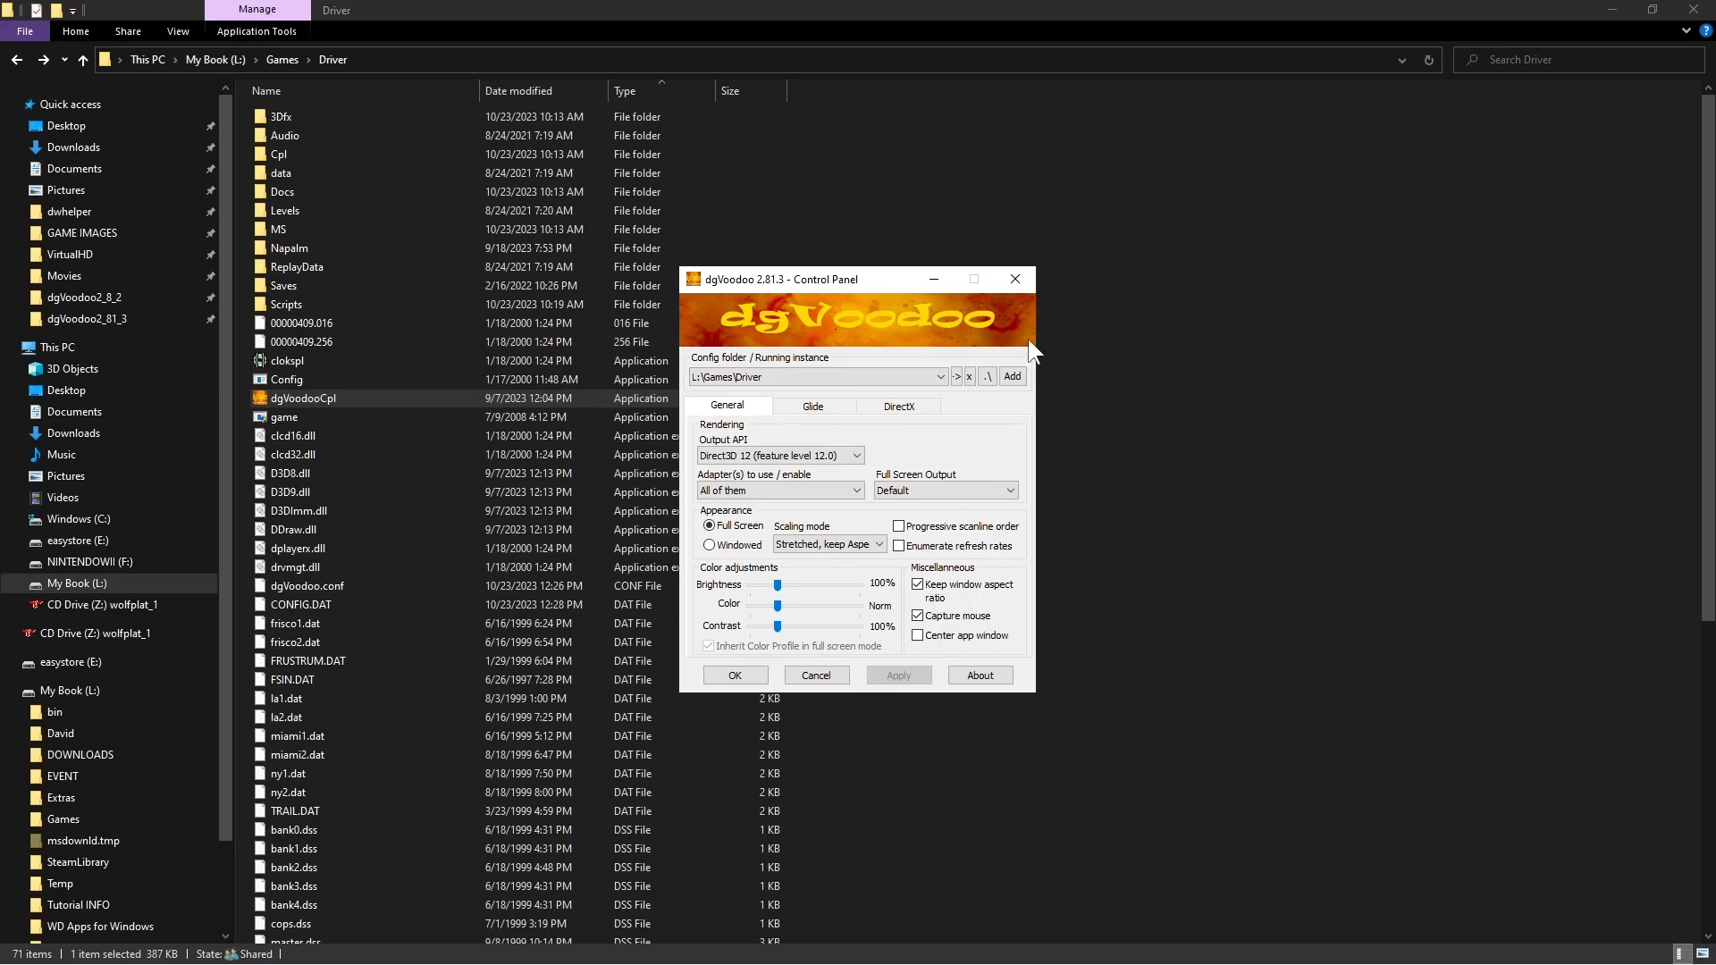
click(1012, 279)
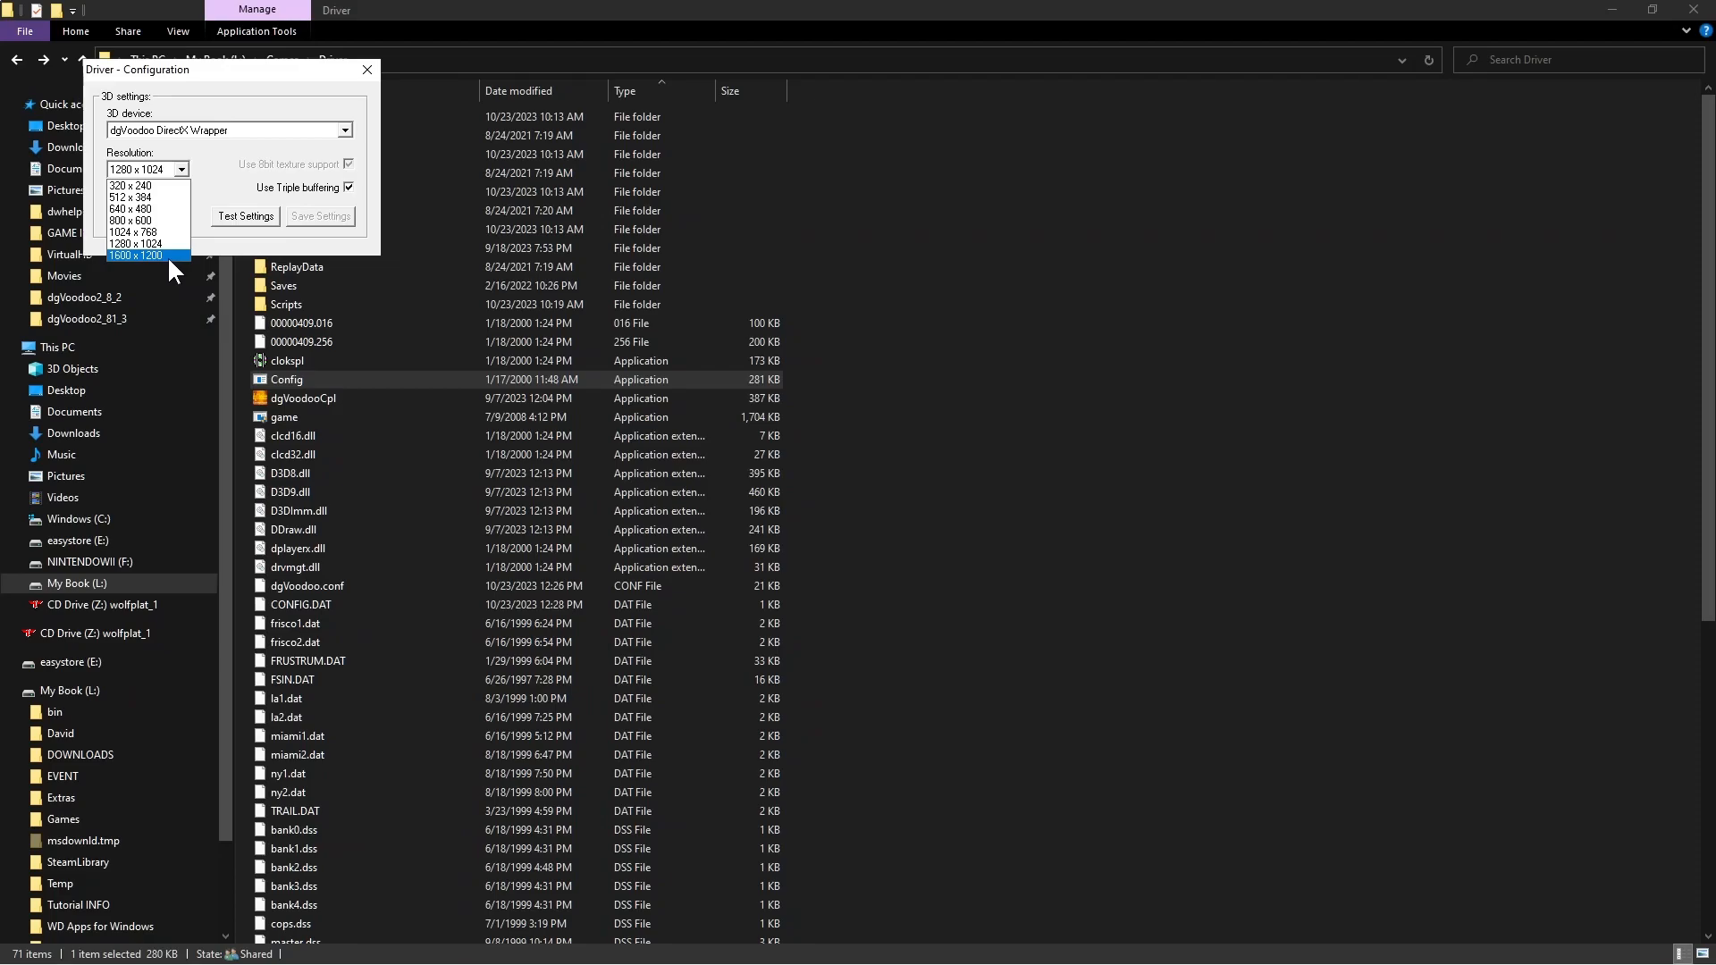
Set Driver Configuration to 1280 x 1024 resolution and test the settings
click(134, 245)
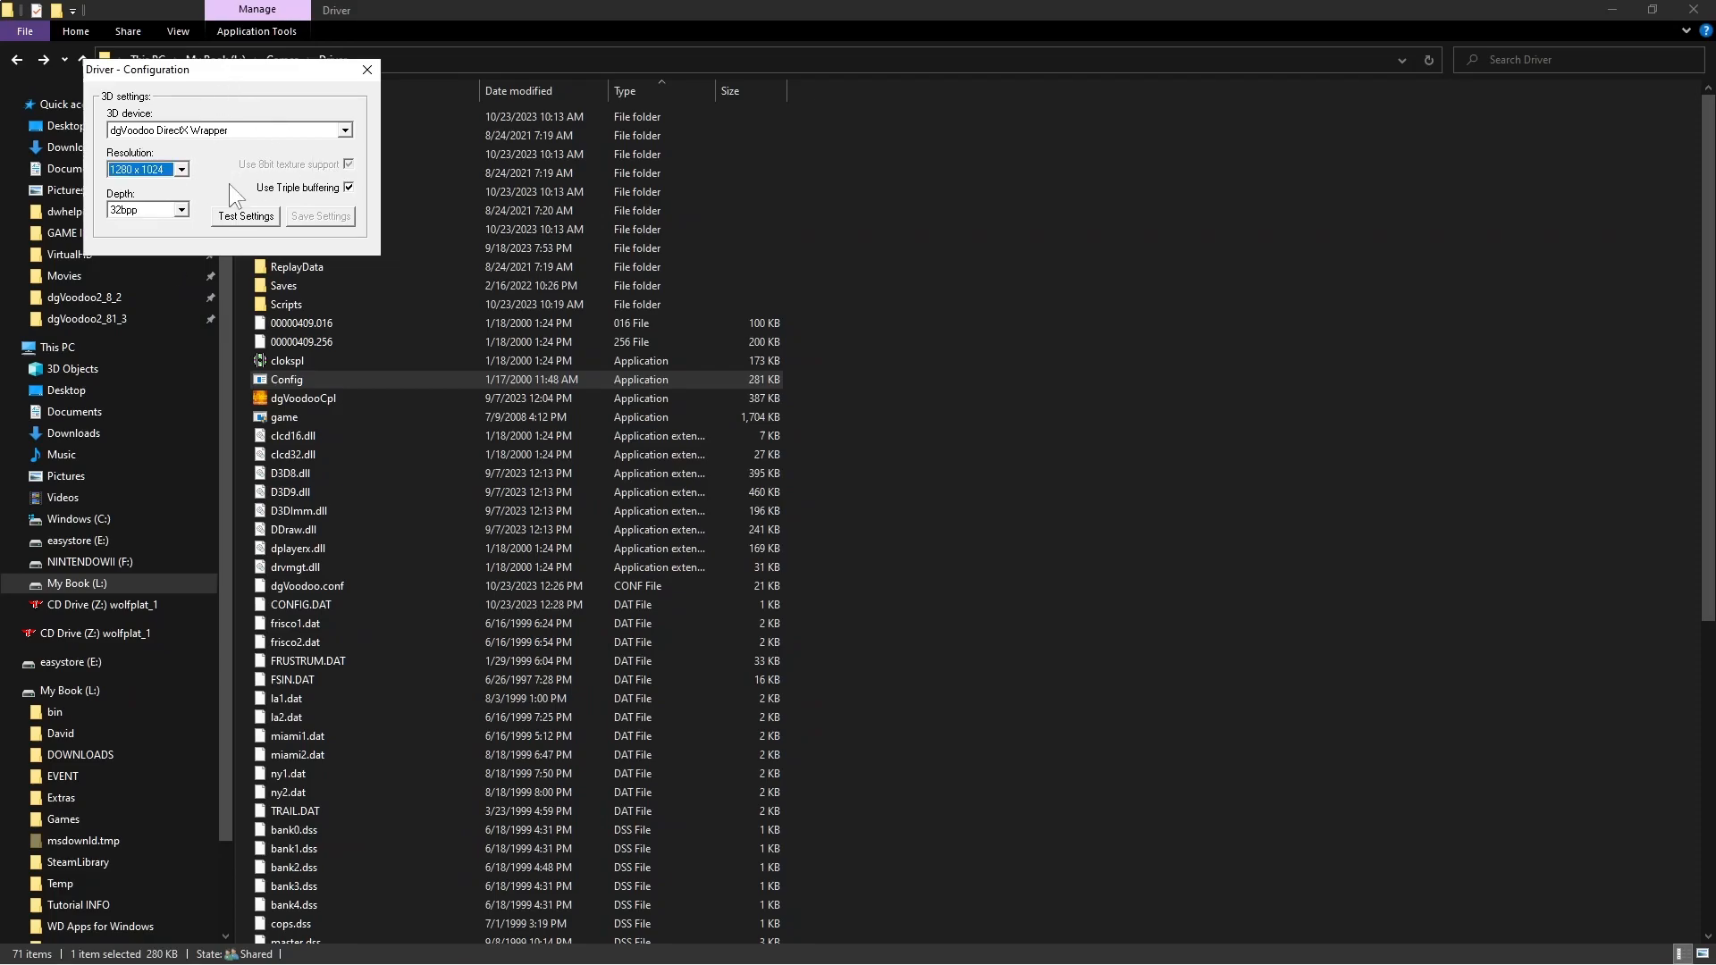
click(366, 70)
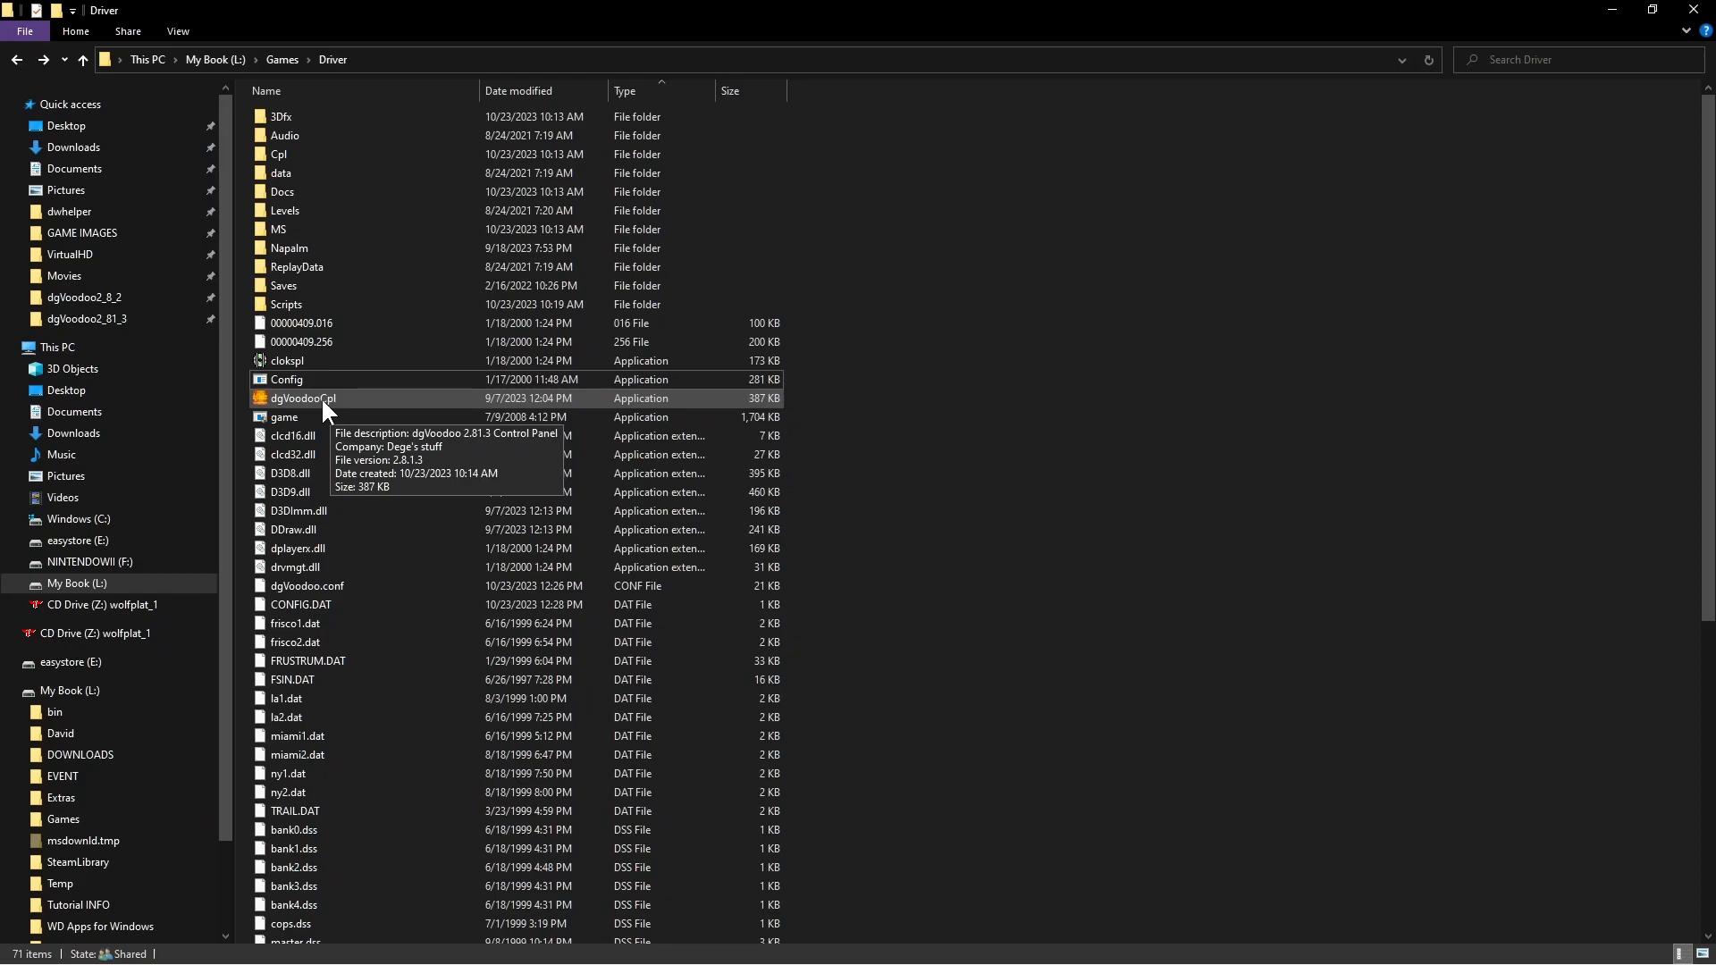
mouse_move(300, 383)
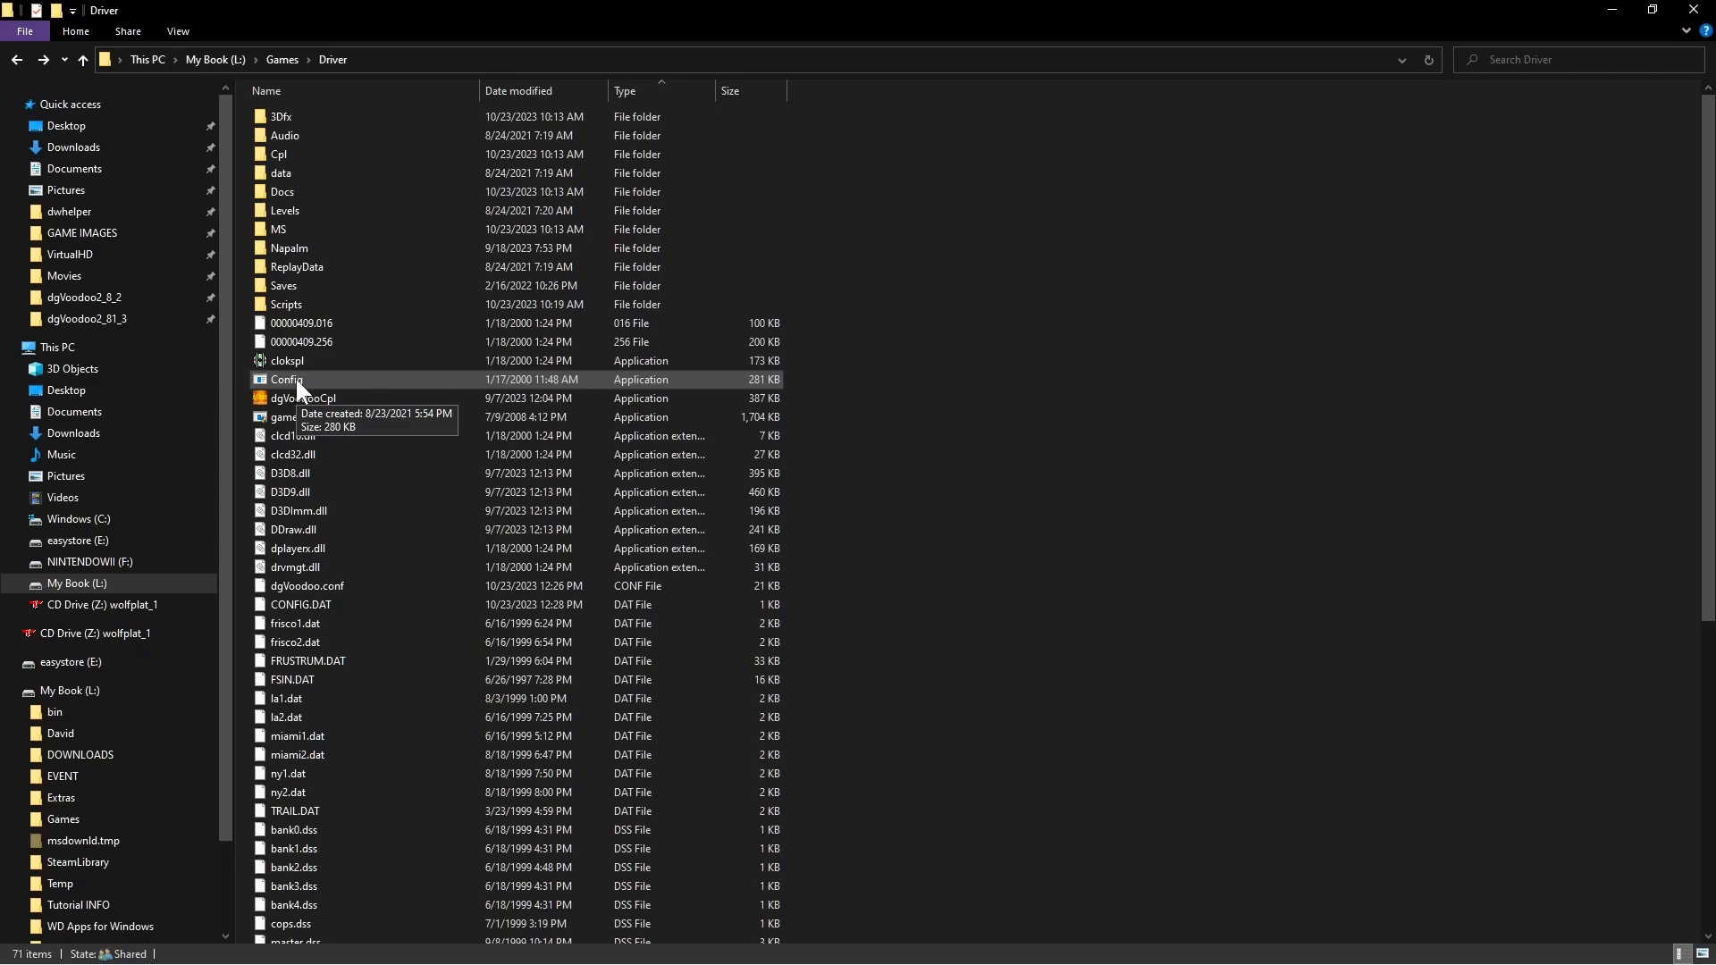
mouse_move(990, 295)
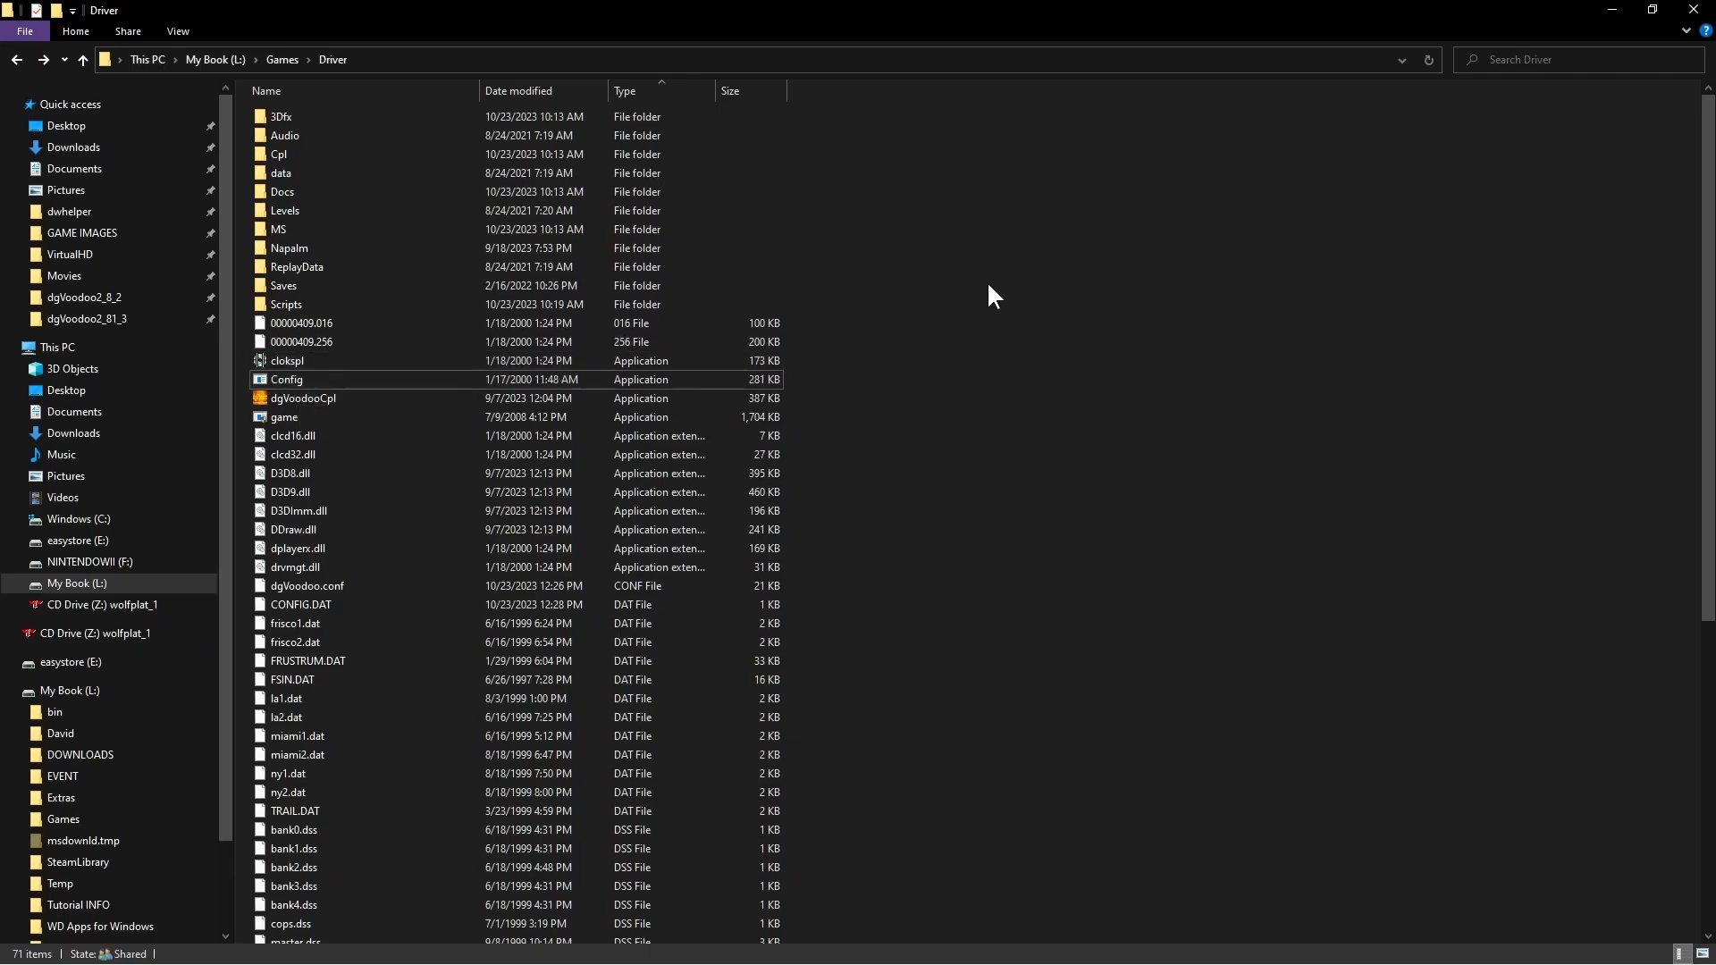
mouse_move(966, 370)
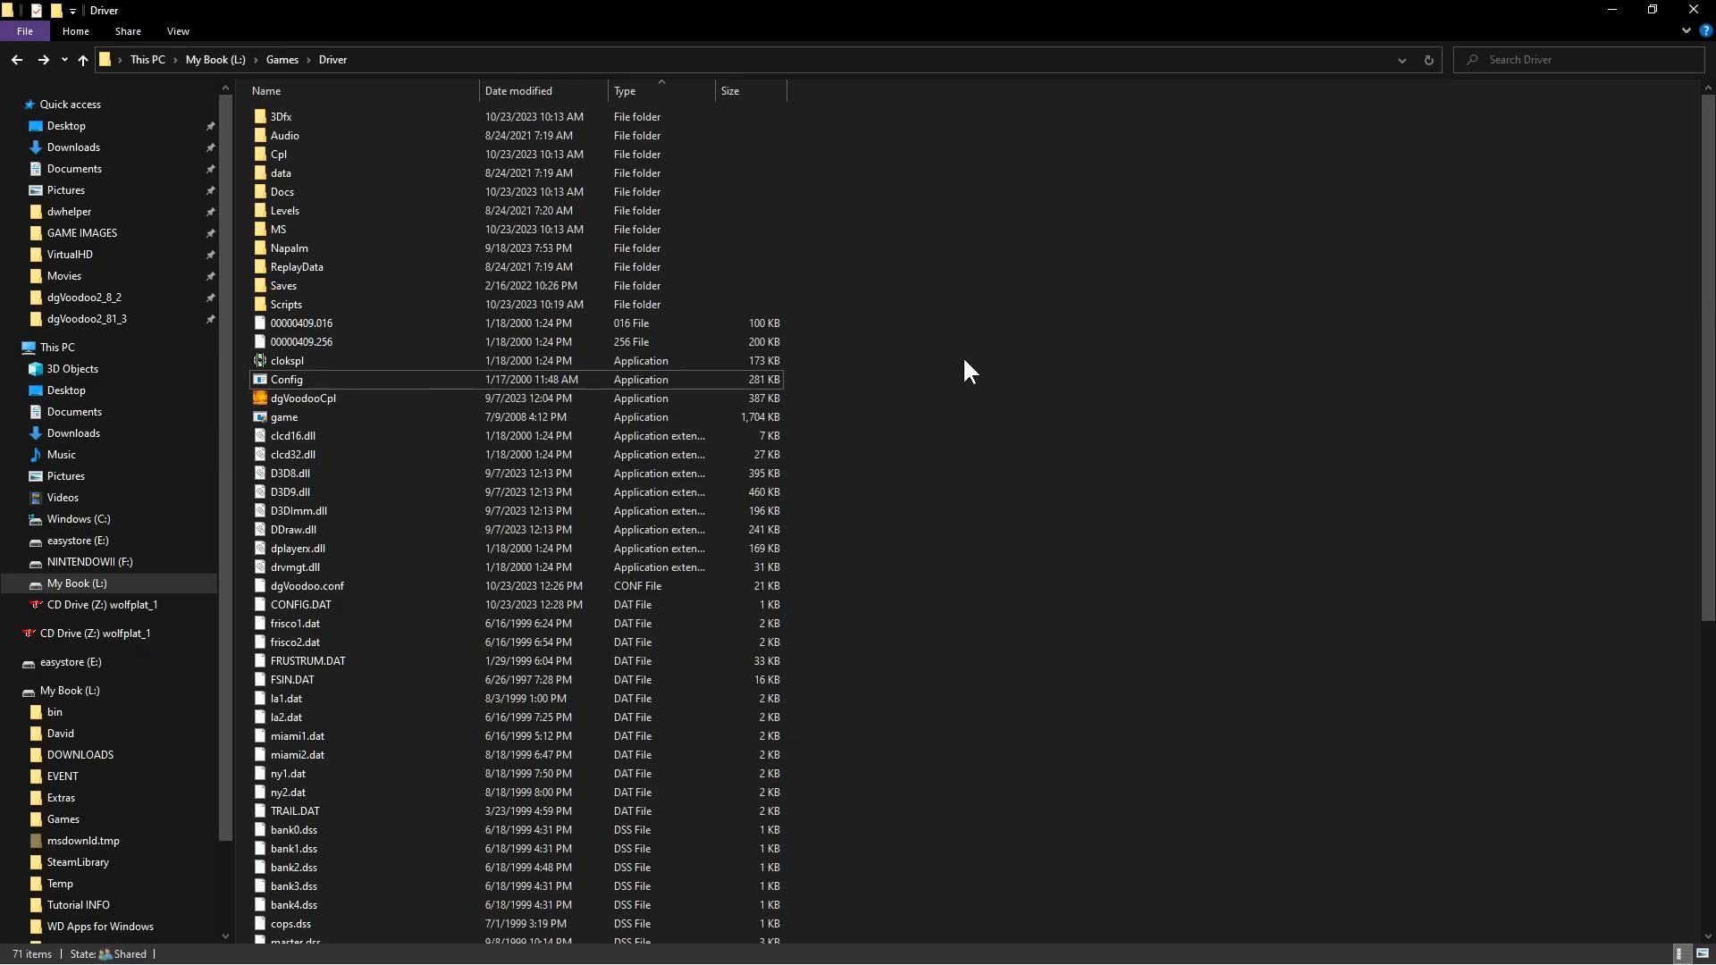
Launch the dgVoodoo Control Panel again from dgVoodooCpl in the Driver folder
click(300, 399)
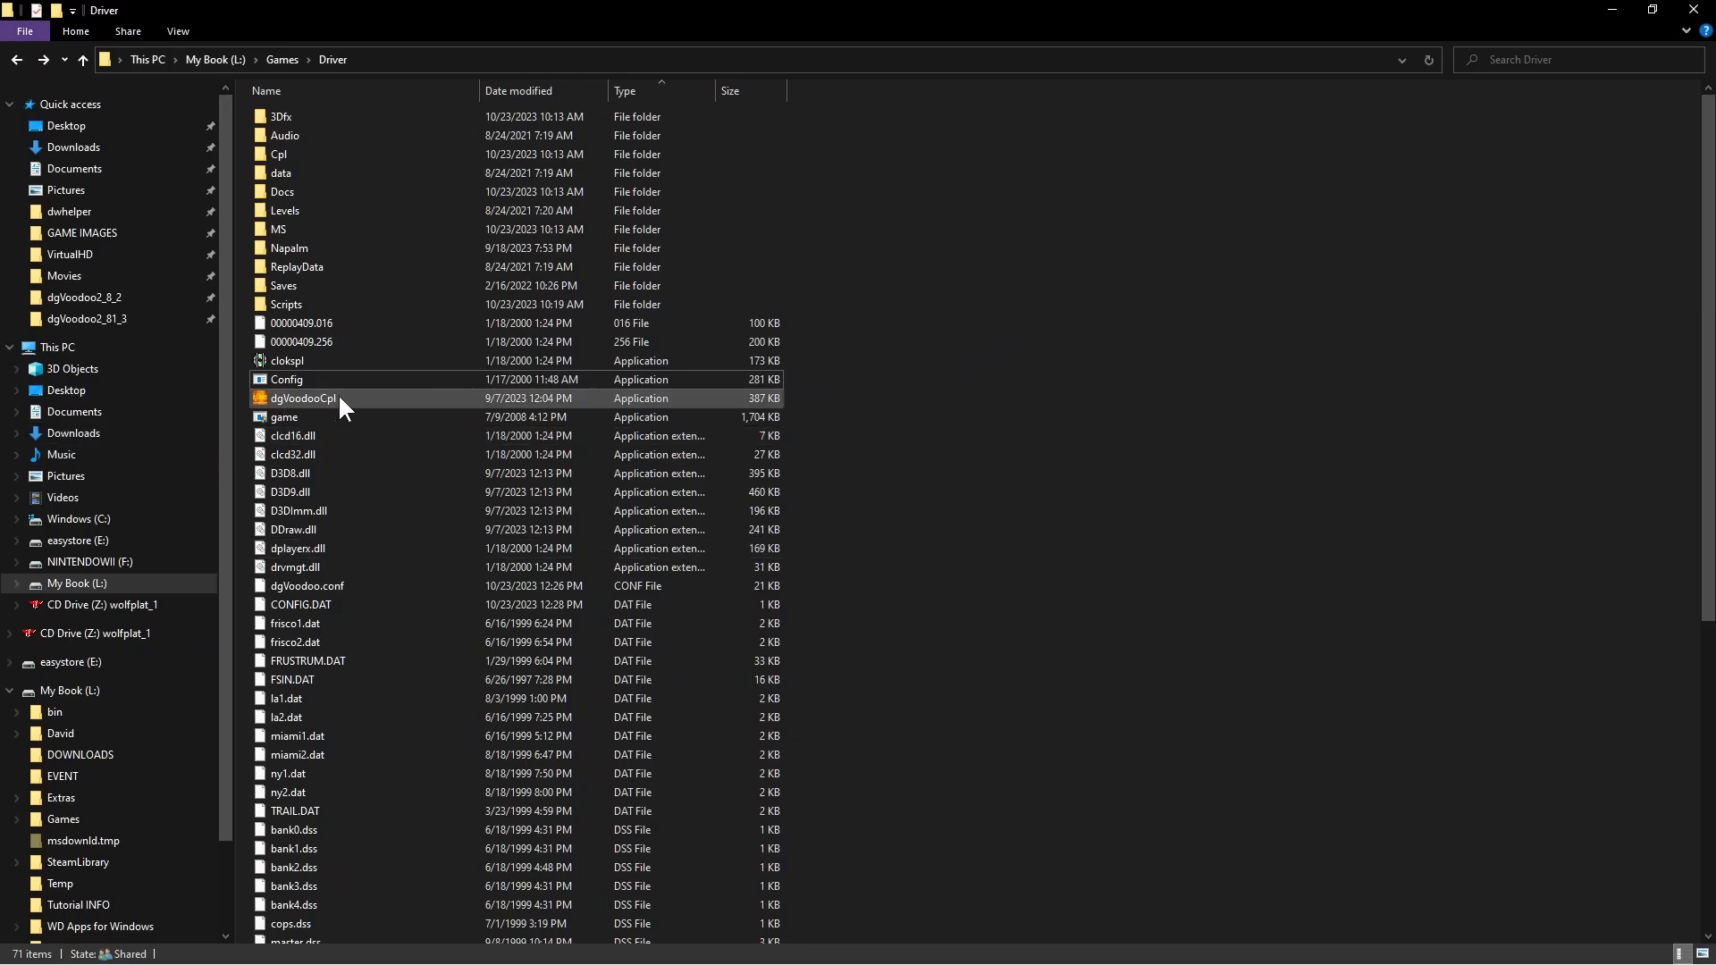
double_click(301, 397)
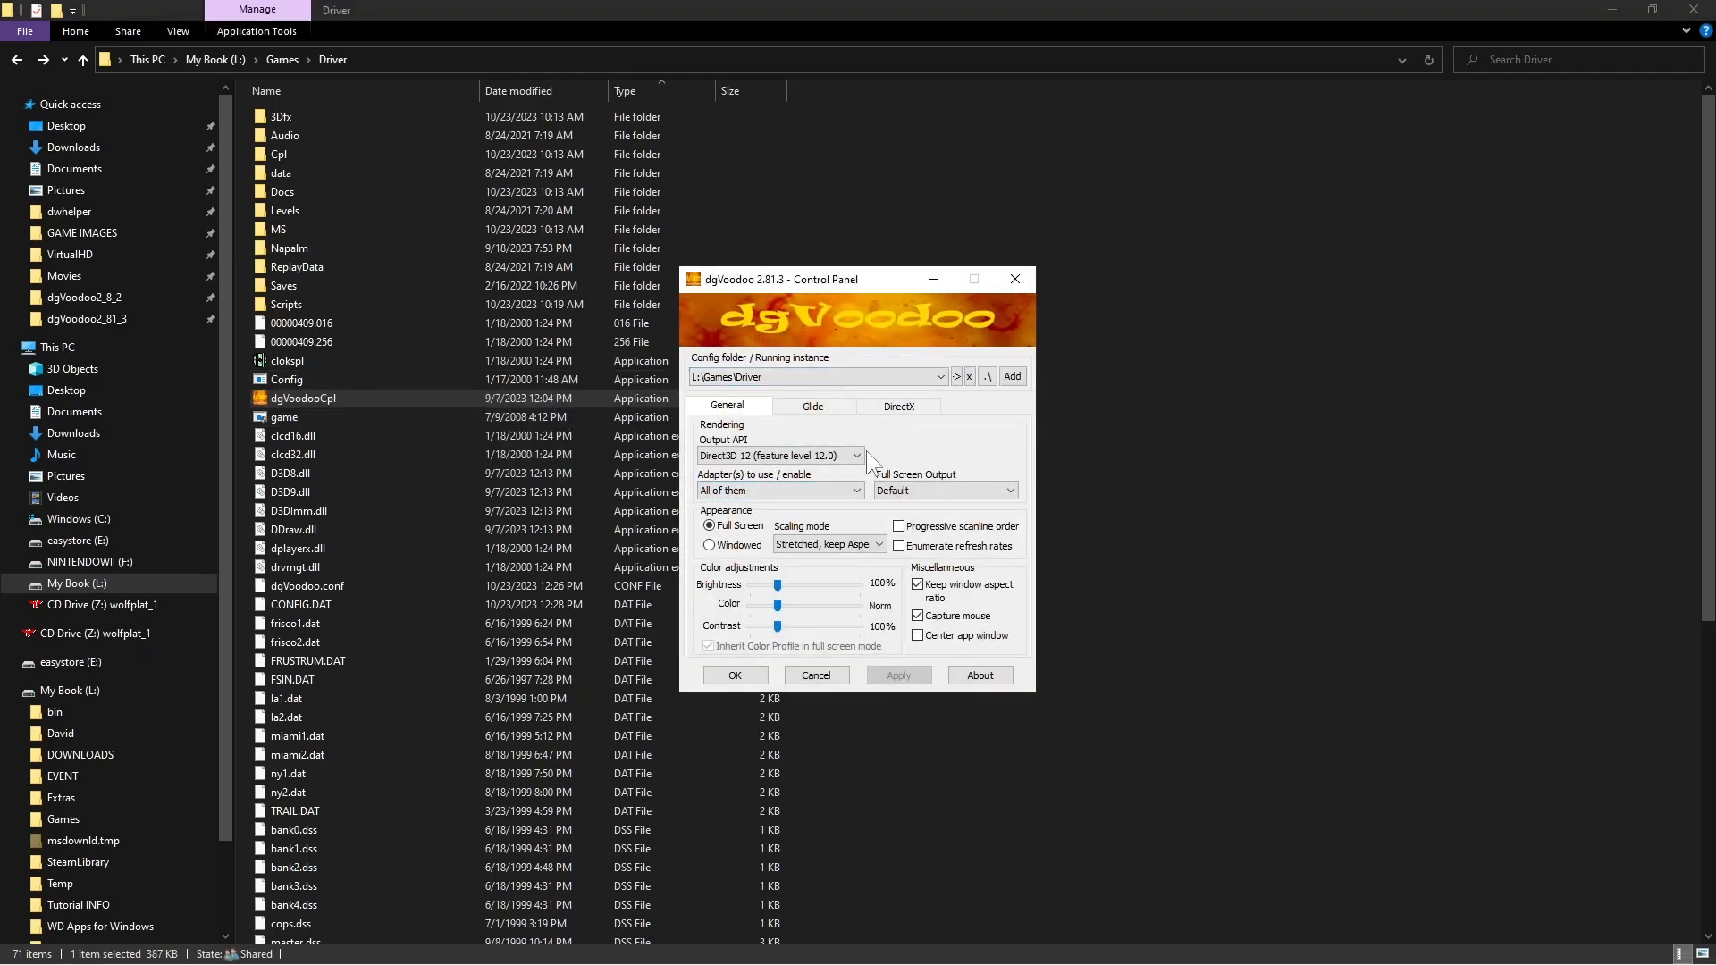
mouse_move(870, 557)
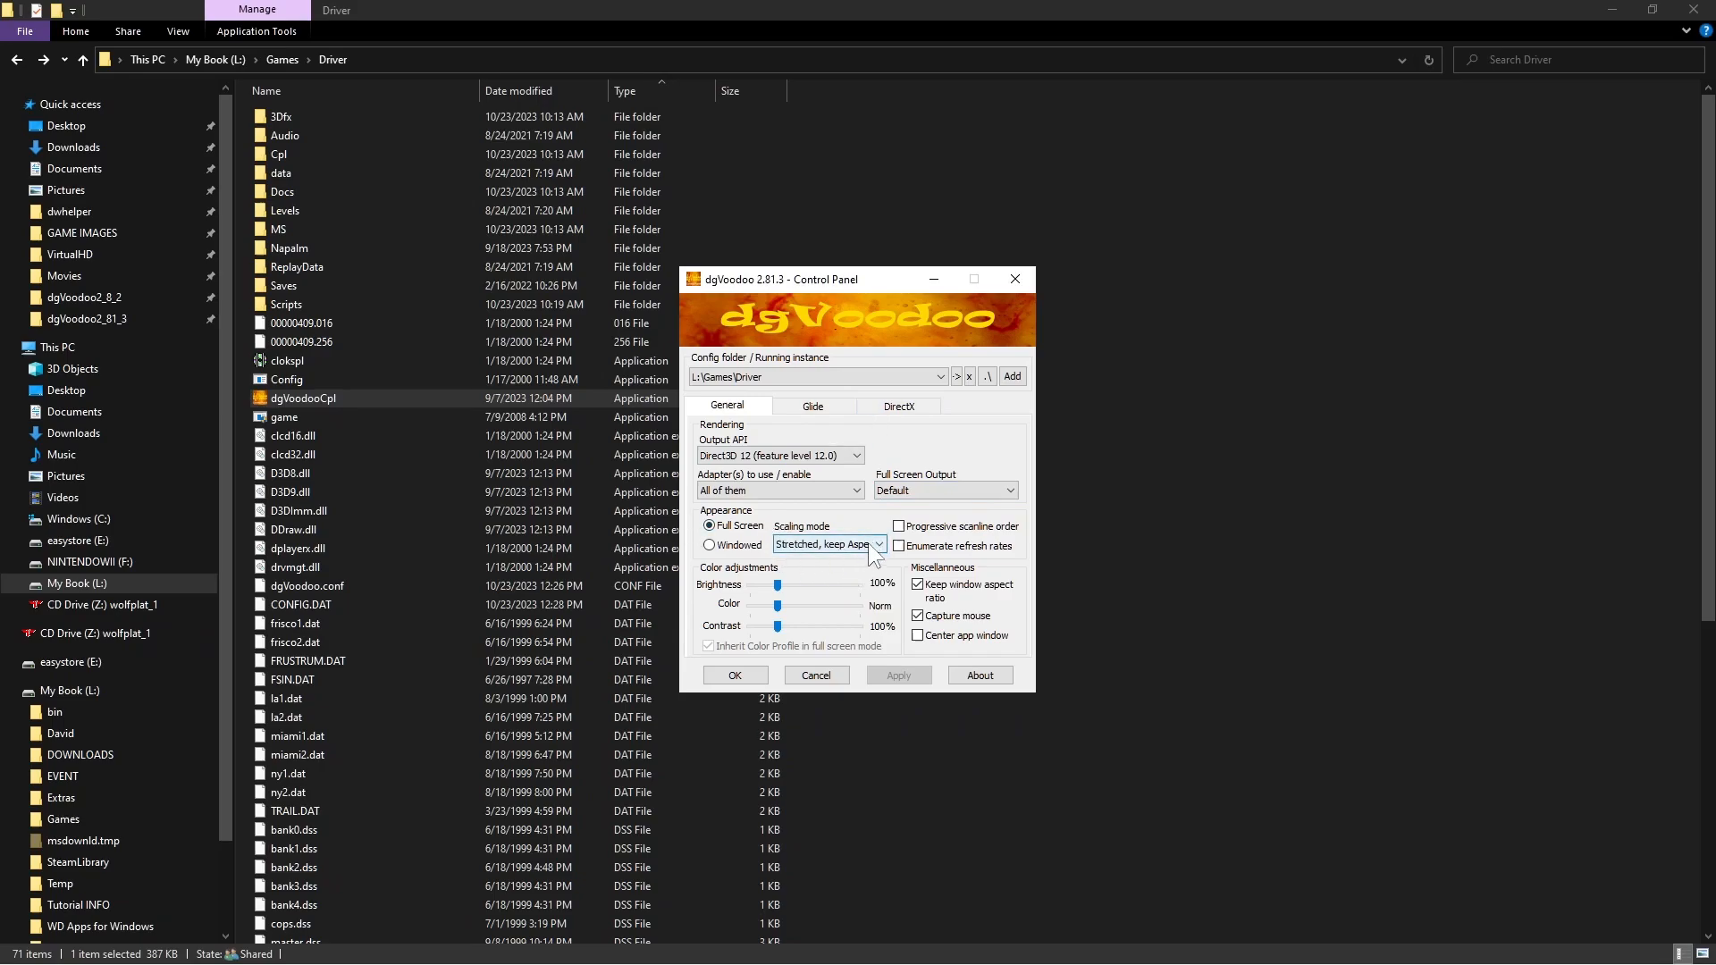
mouse_move(967, 634)
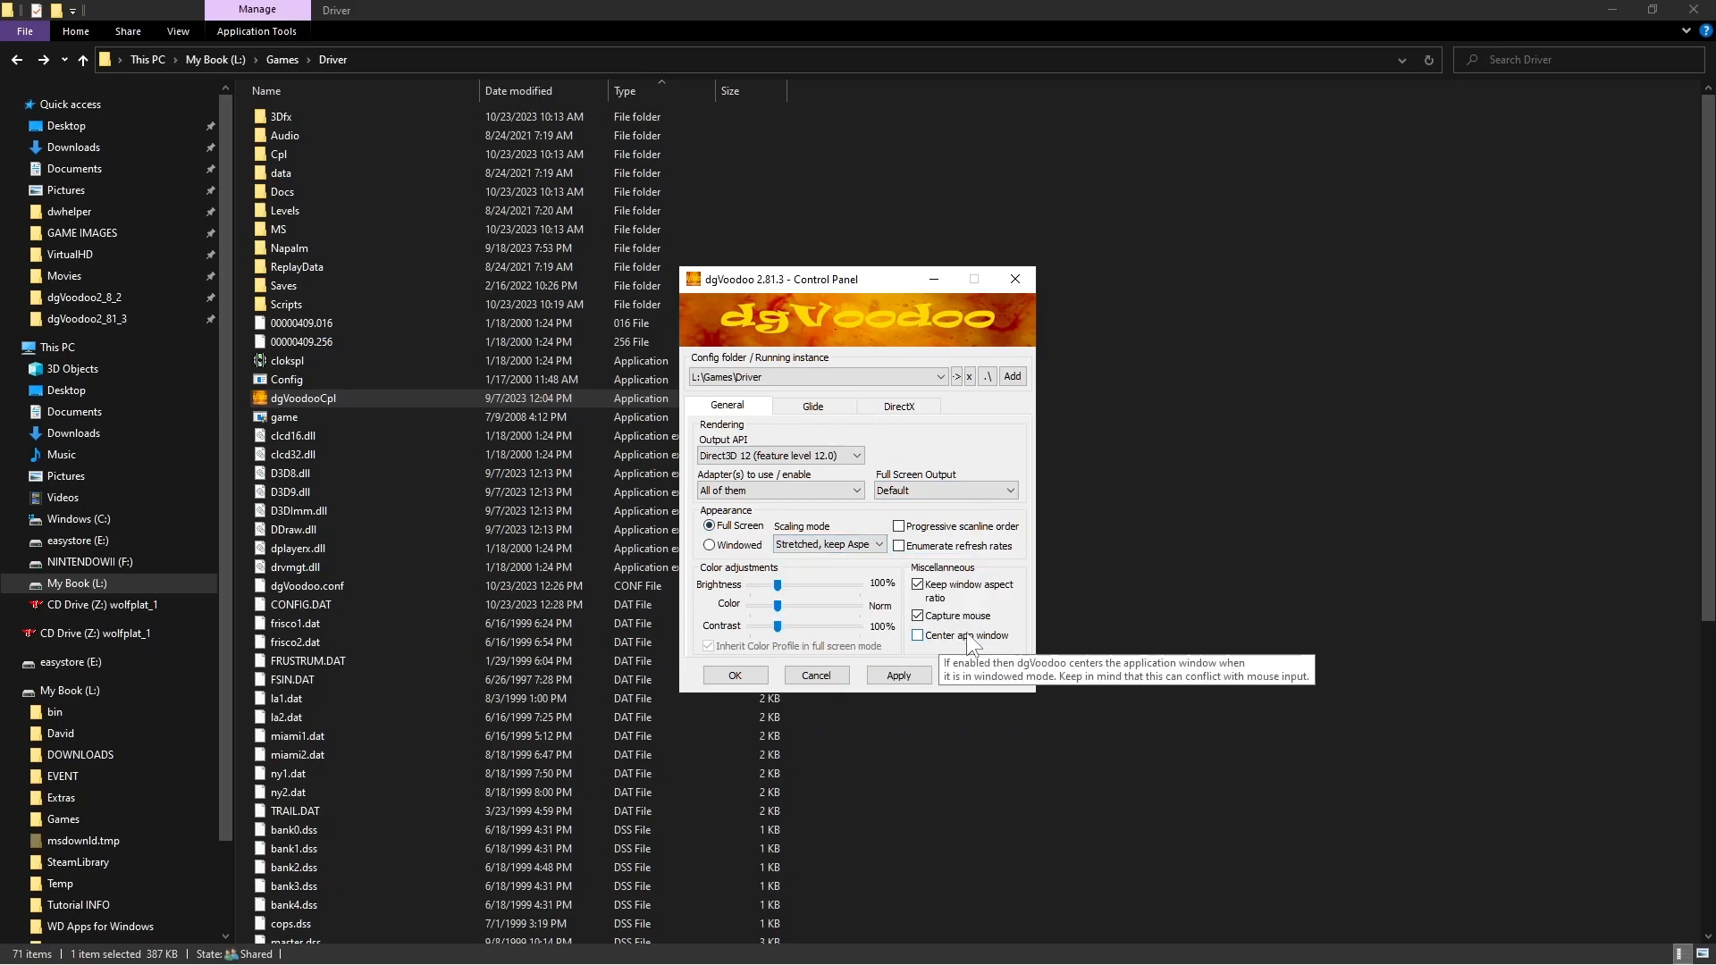
mouse_move(924, 427)
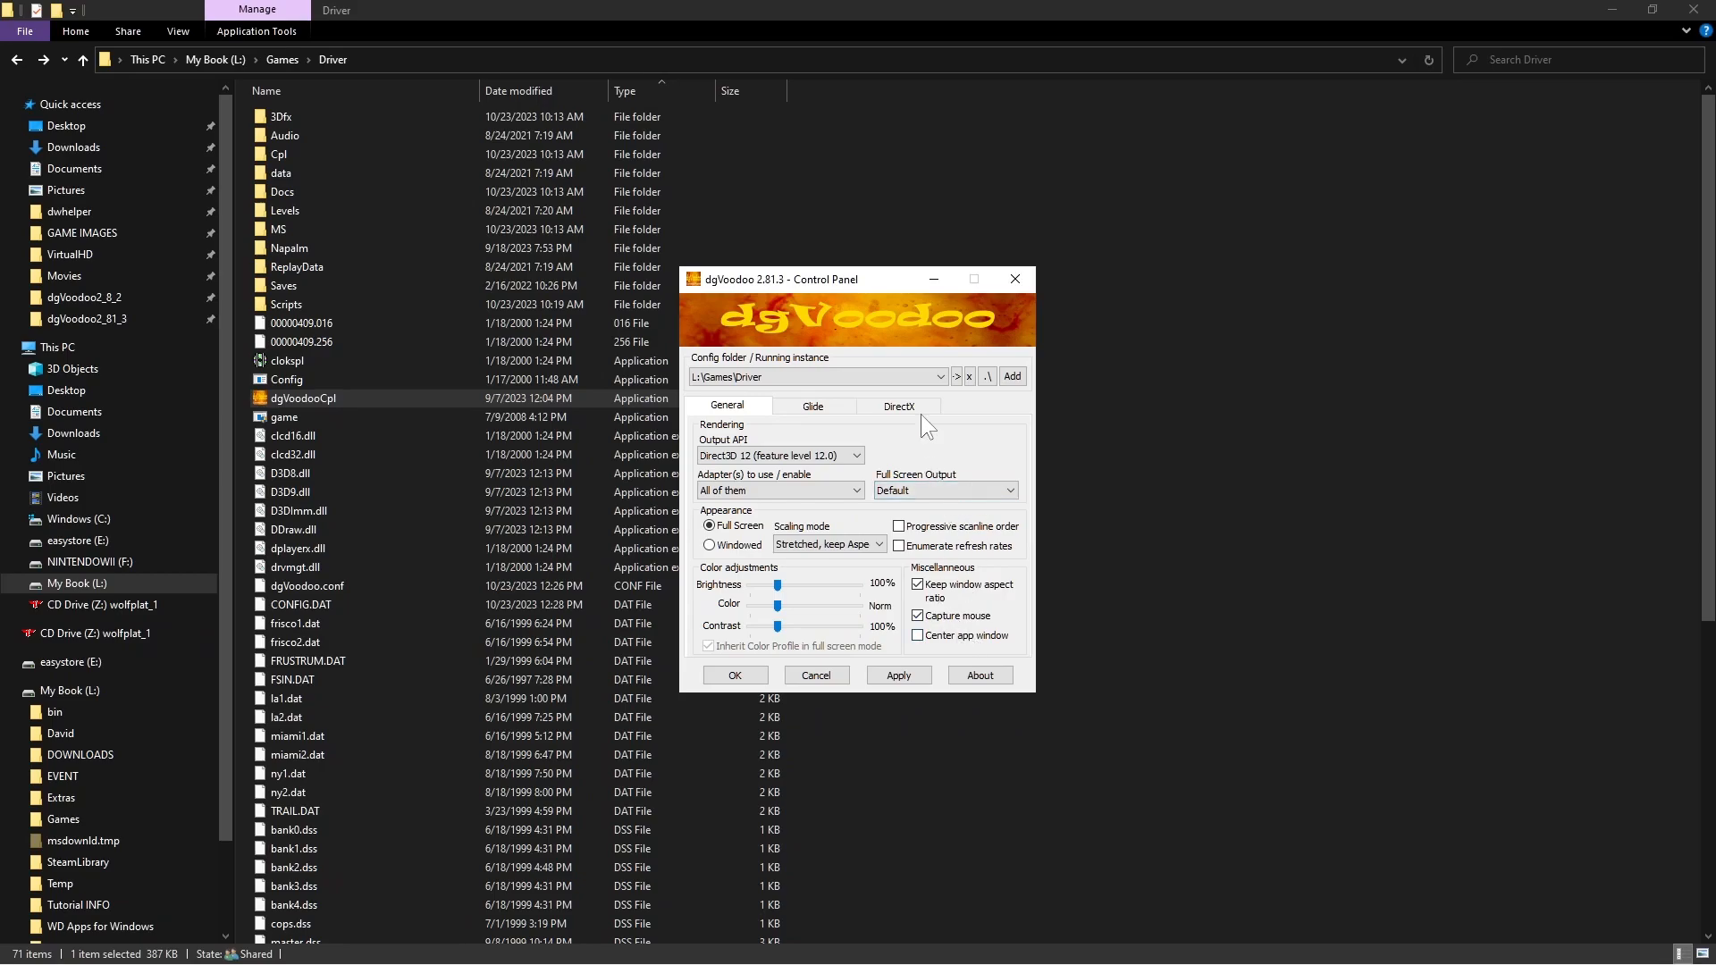
Switch dgVoodoo Control Panel from the General settings to the DirectX settings
click(899, 406)
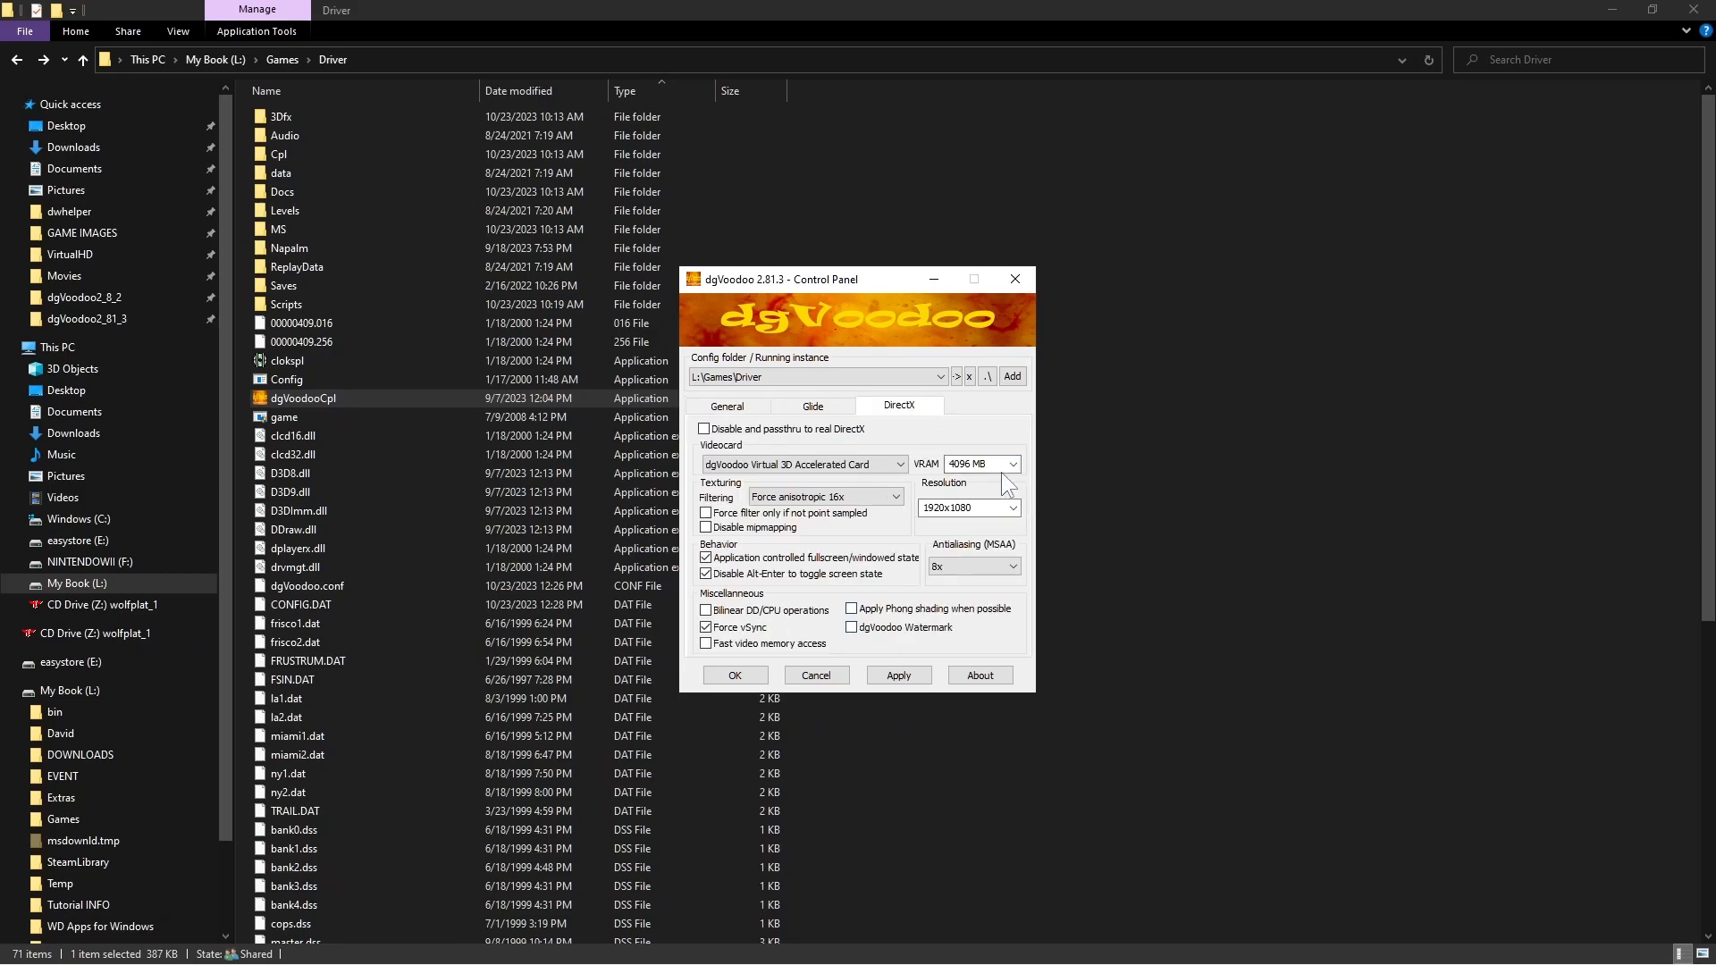
mouse_move(972, 463)
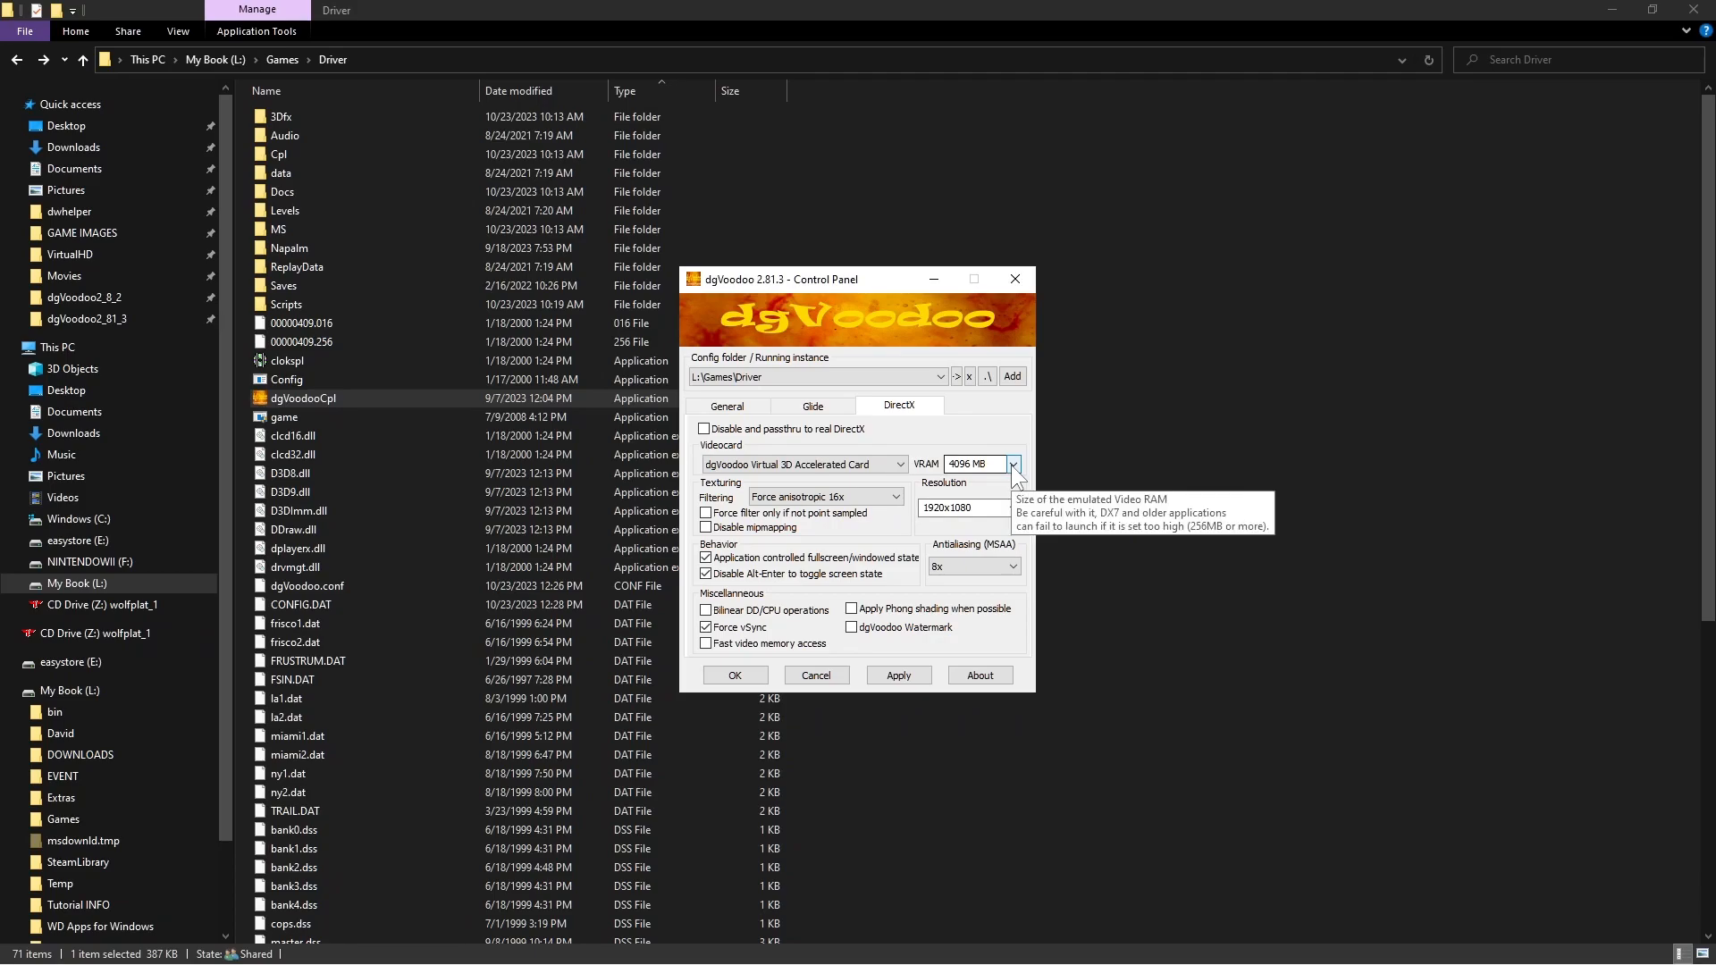
mouse_move(1012, 508)
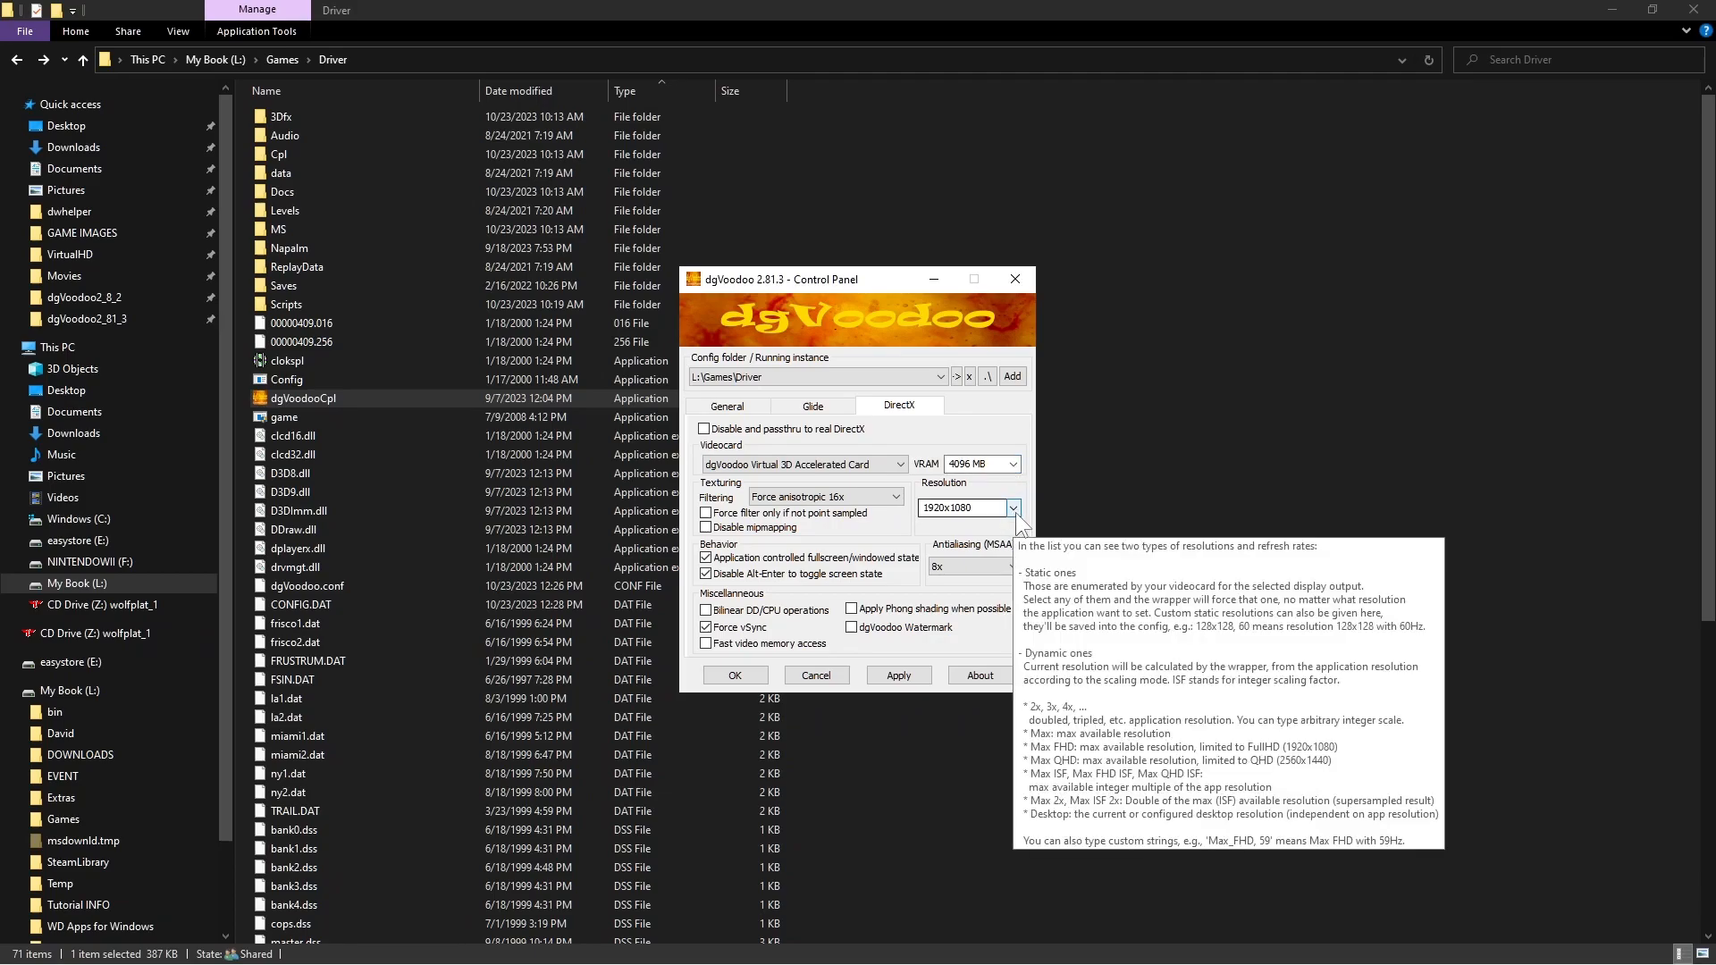
Confirm 1920x1080 resolution, 8x MSAA antialiasing and forced 16x anisotropic texture filtering
click(1011, 507)
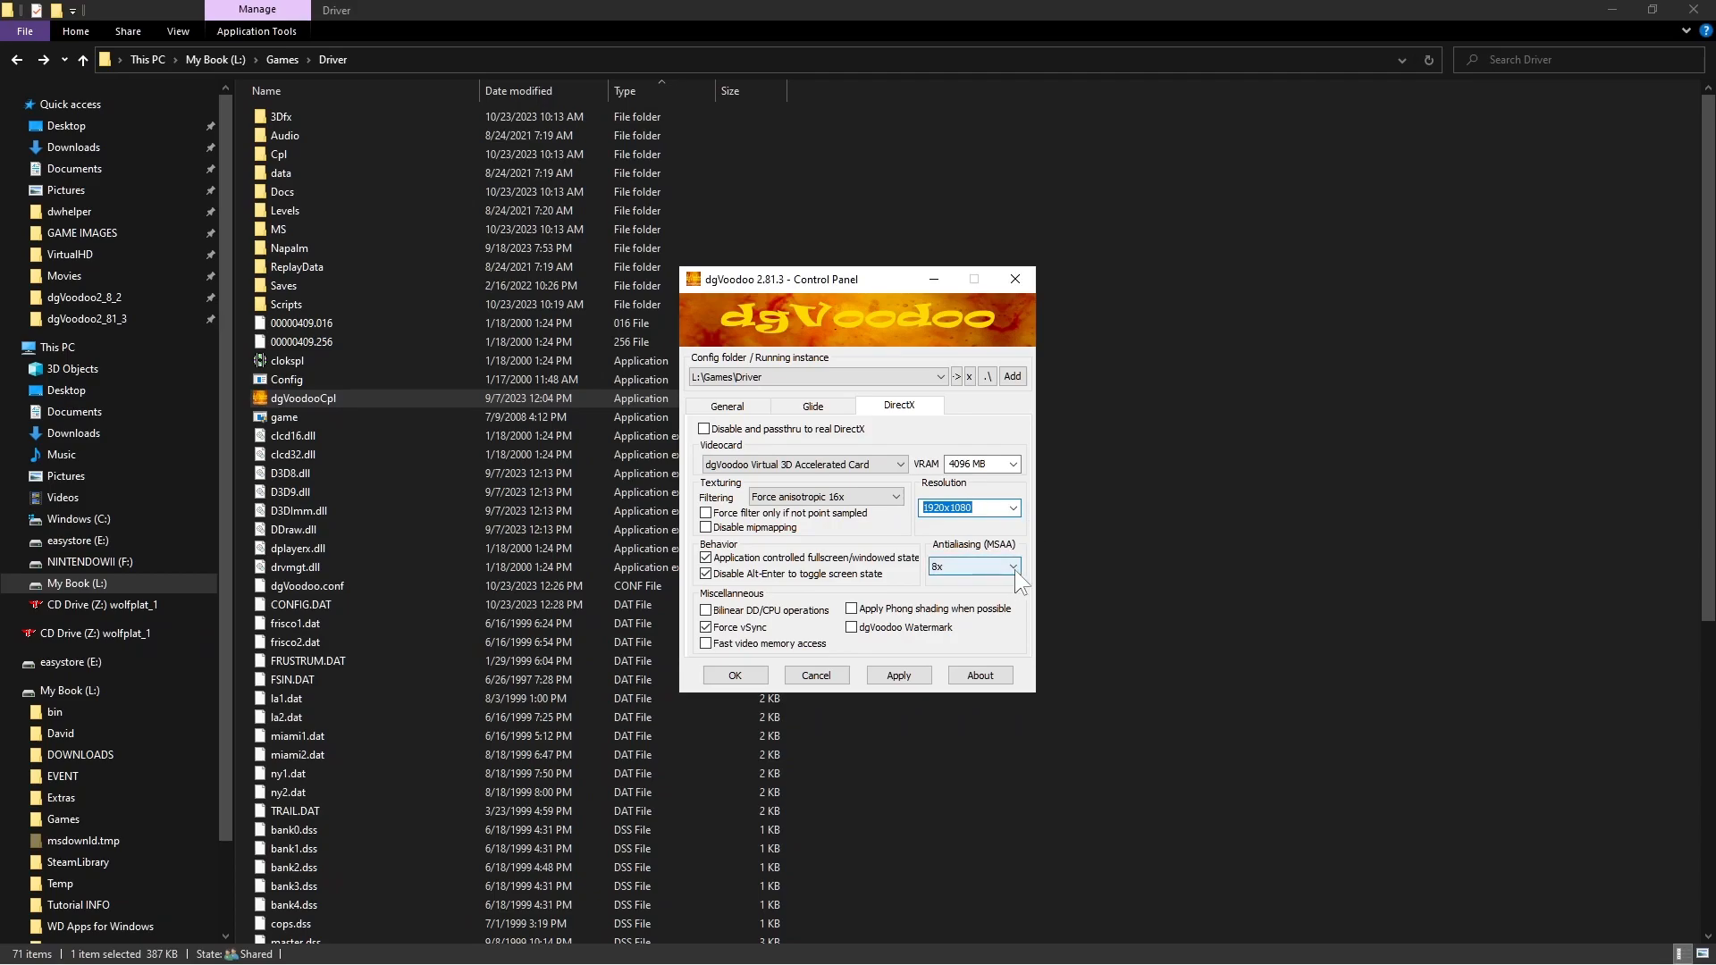
click(1012, 567)
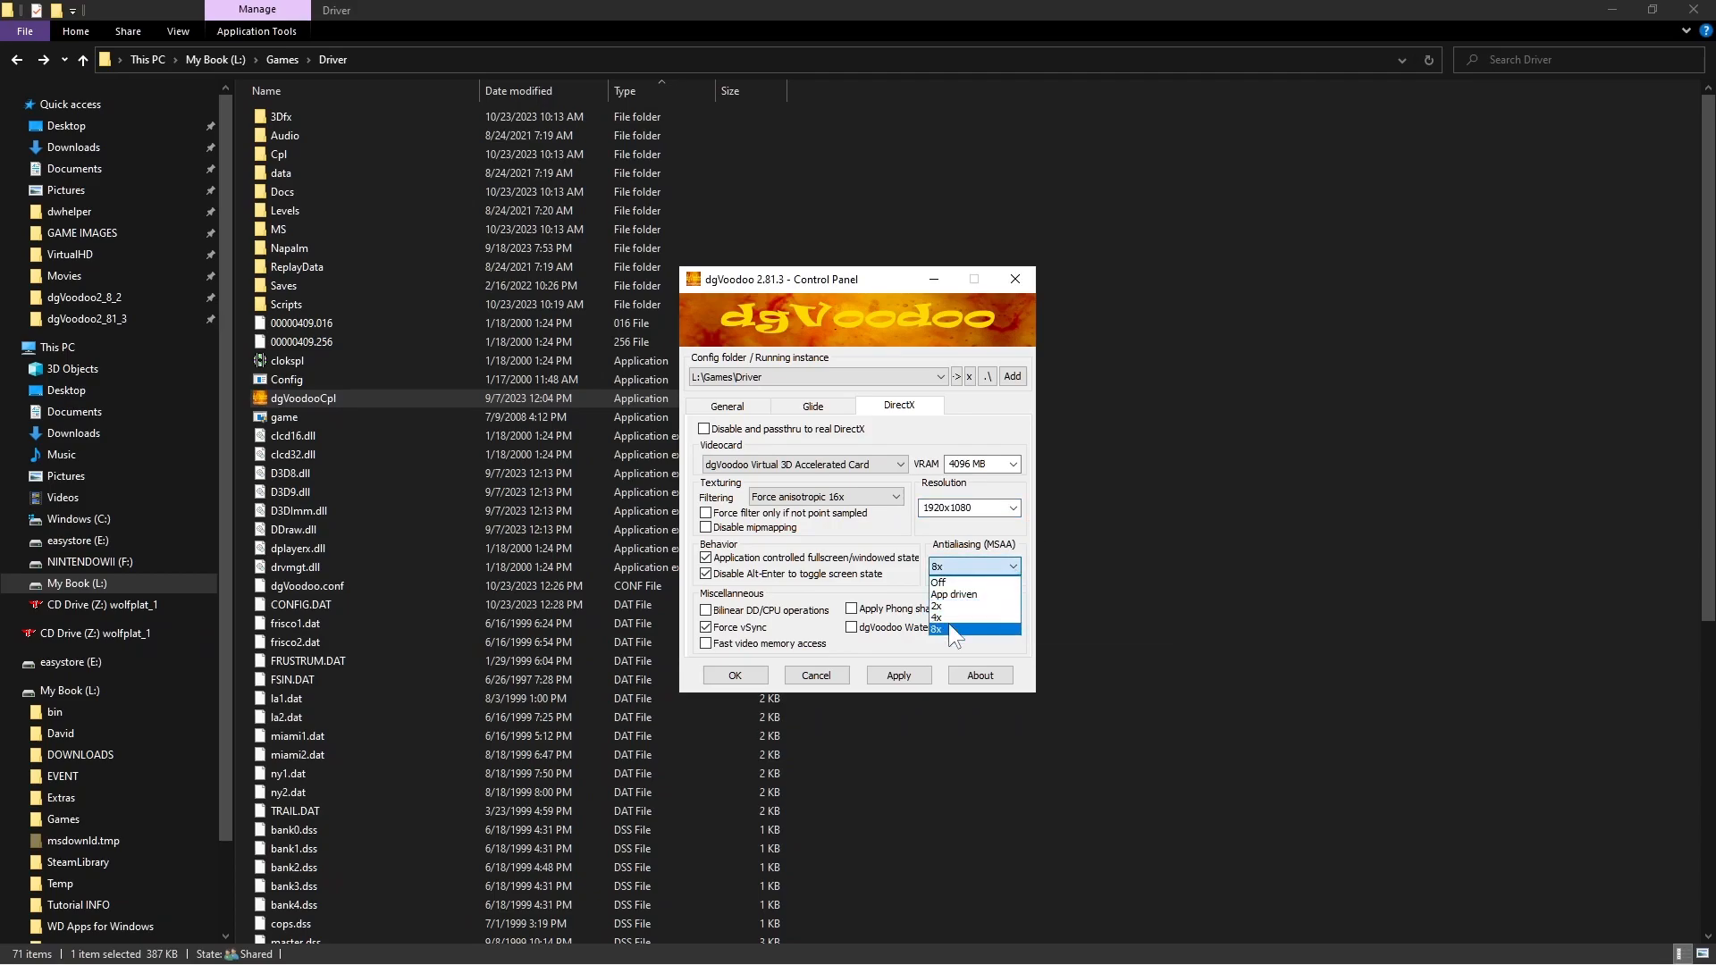
click(943, 631)
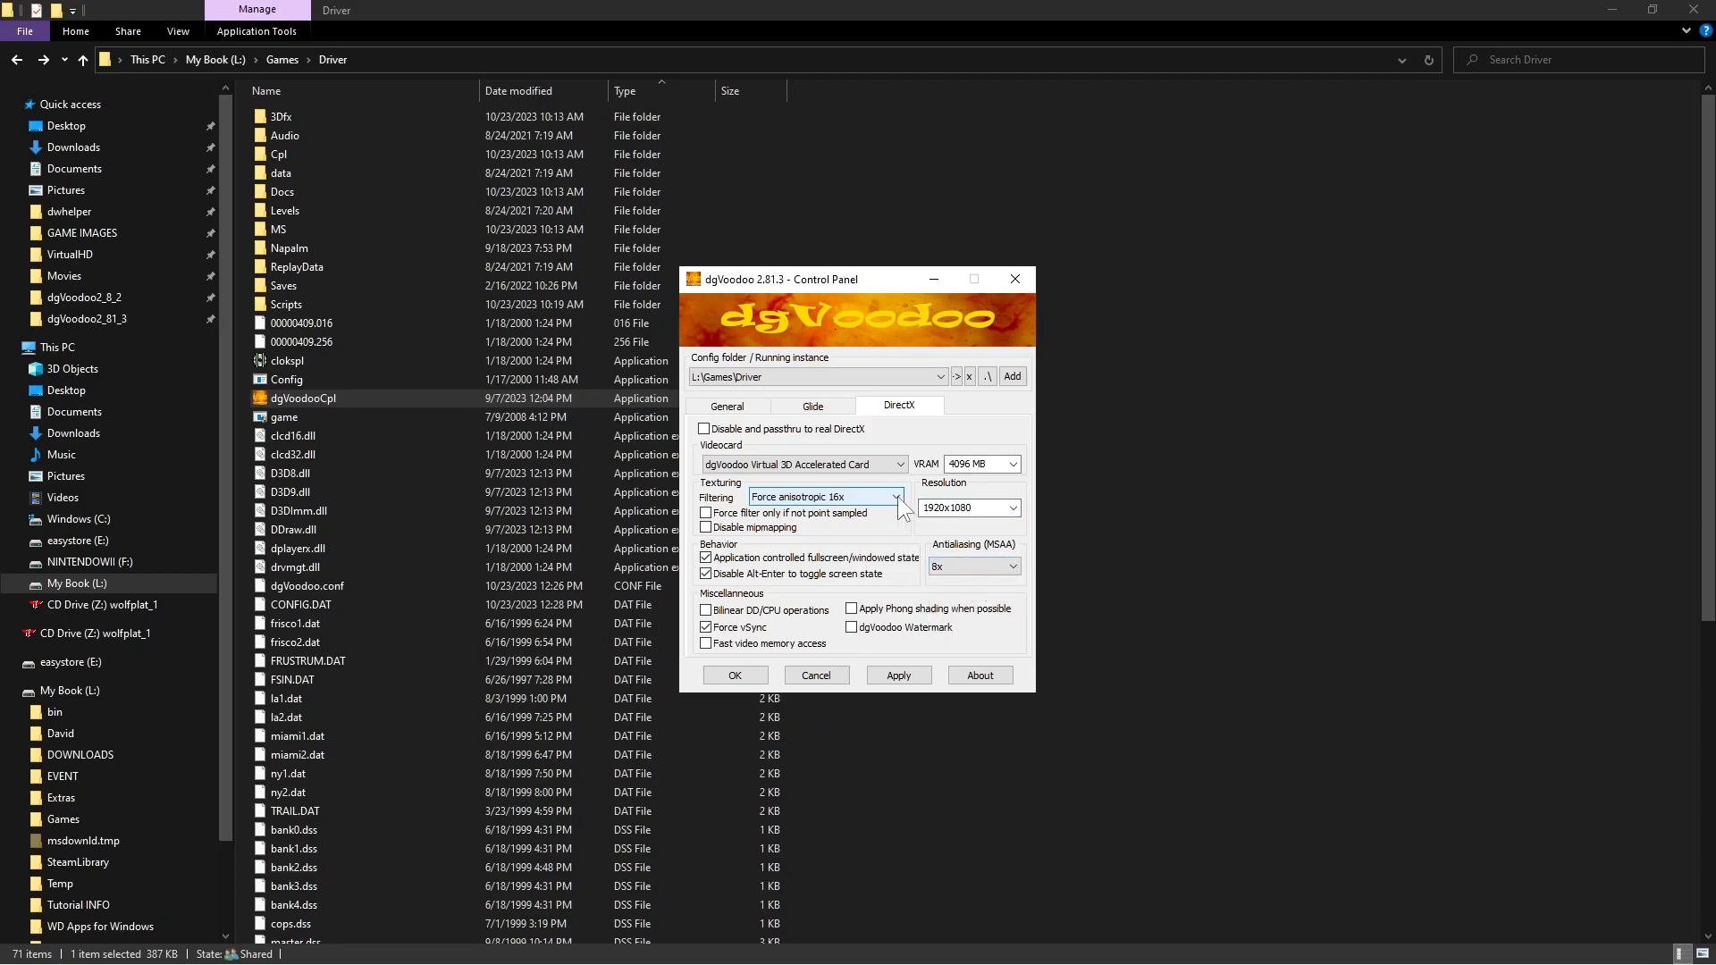
click(896, 499)
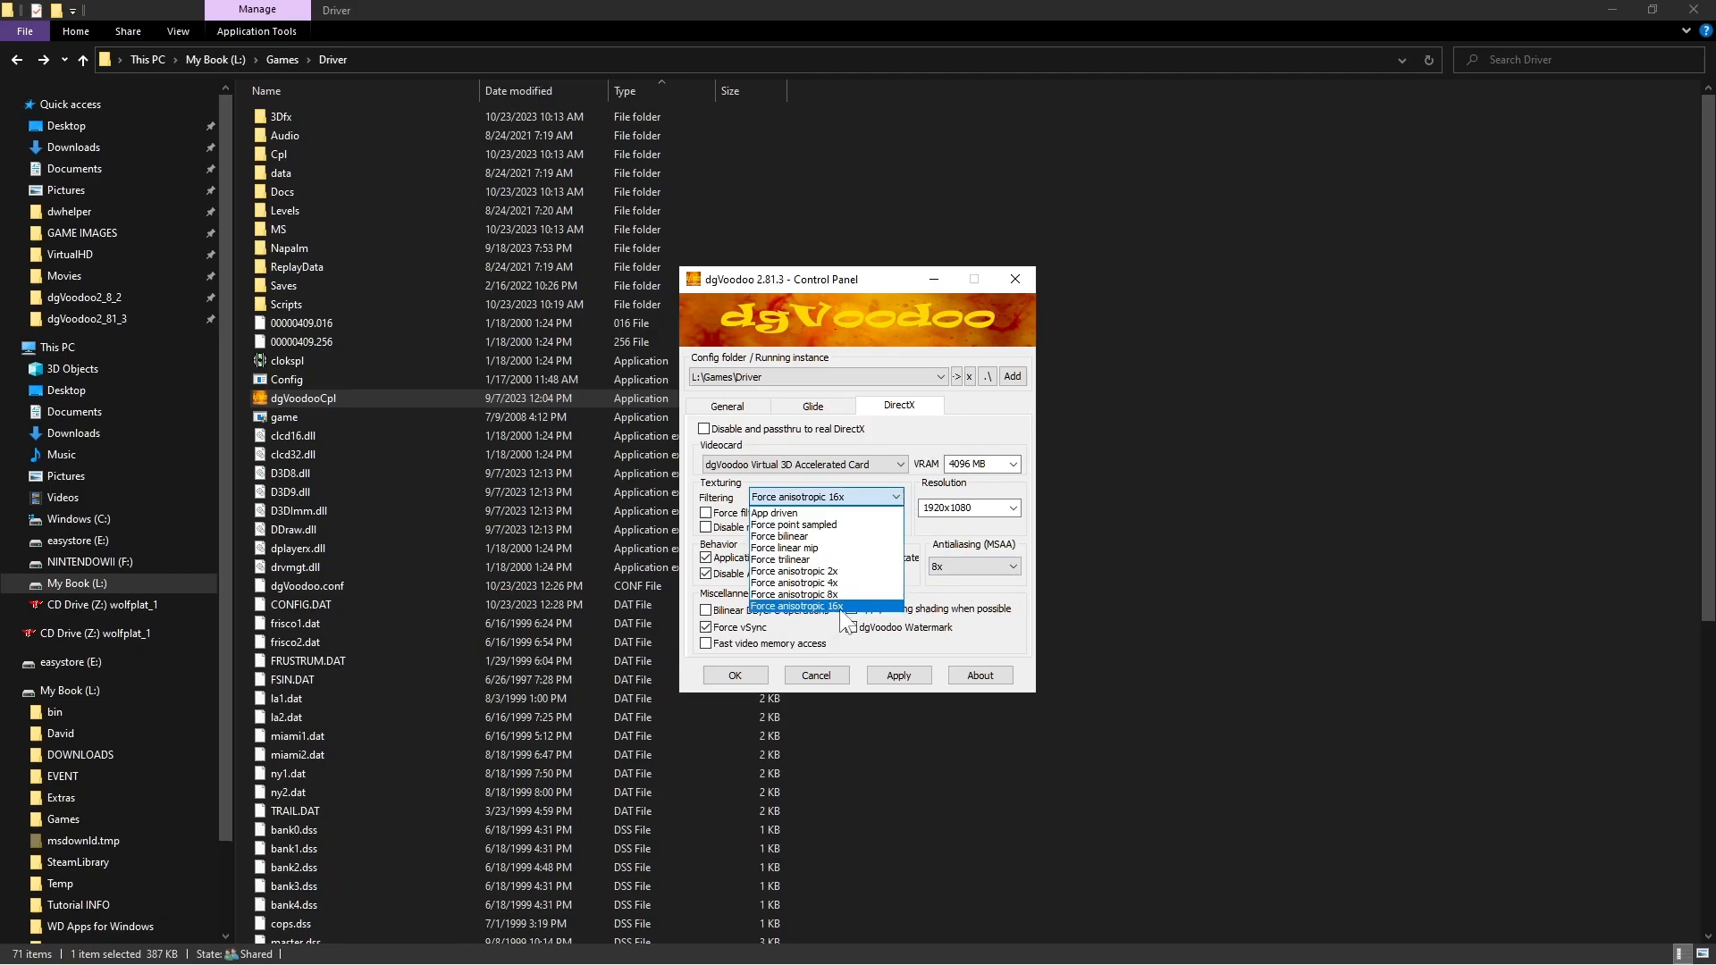
click(827, 606)
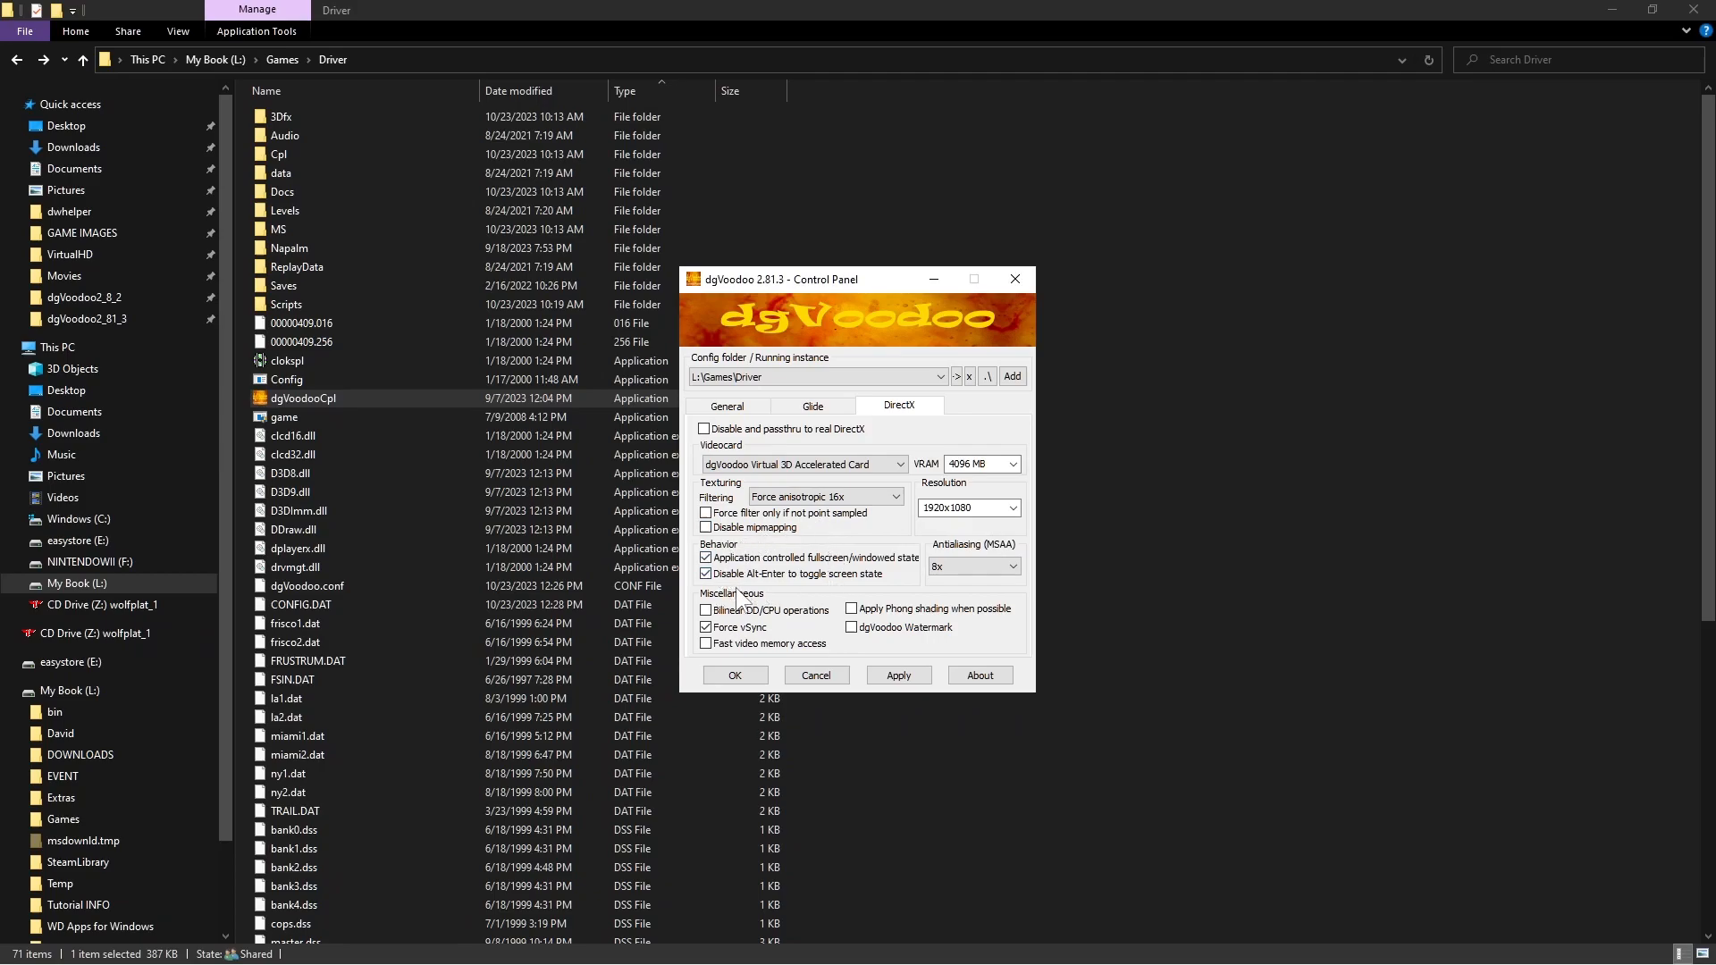
mouse_move(811, 620)
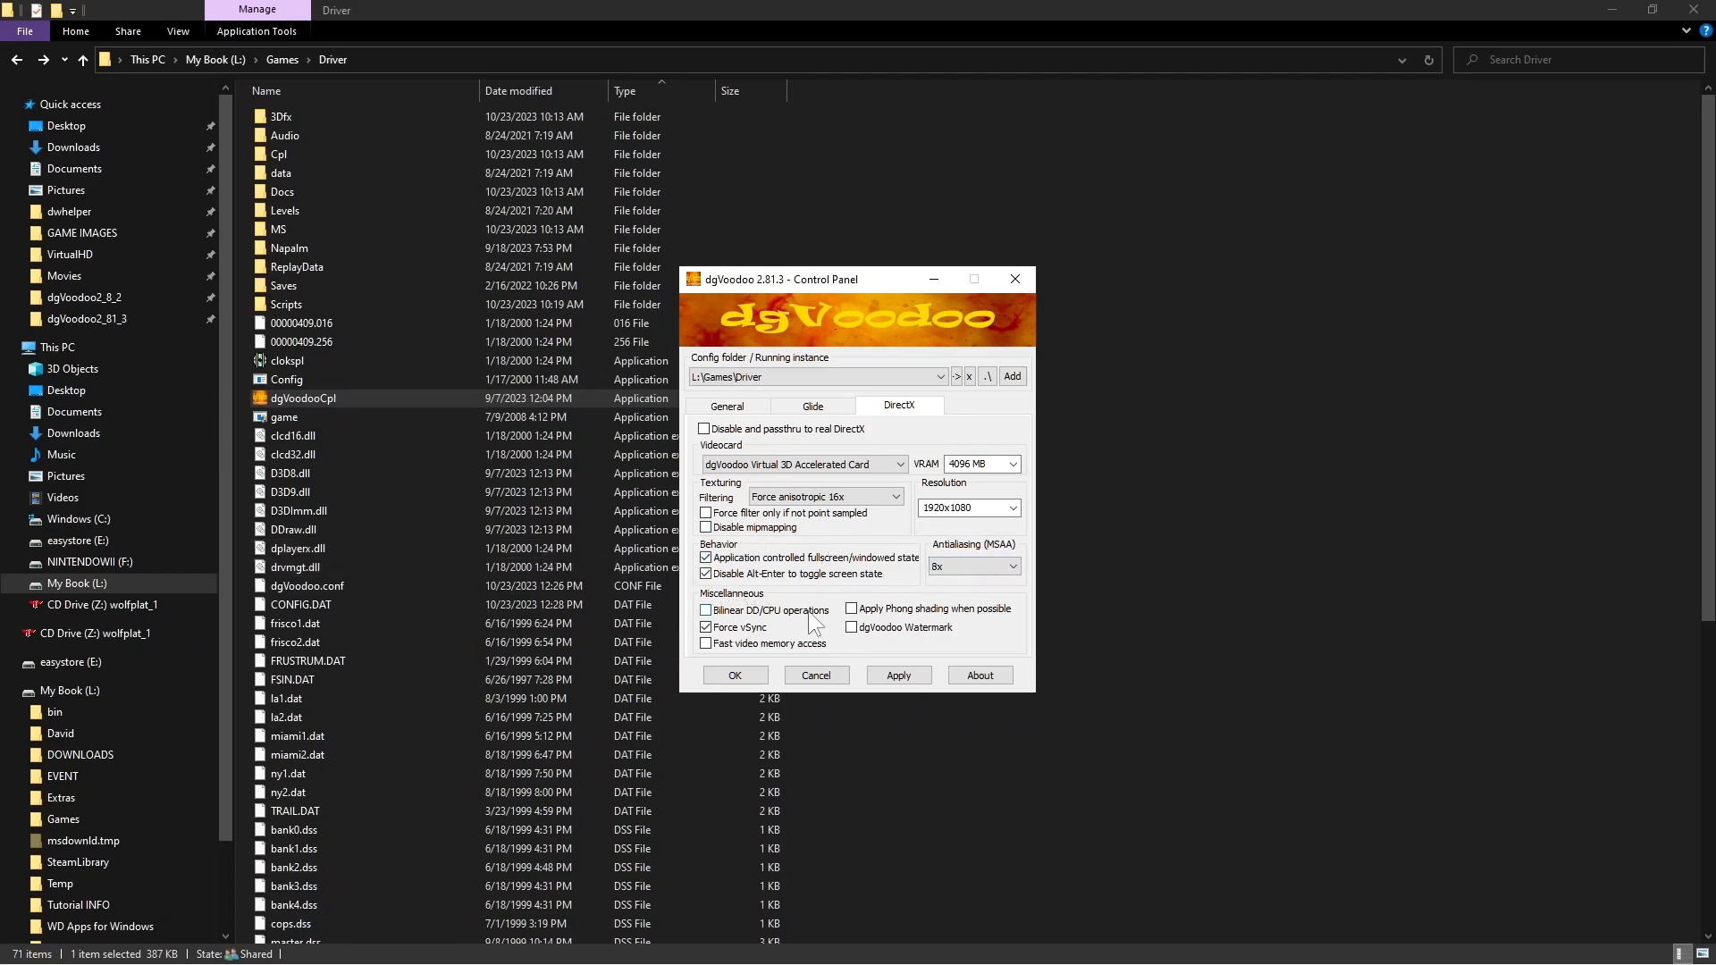
mouse_move(852, 628)
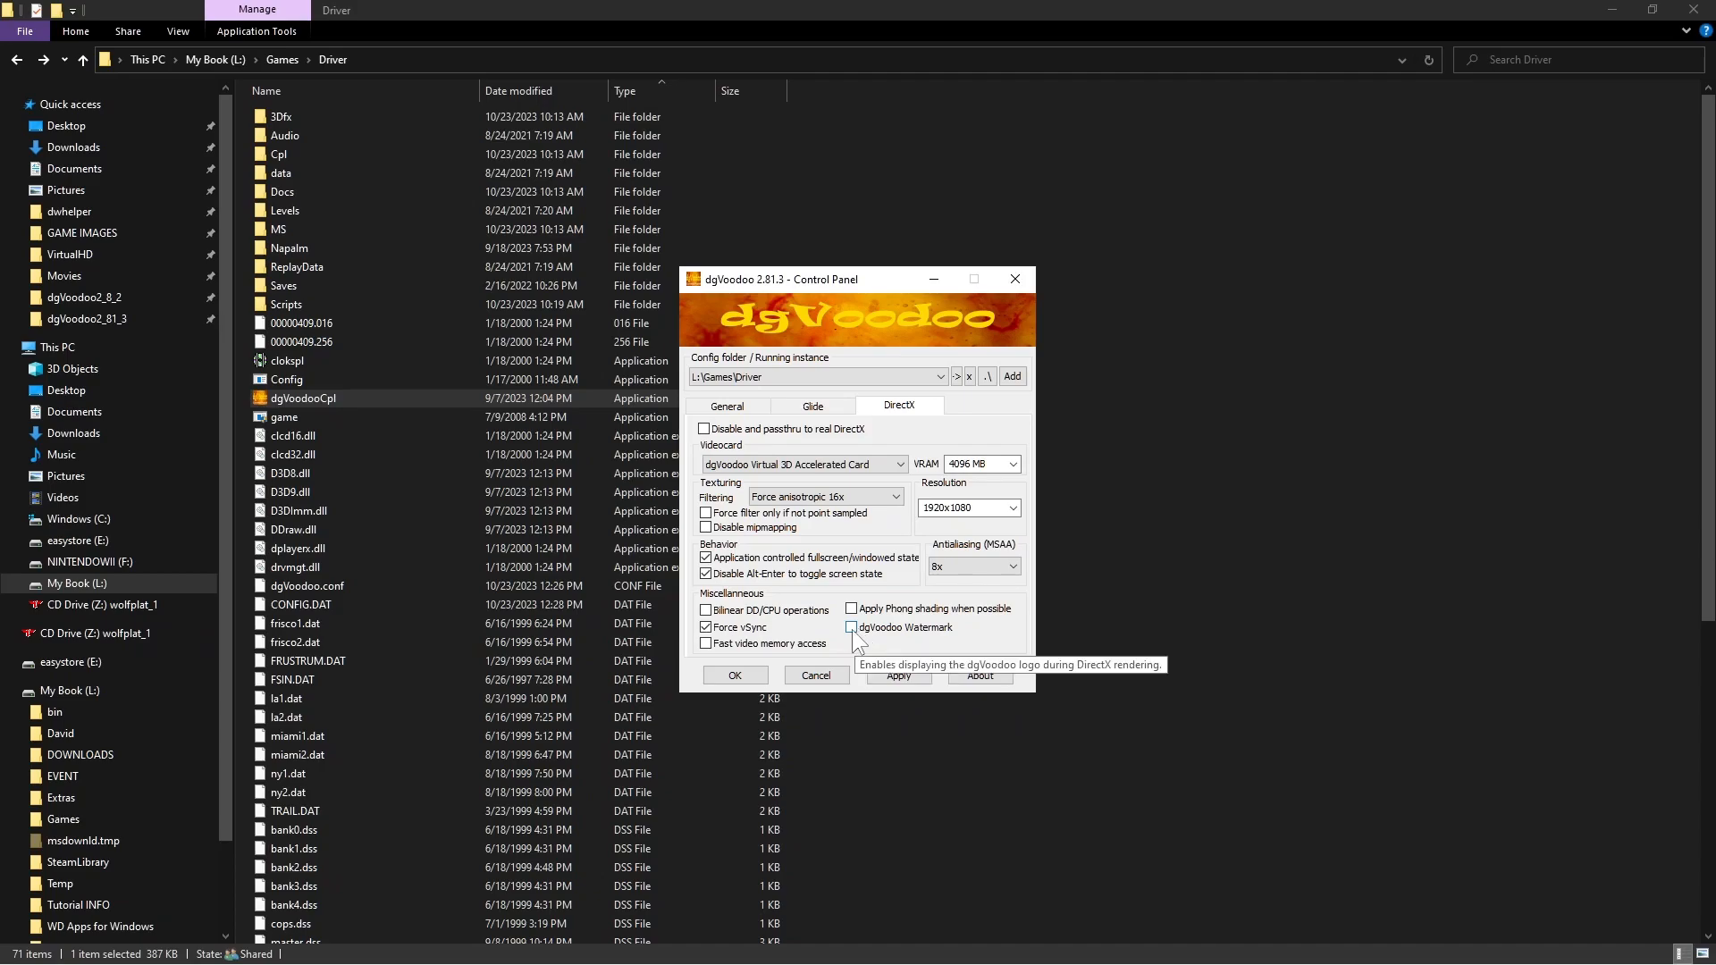
mouse_move(716, 643)
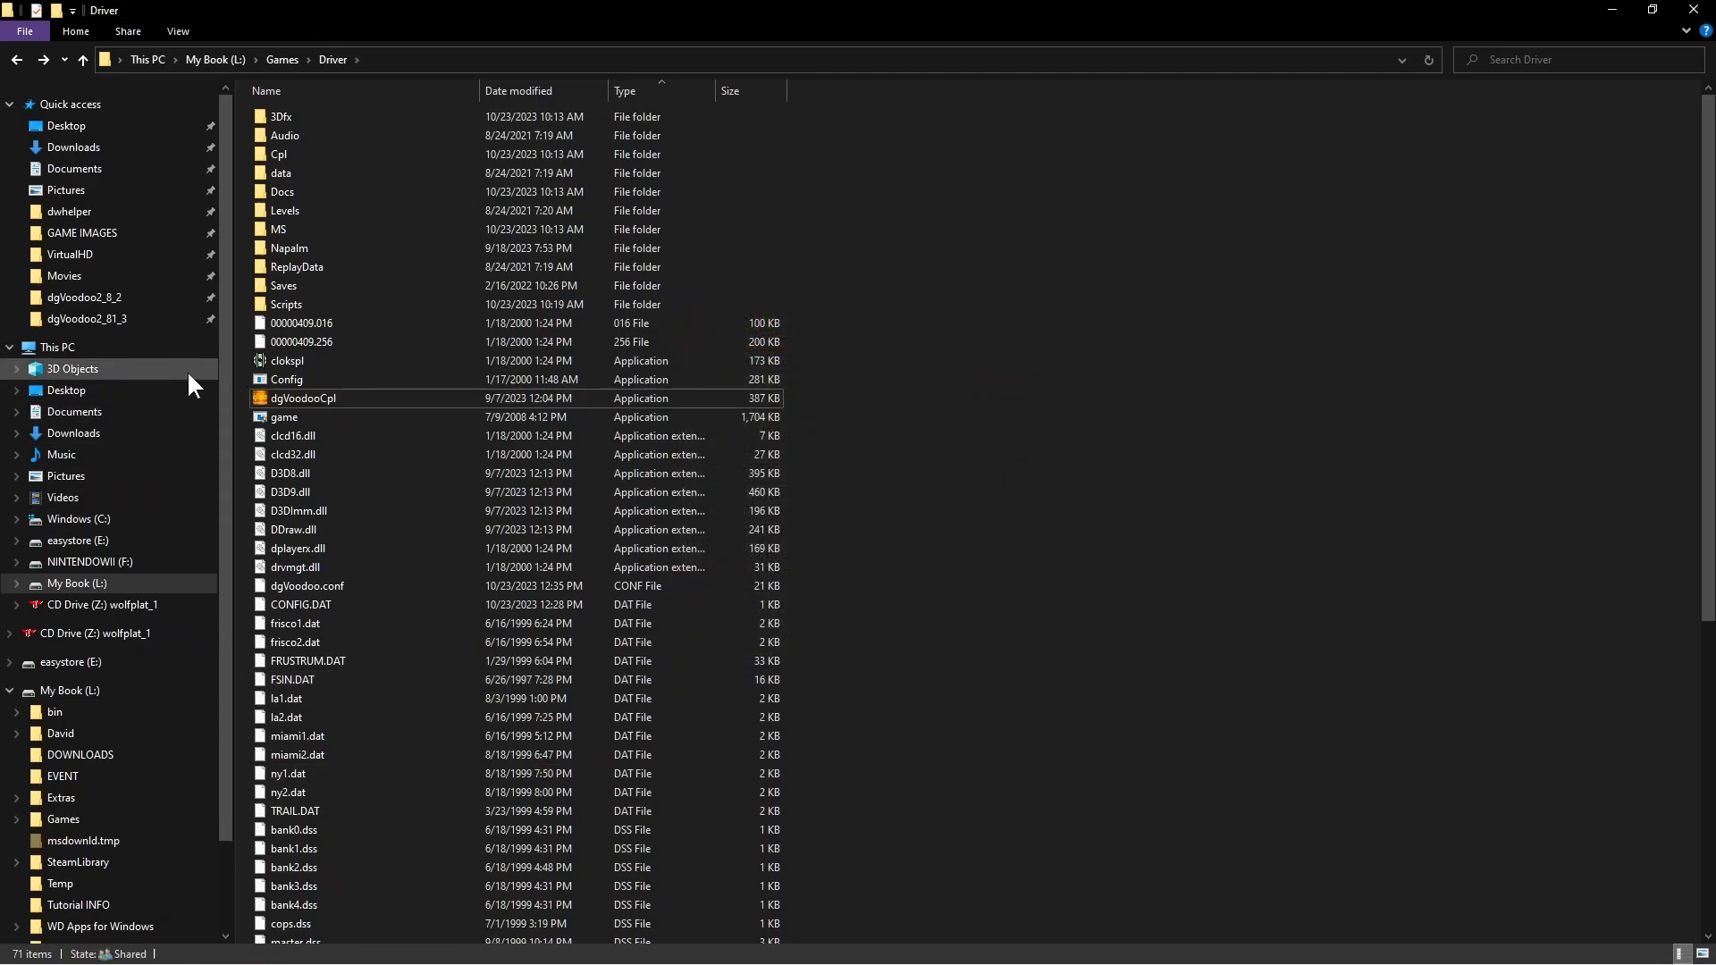
Launch the Driver game executable from its patched folder
double_click(284, 417)
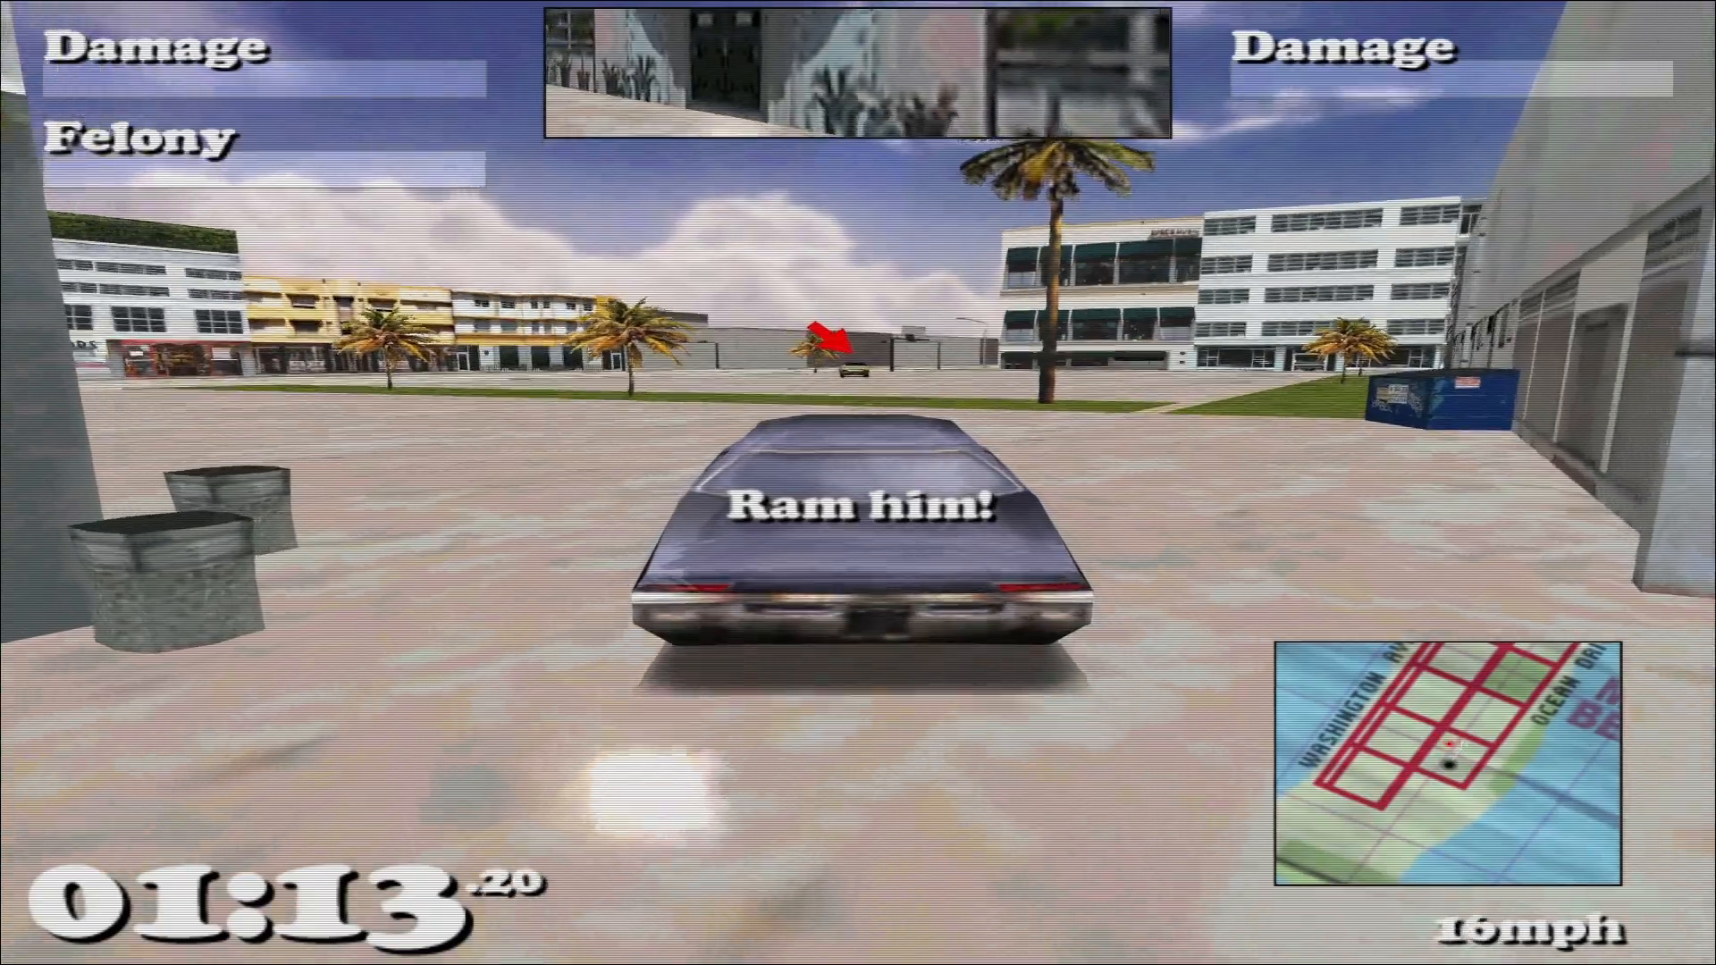
Accelerate across the grass toward the marked target car
key(w)
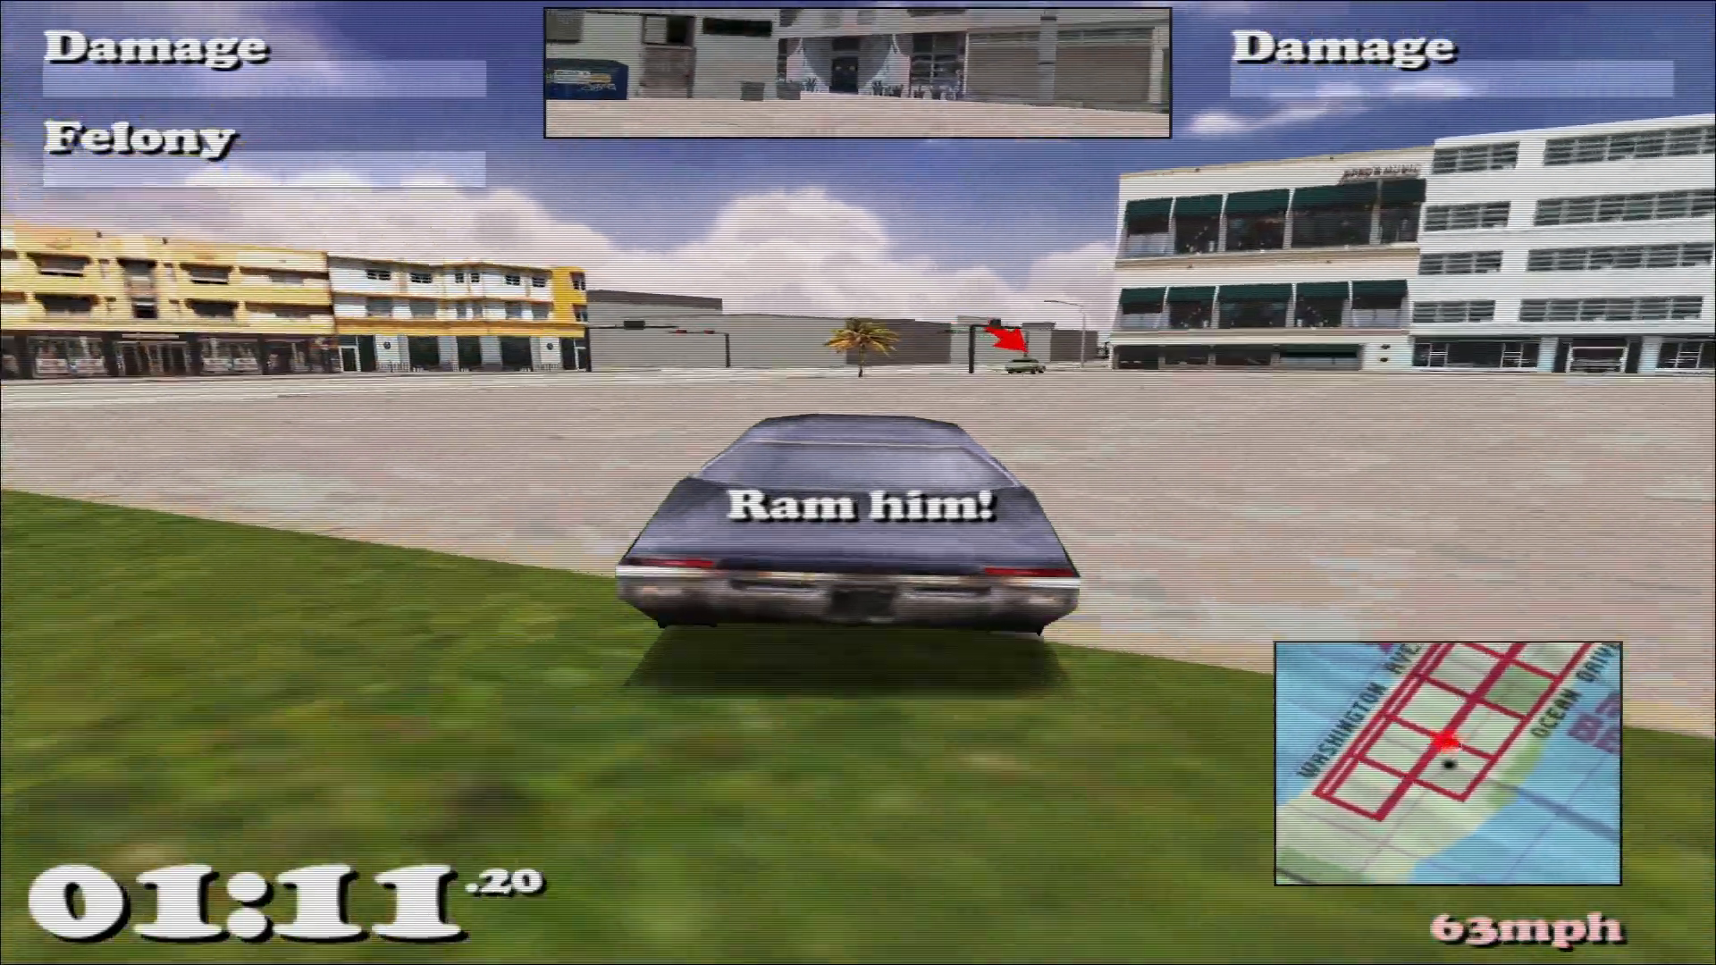